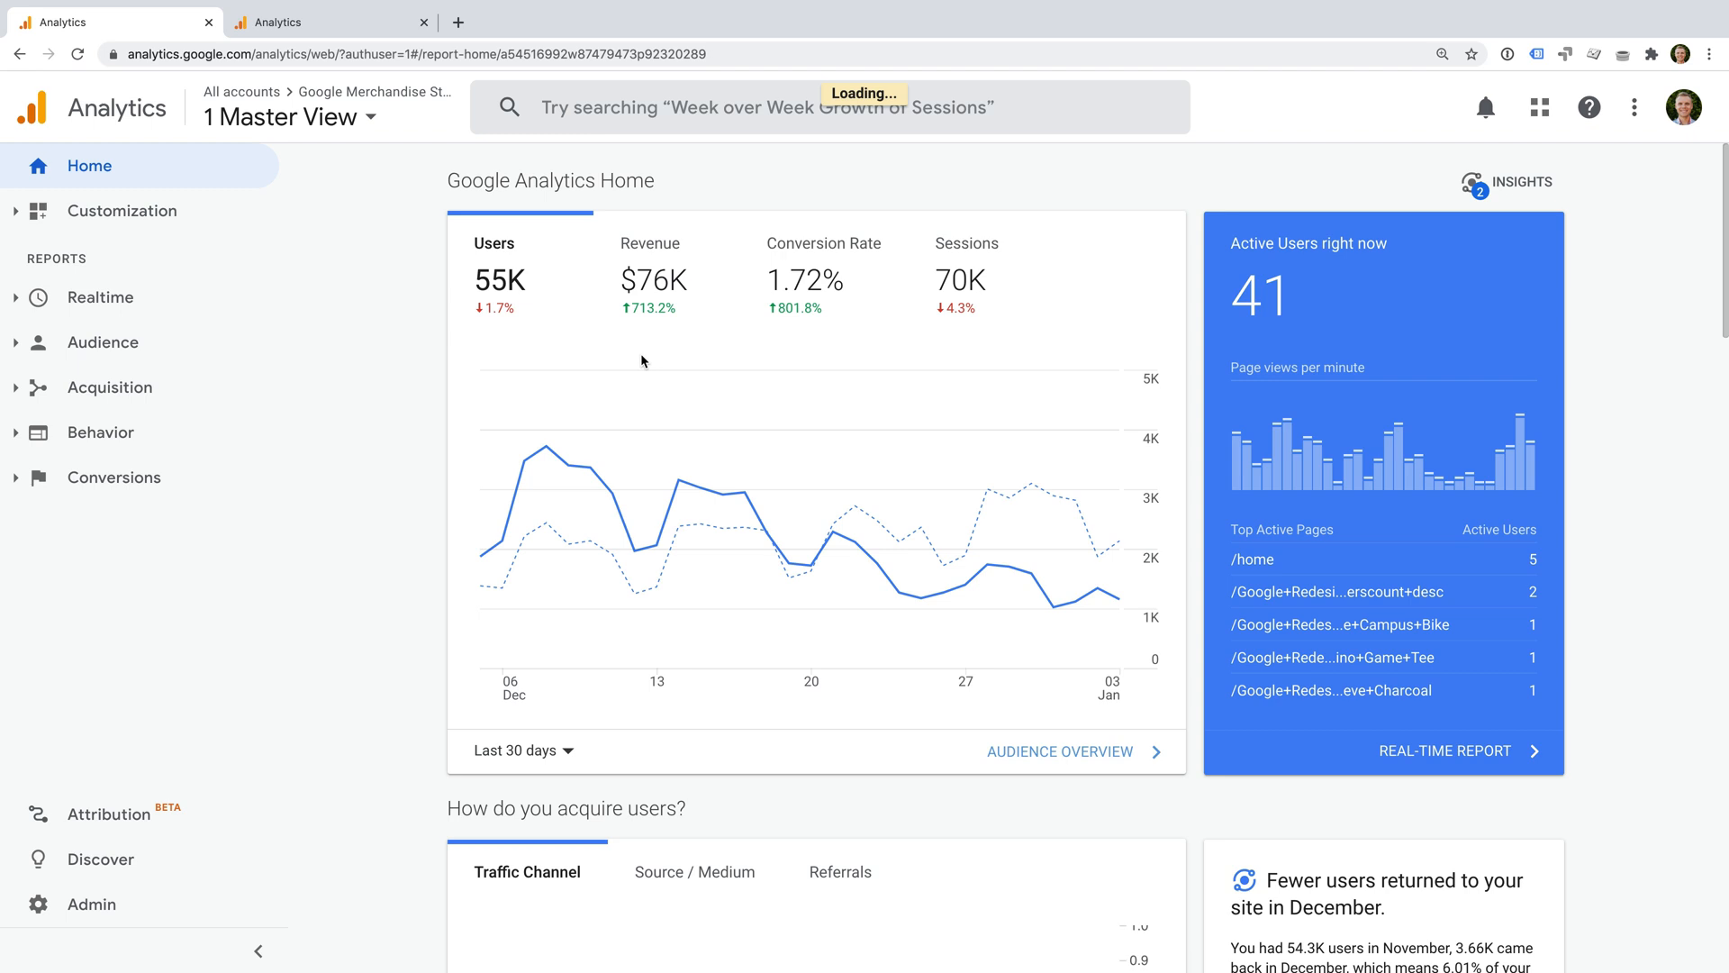
mouse_move(341, 422)
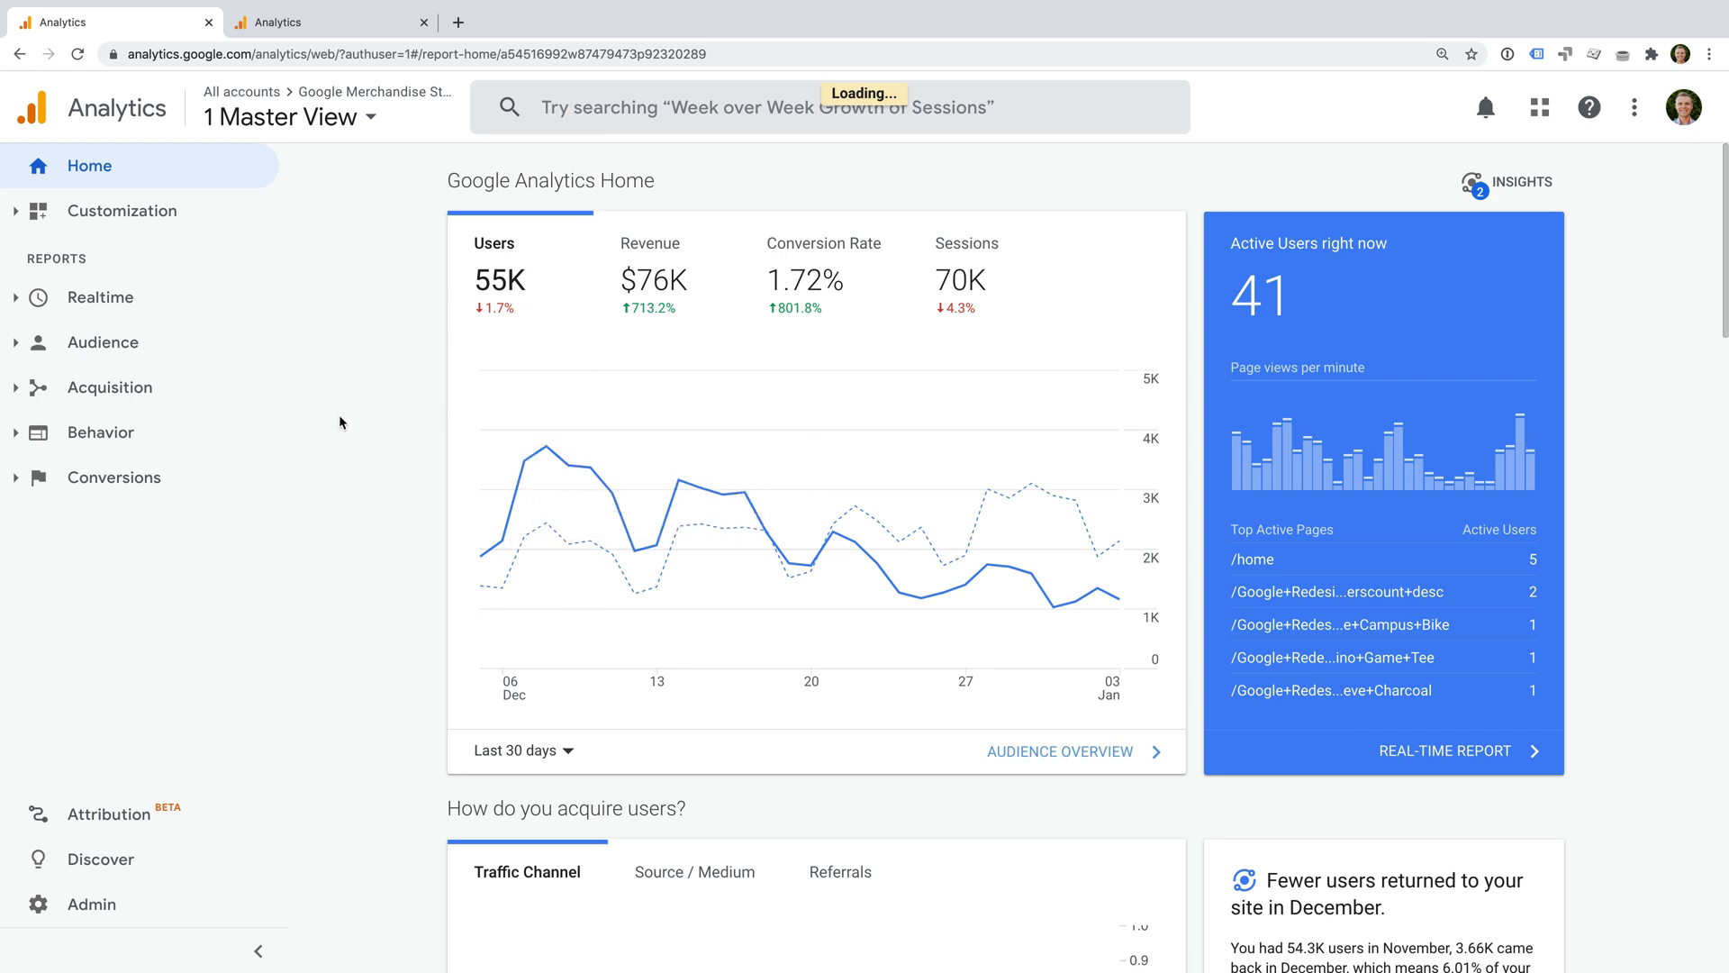
mouse_move(144, 432)
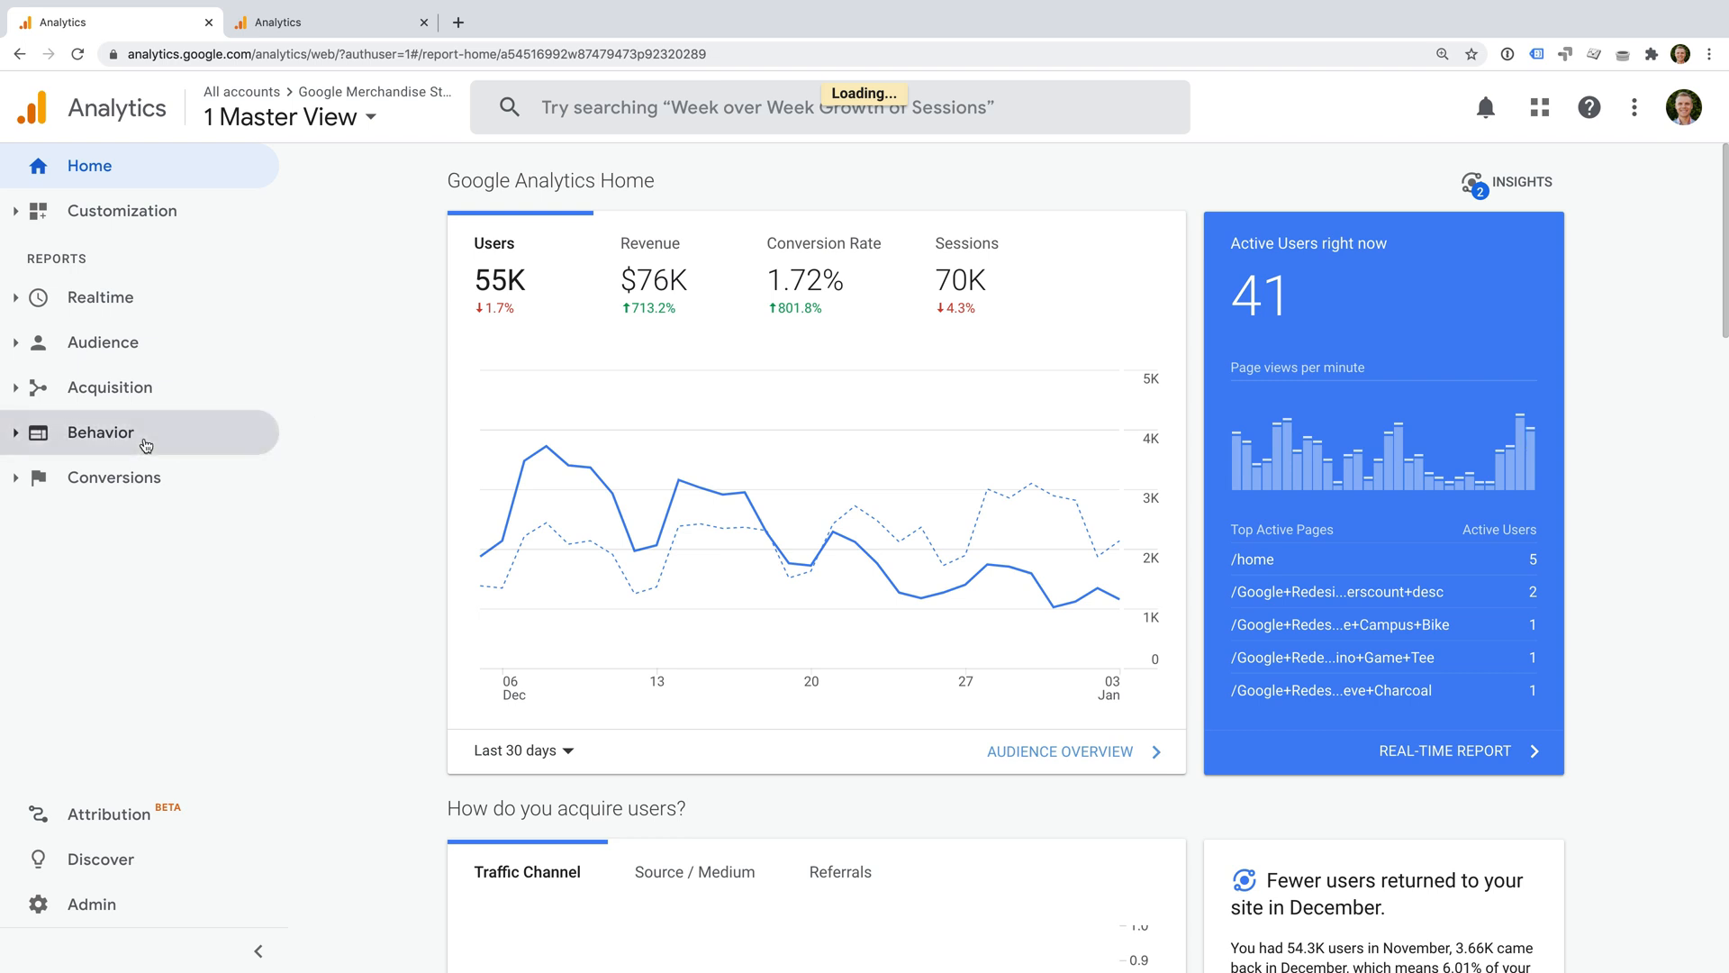
Step: Expand Behavior and then Site Content in the left navigation
left_click(100, 431)
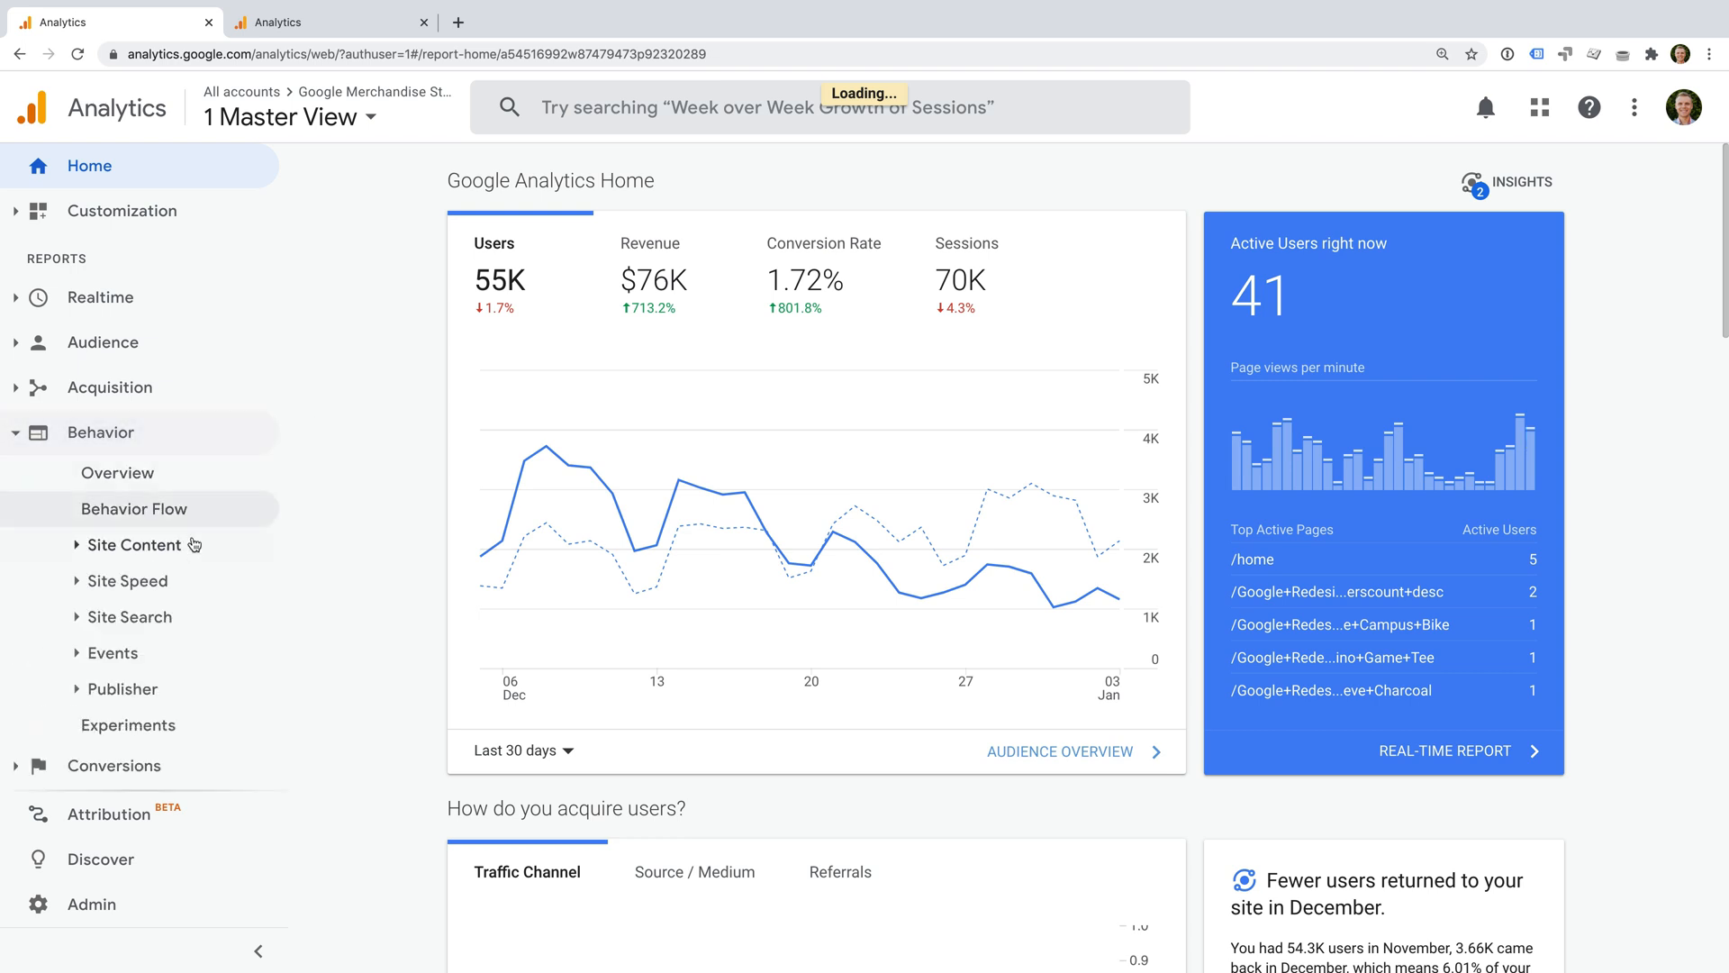
left_click(137, 544)
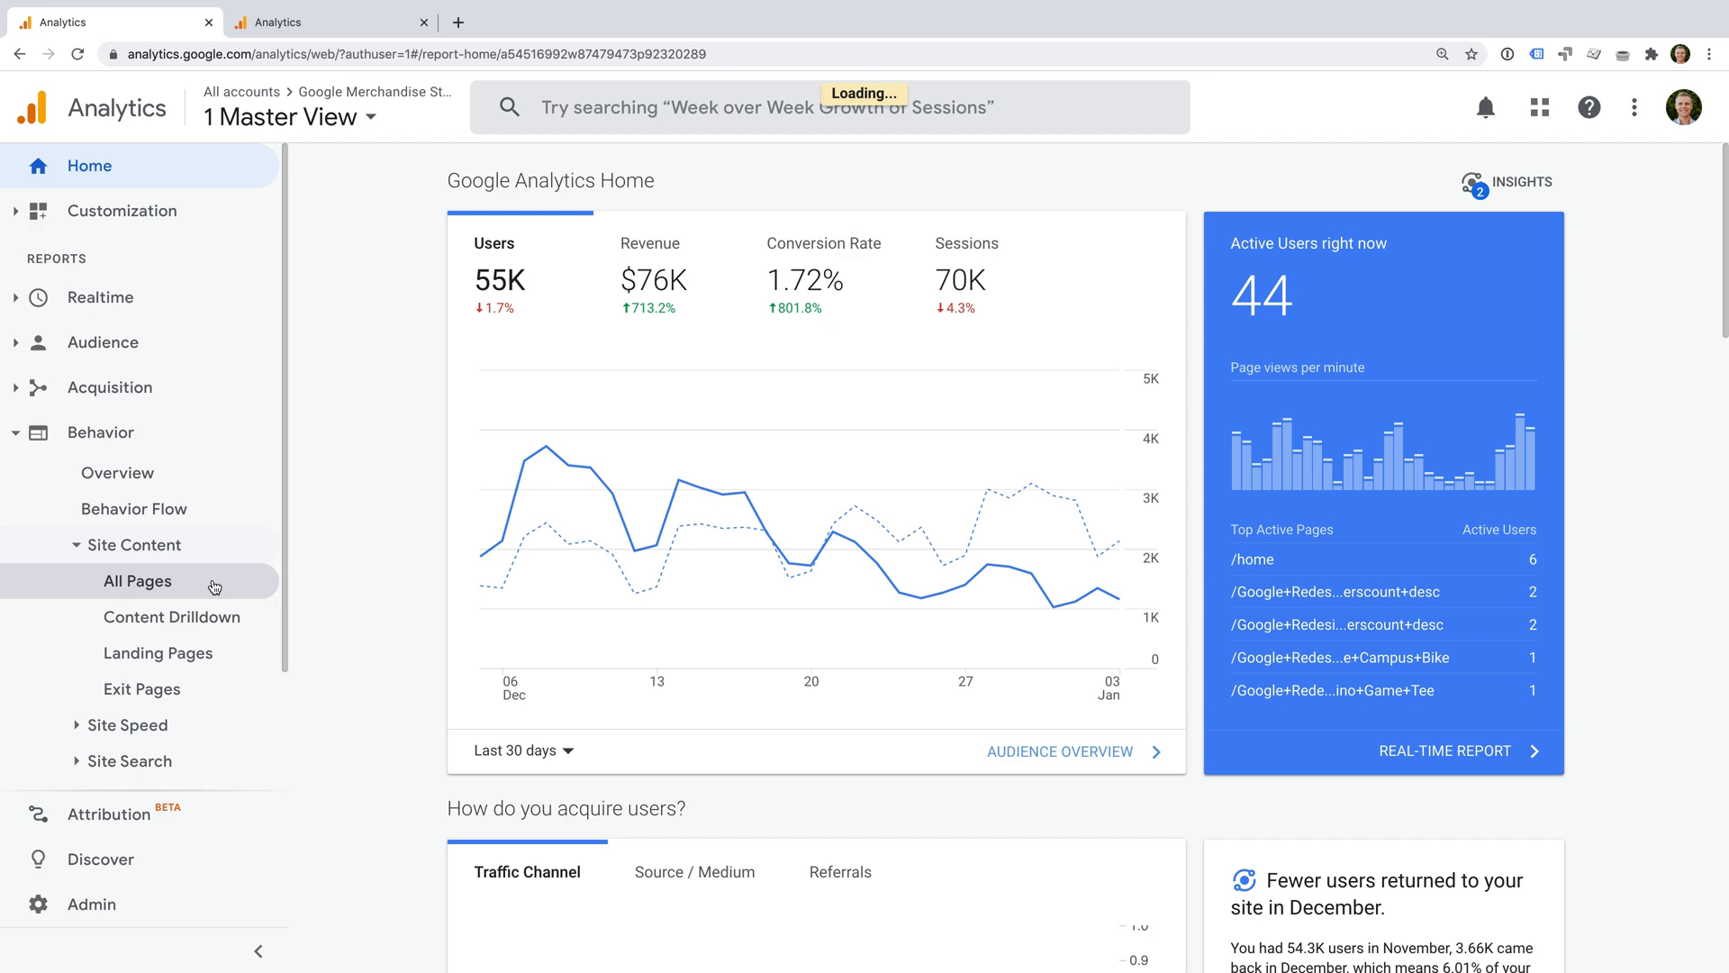
Step: Open All Pages and scroll to the table of page paths
left_click(137, 580)
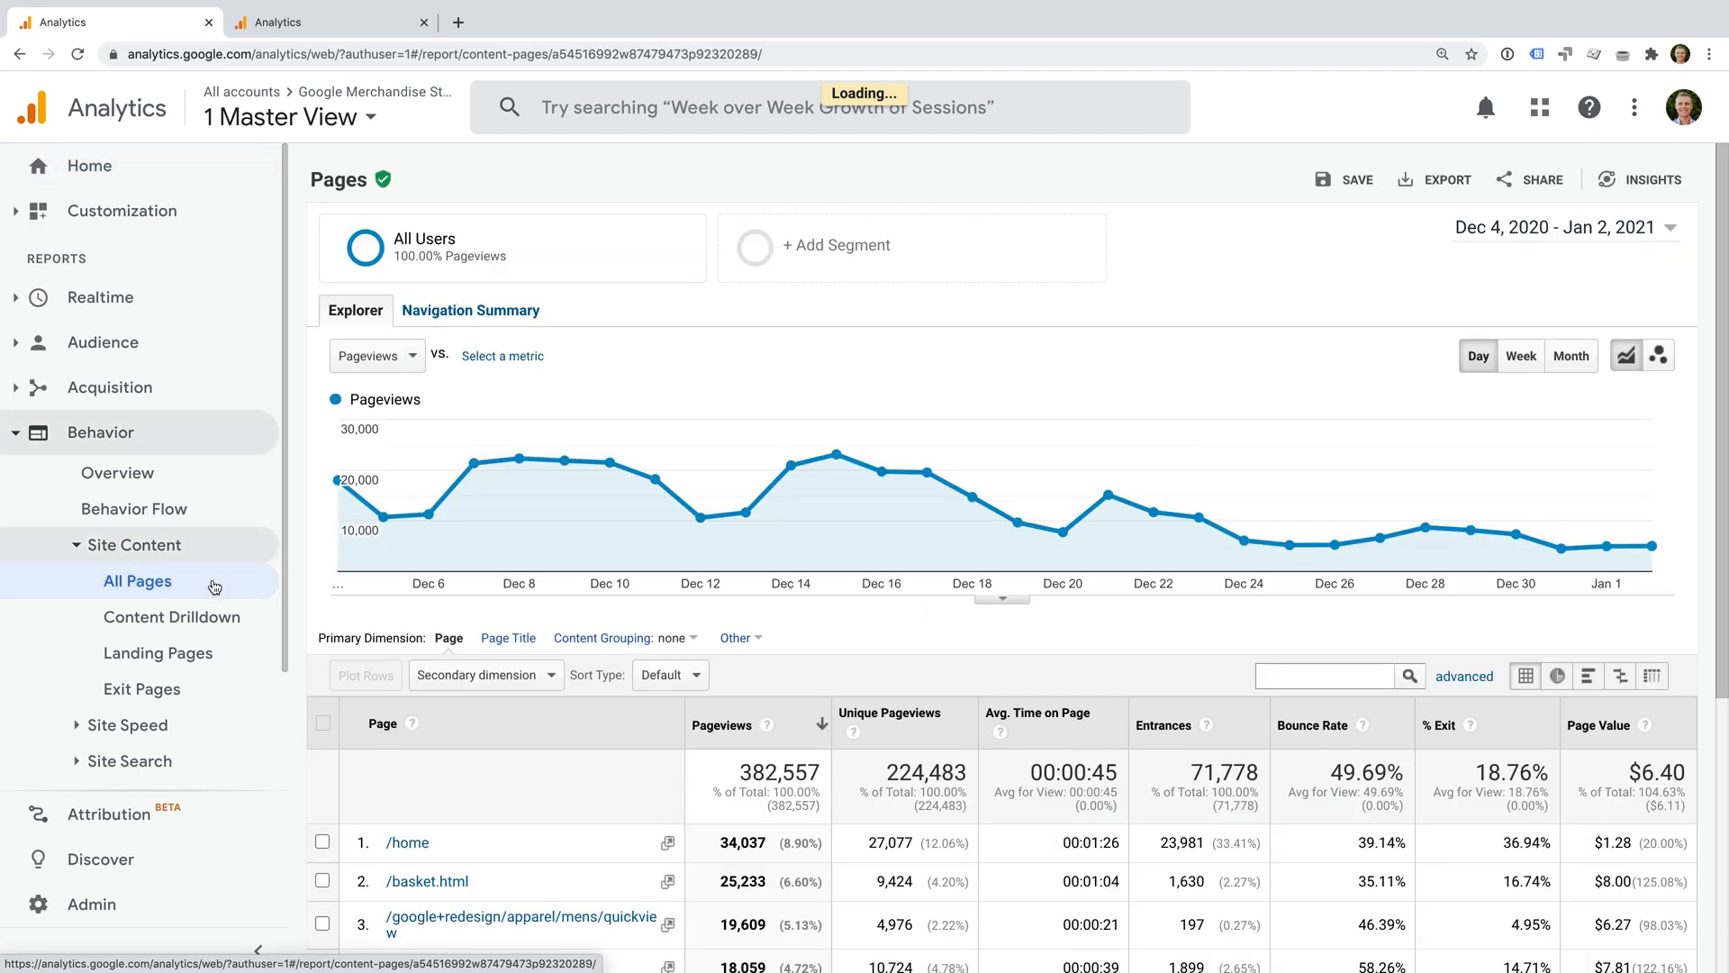
scroll("down", 3)
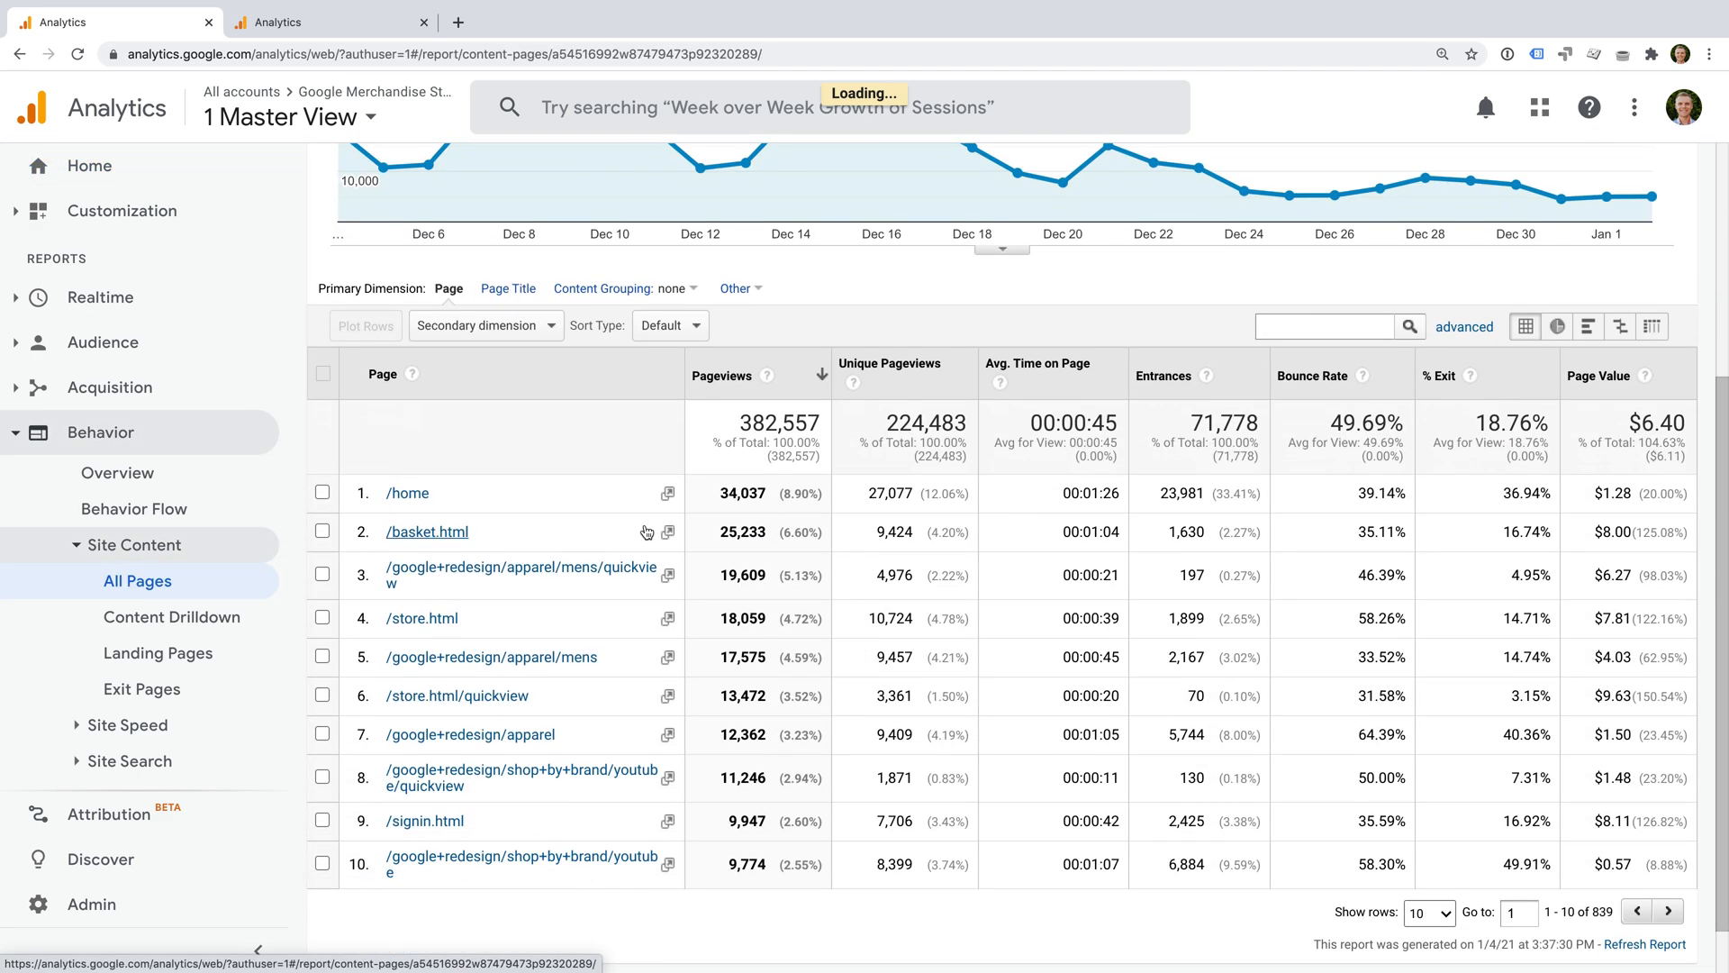
mouse_move(643, 711)
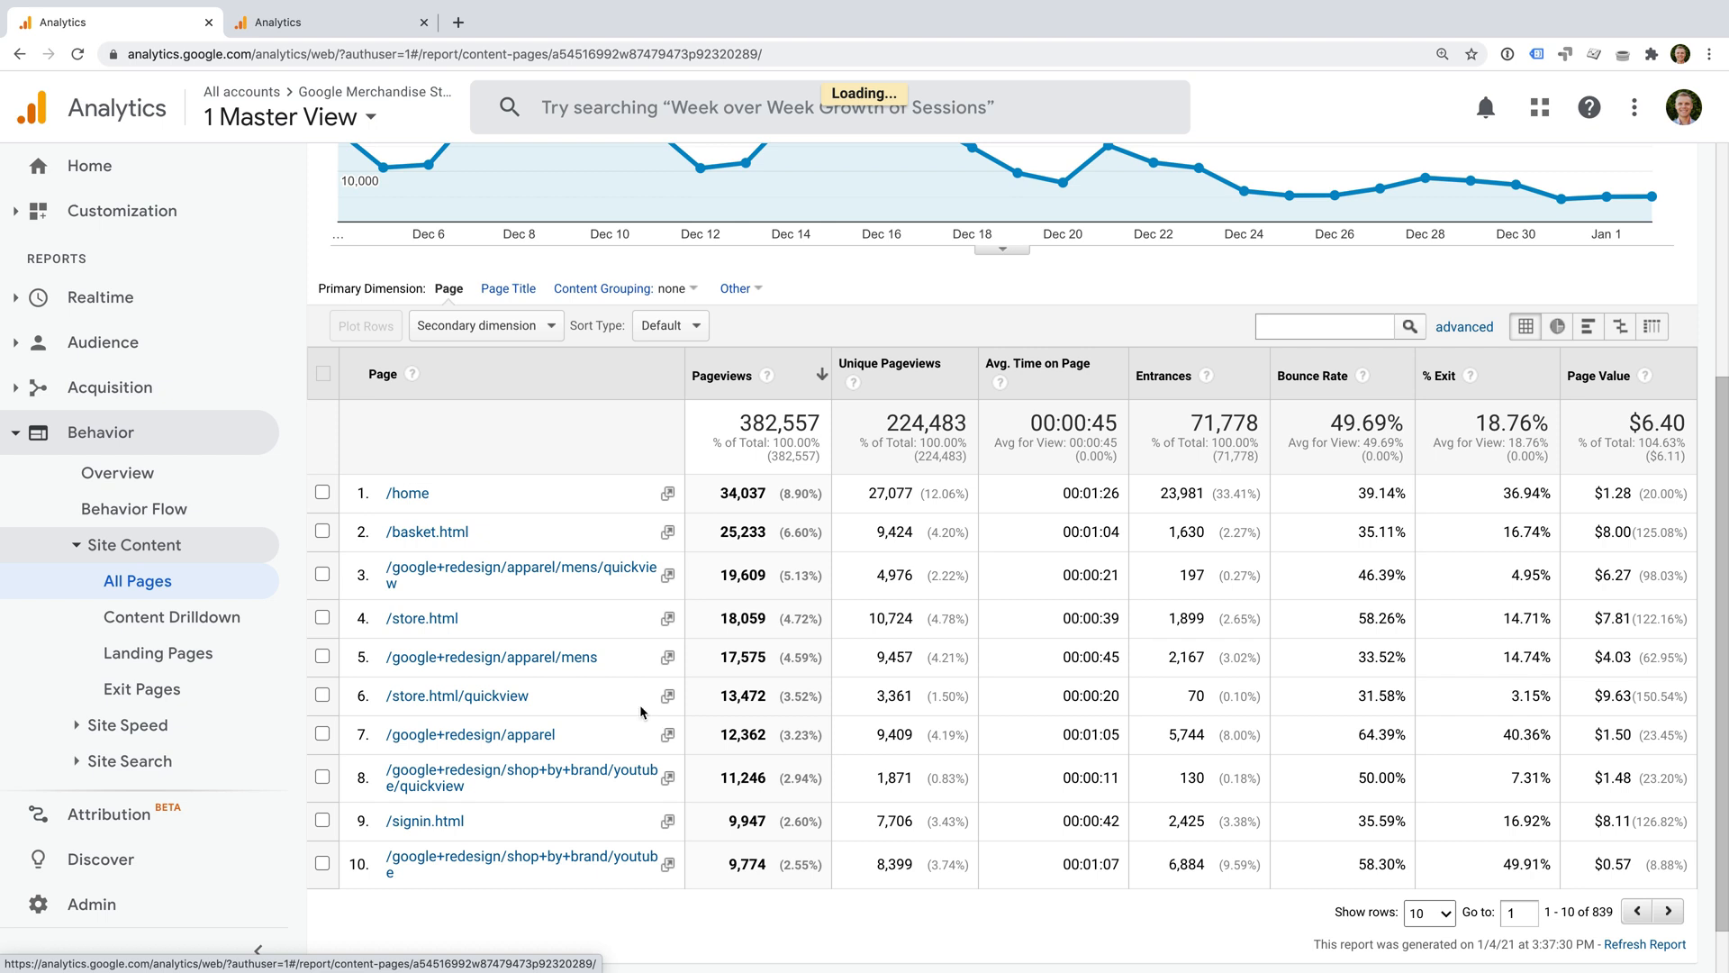
mouse_move(1322, 468)
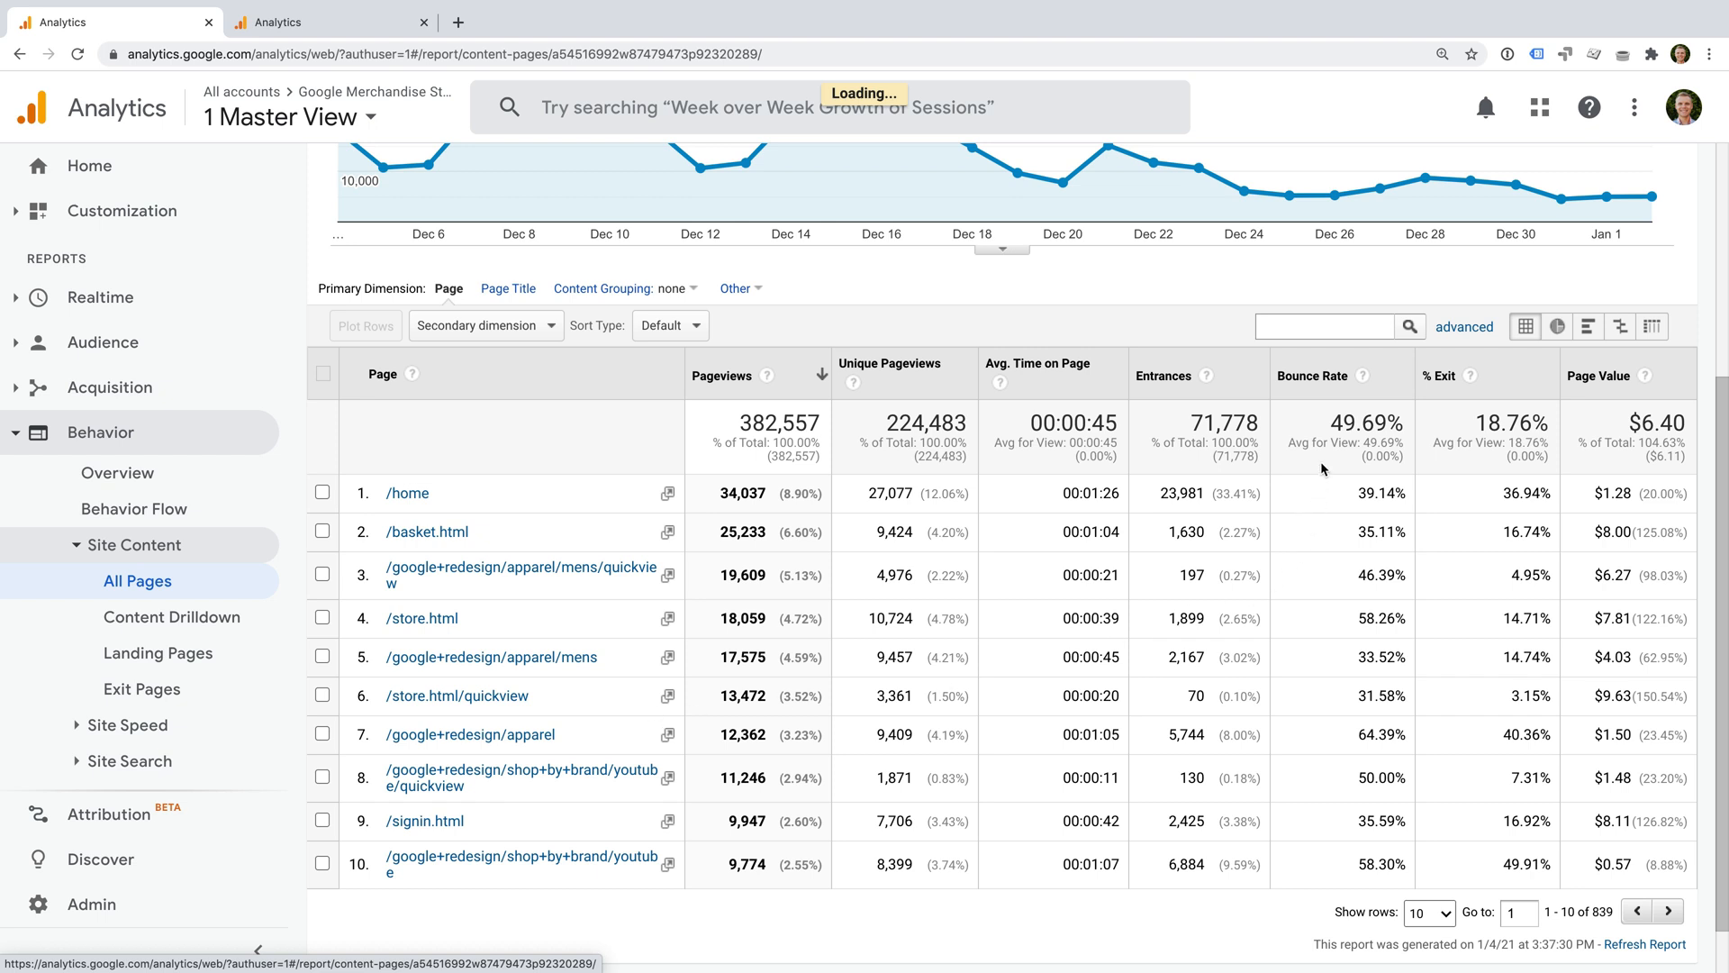
mouse_move(1337, 538)
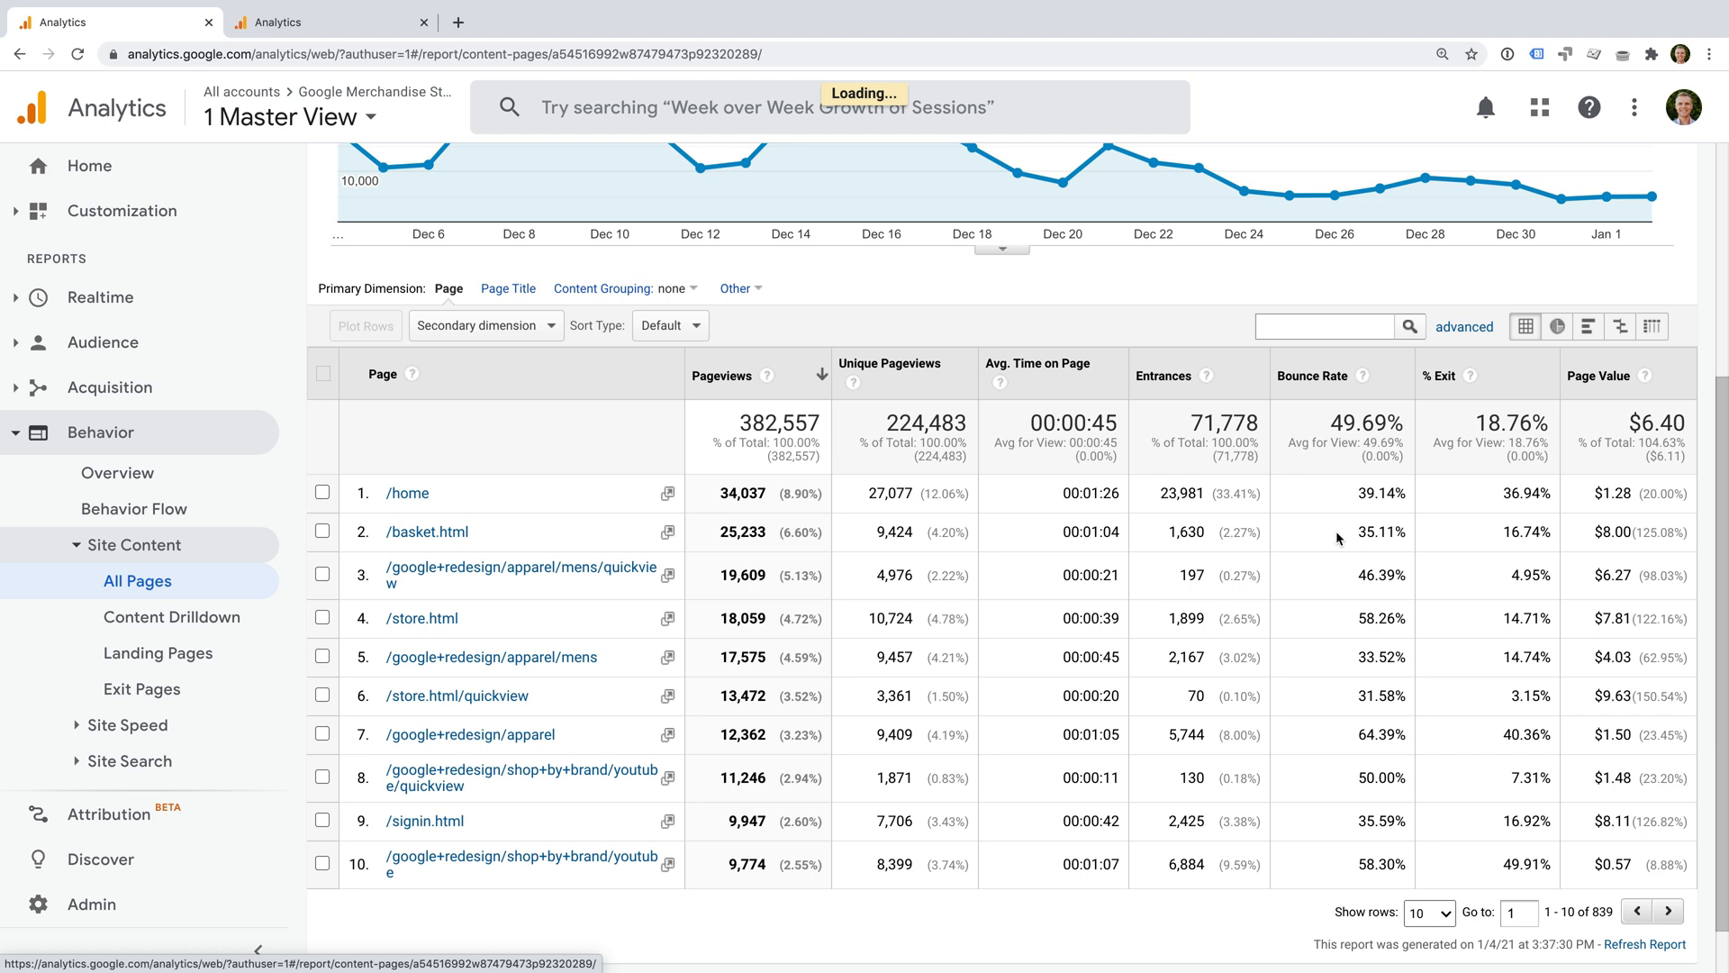
mouse_move(1342, 665)
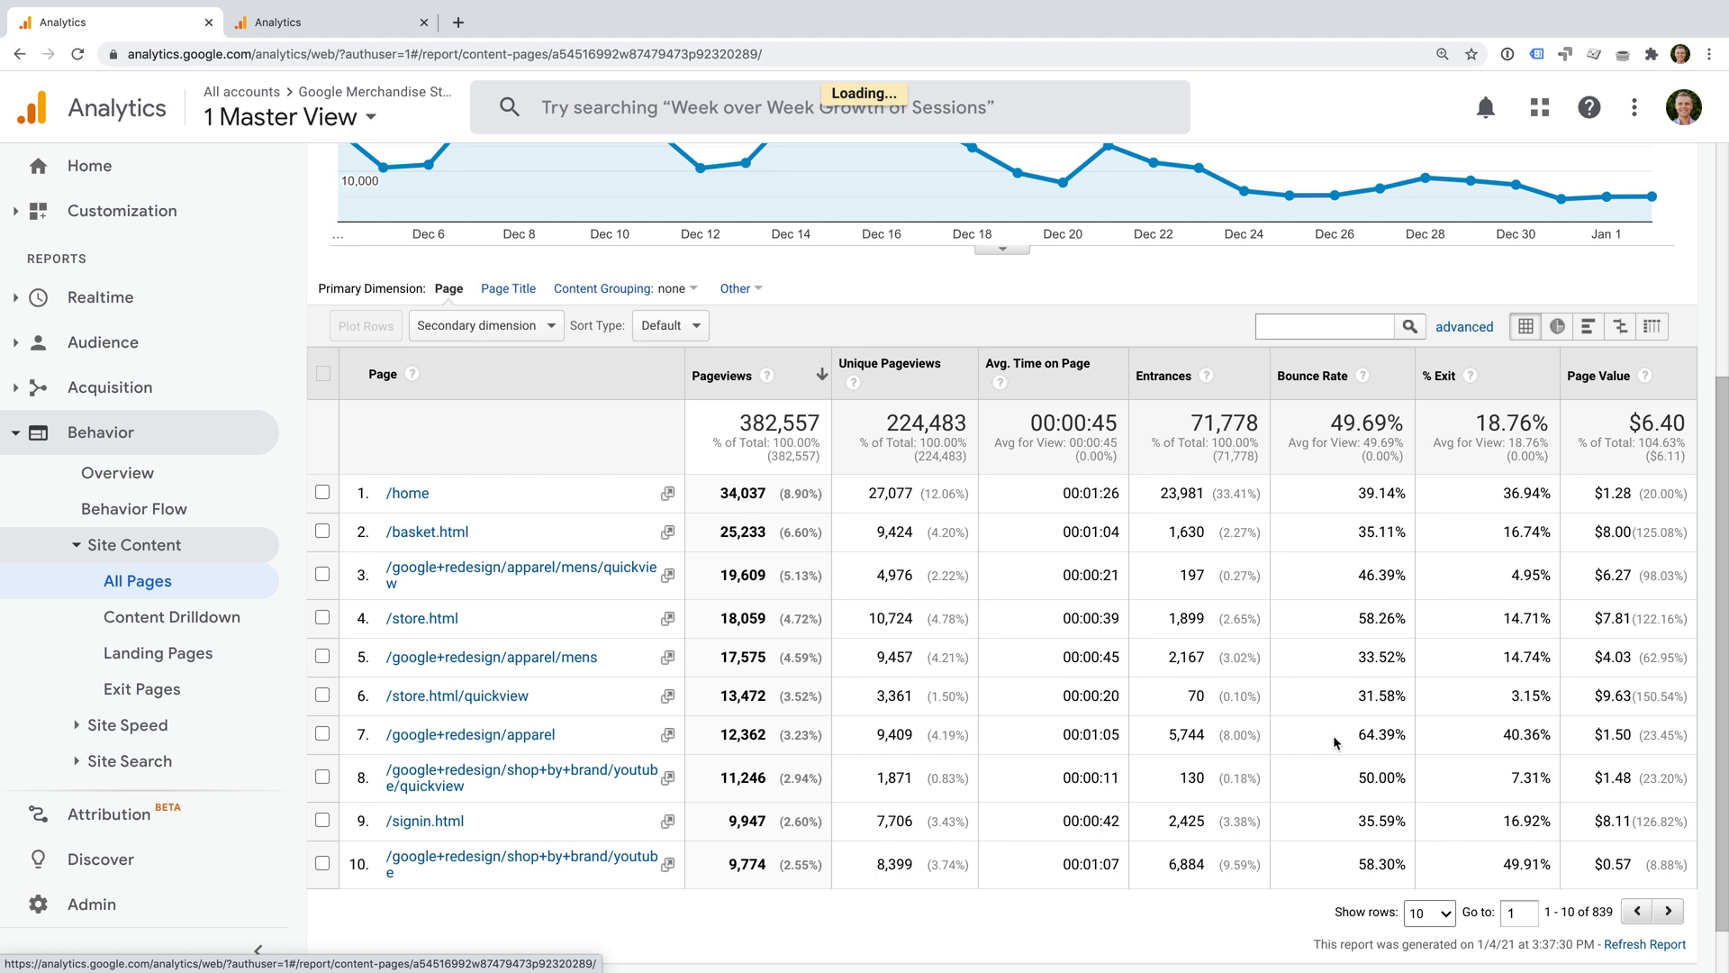
mouse_move(1330, 514)
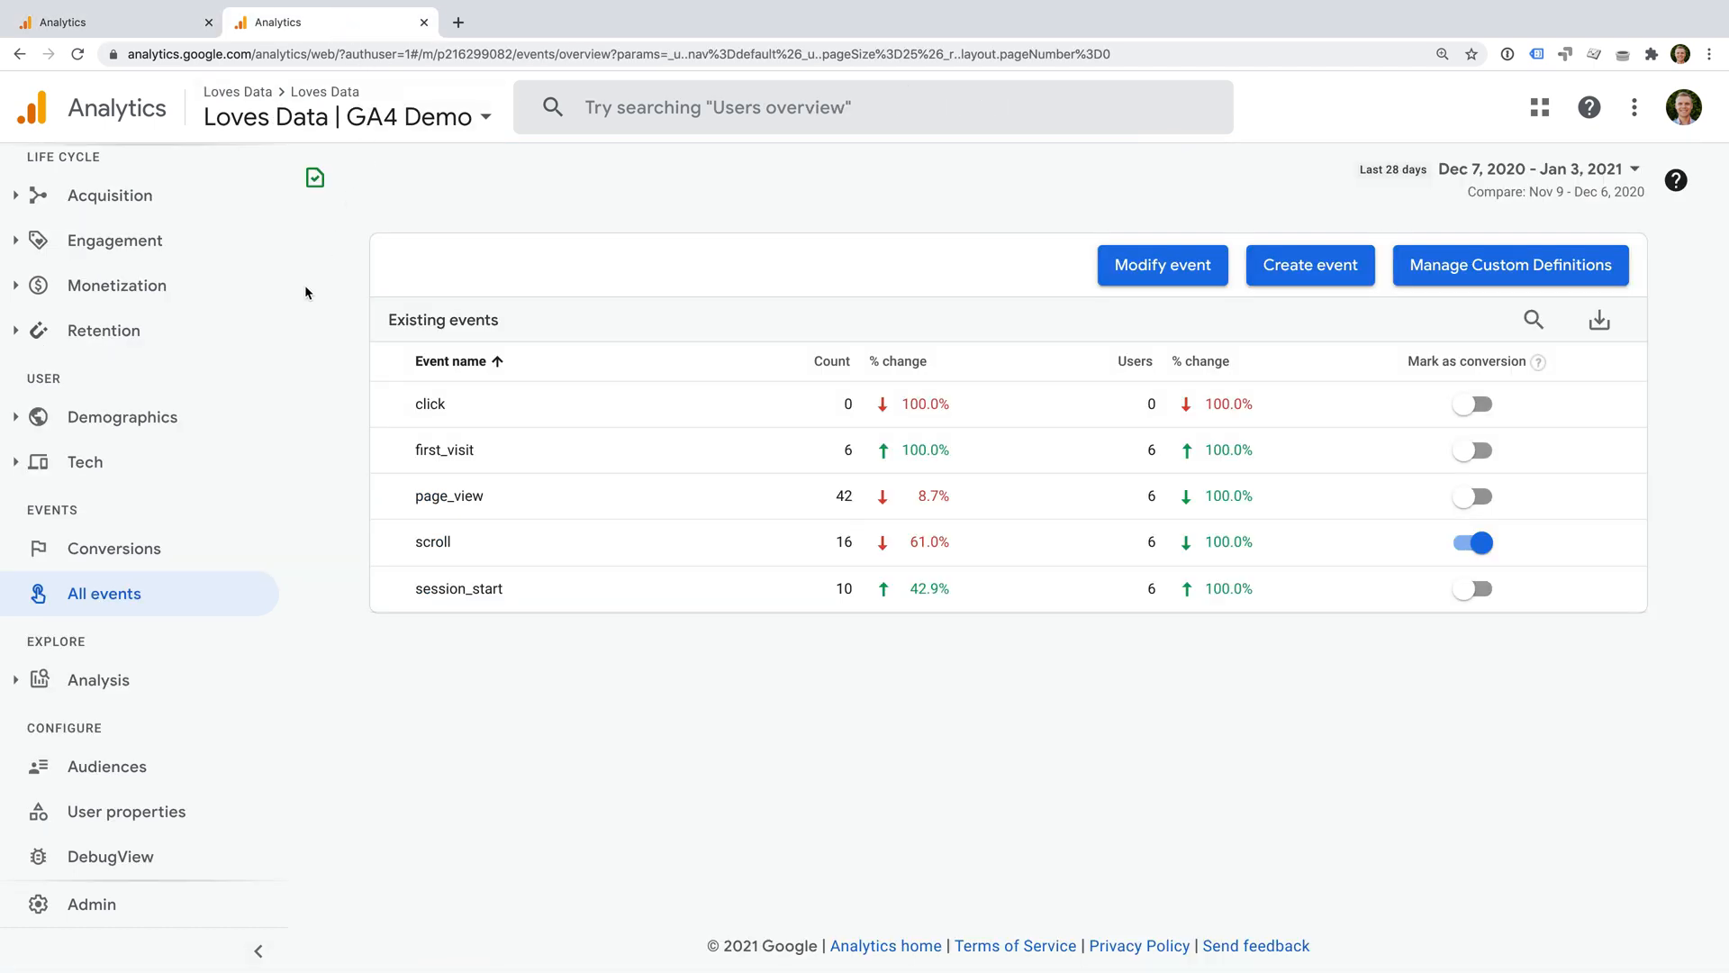
Step: Expand Engagement and open the Pages and screens report
left_click(114, 239)
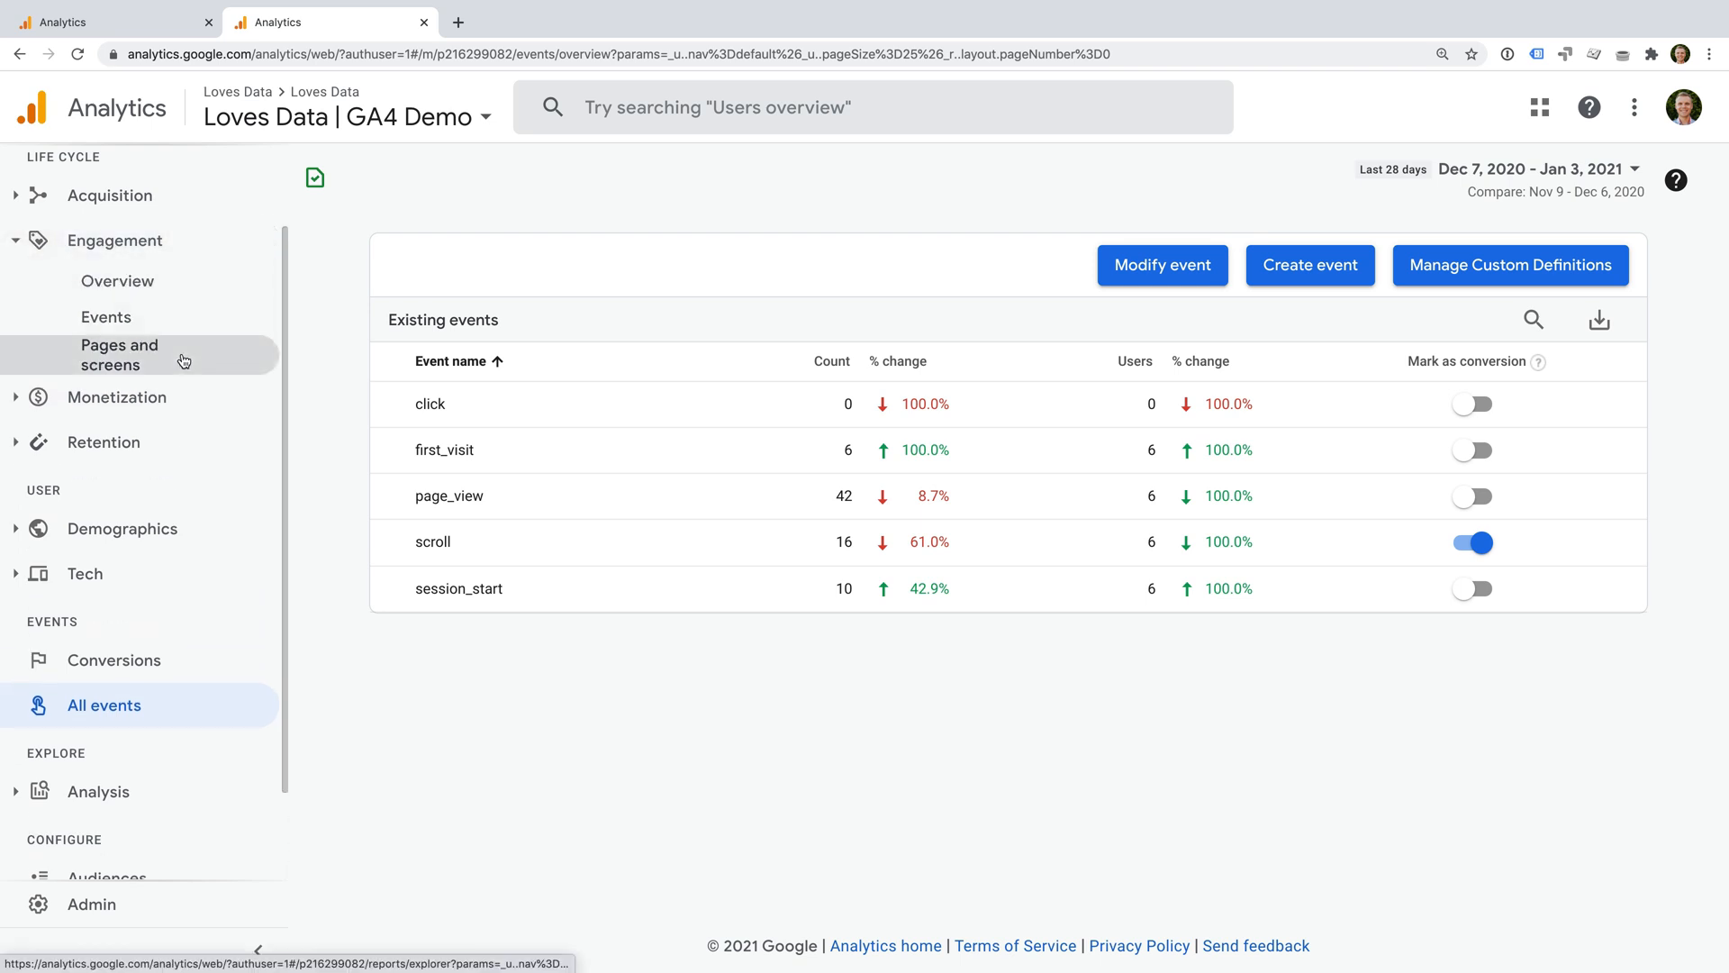
left_click(119, 355)
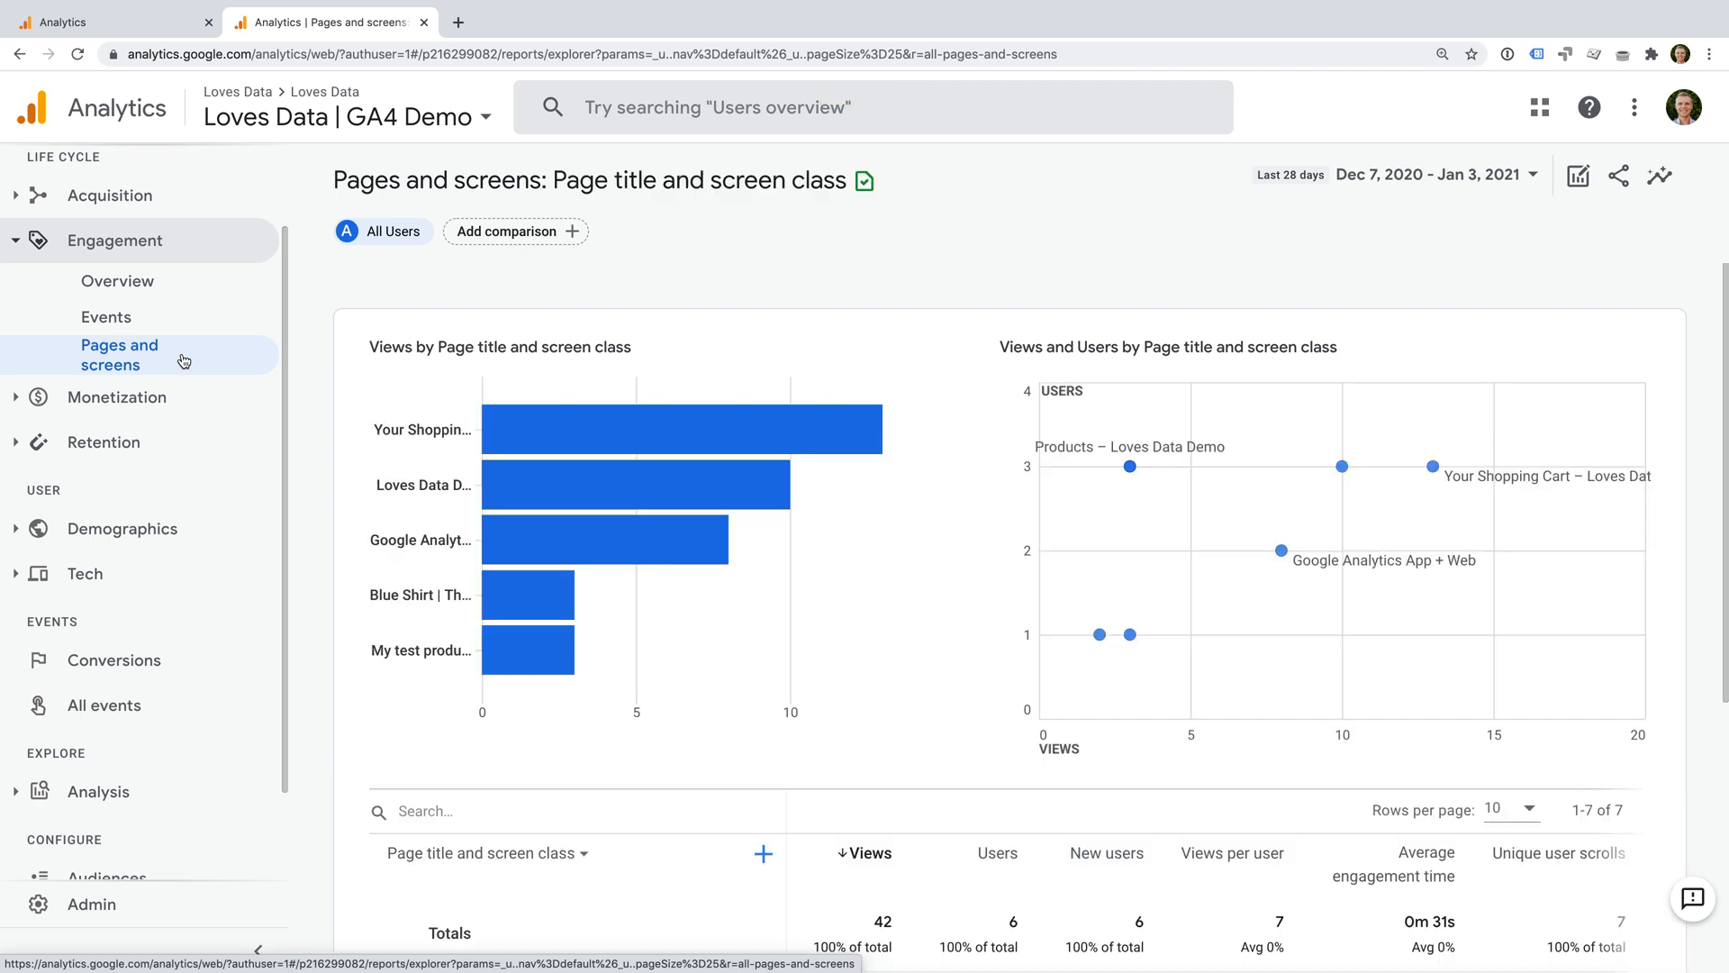
Step: Review the Pages and screens table columns, then open the Analysis hub
scroll("down", 3)
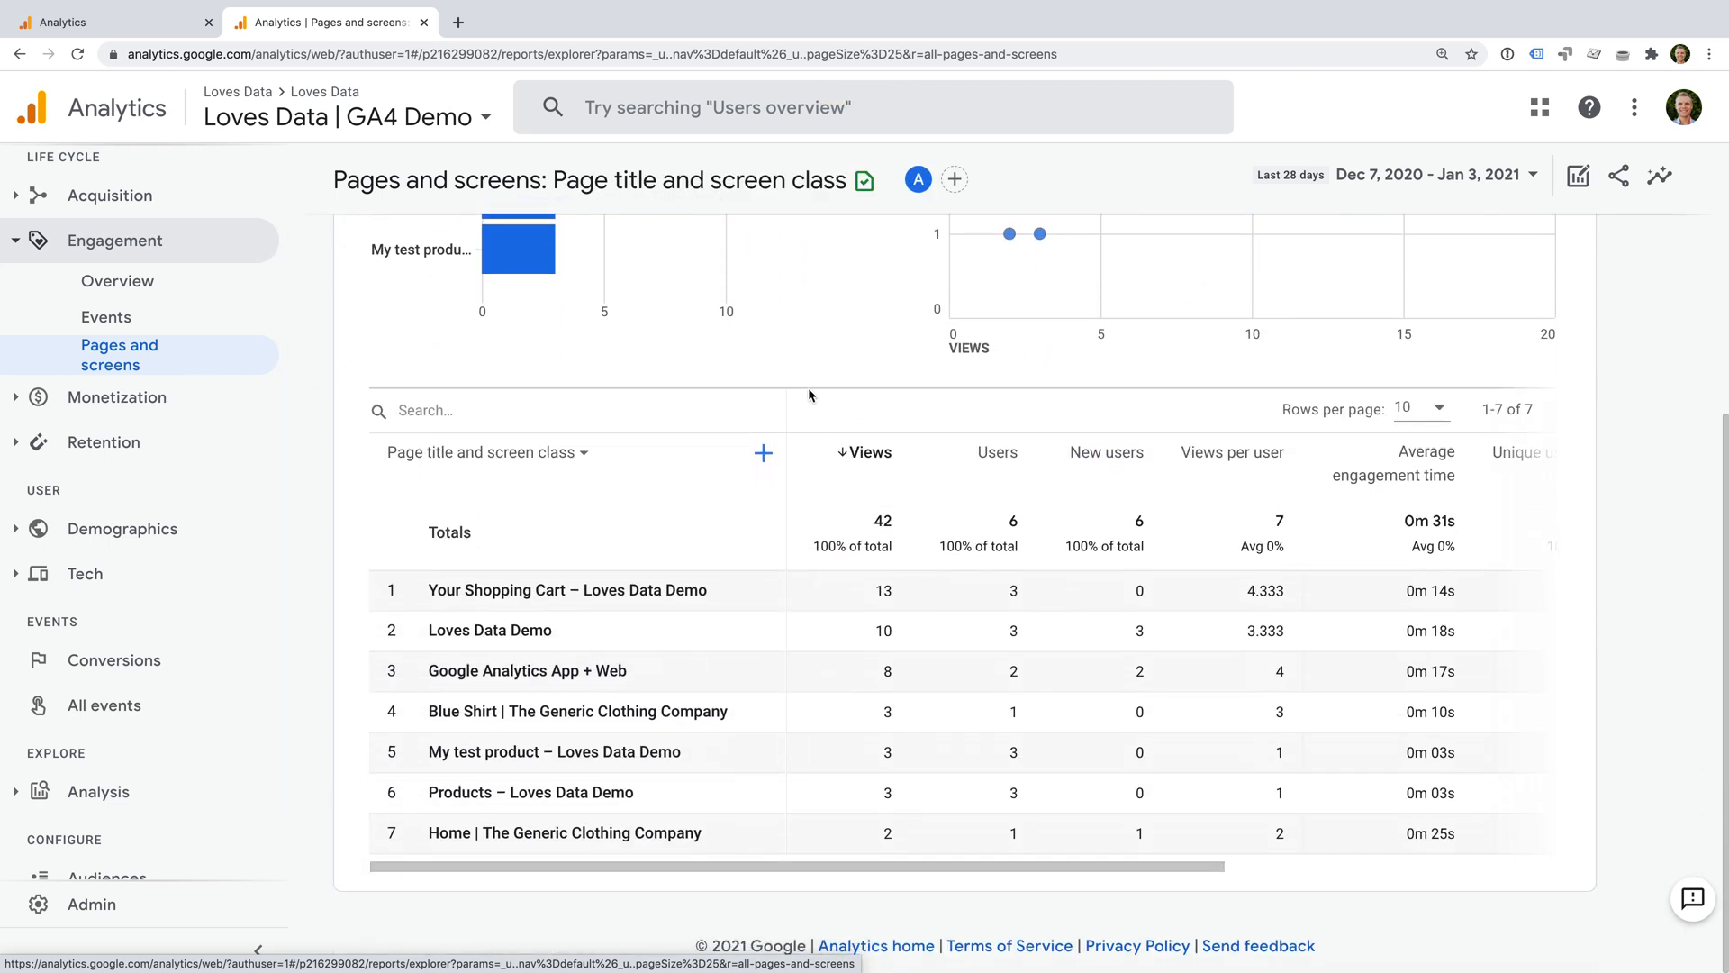
mouse_move(777, 807)
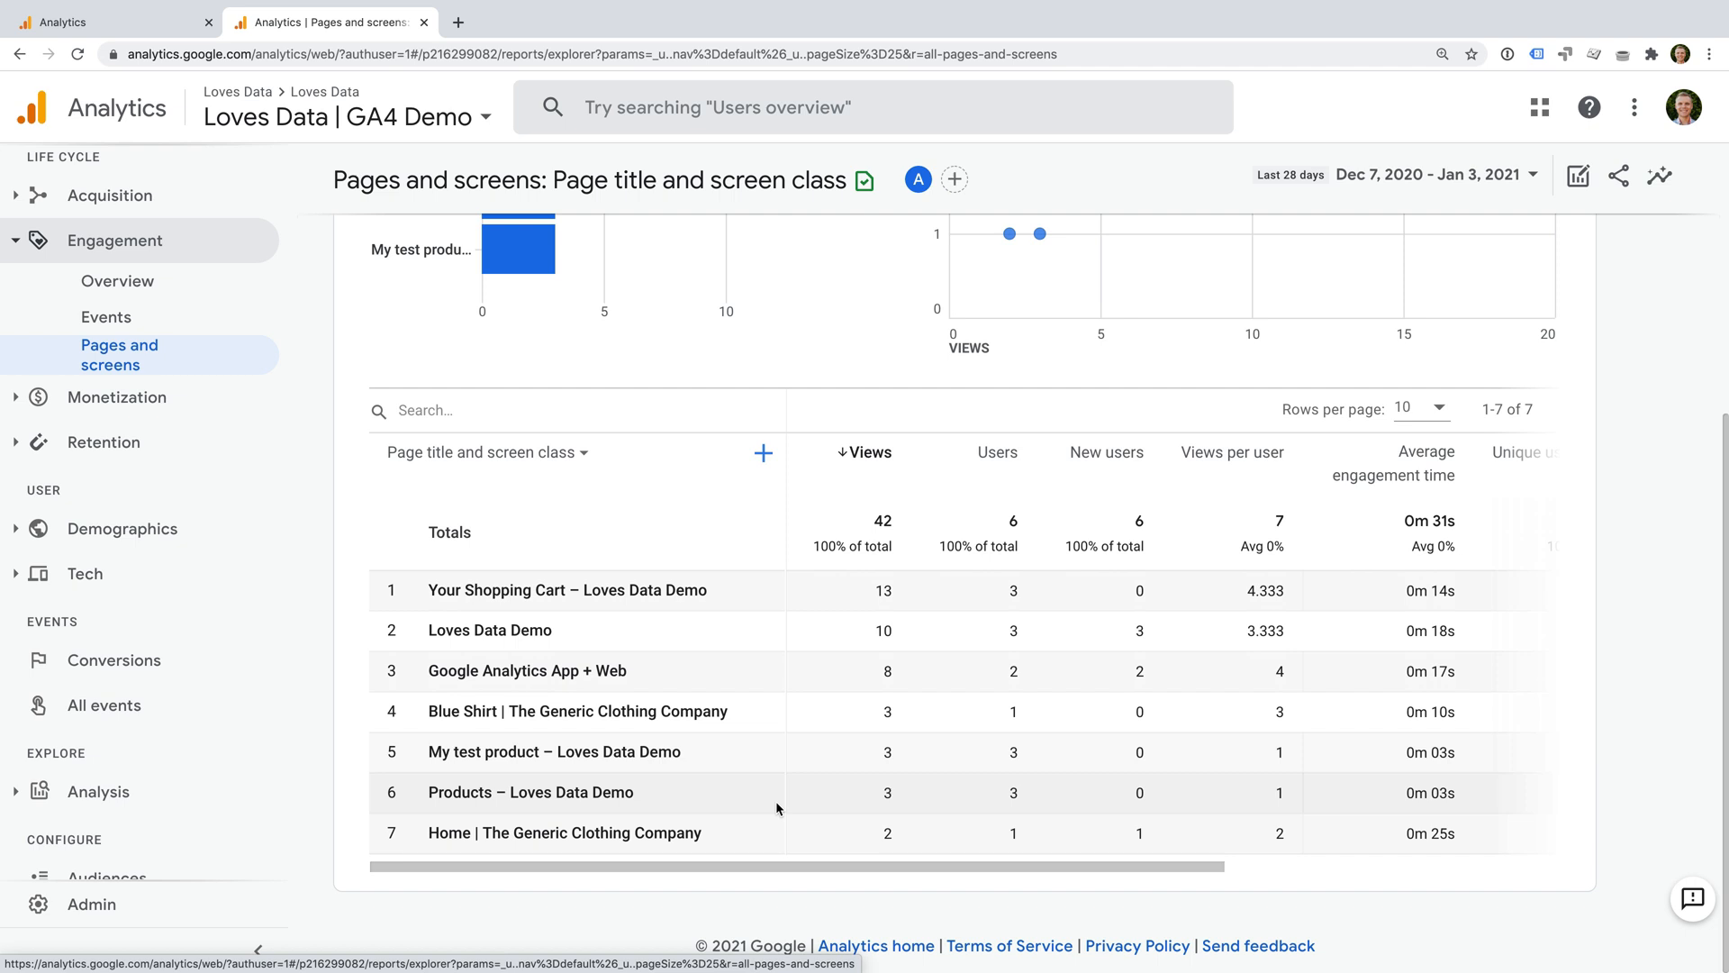
mouse_move(835, 511)
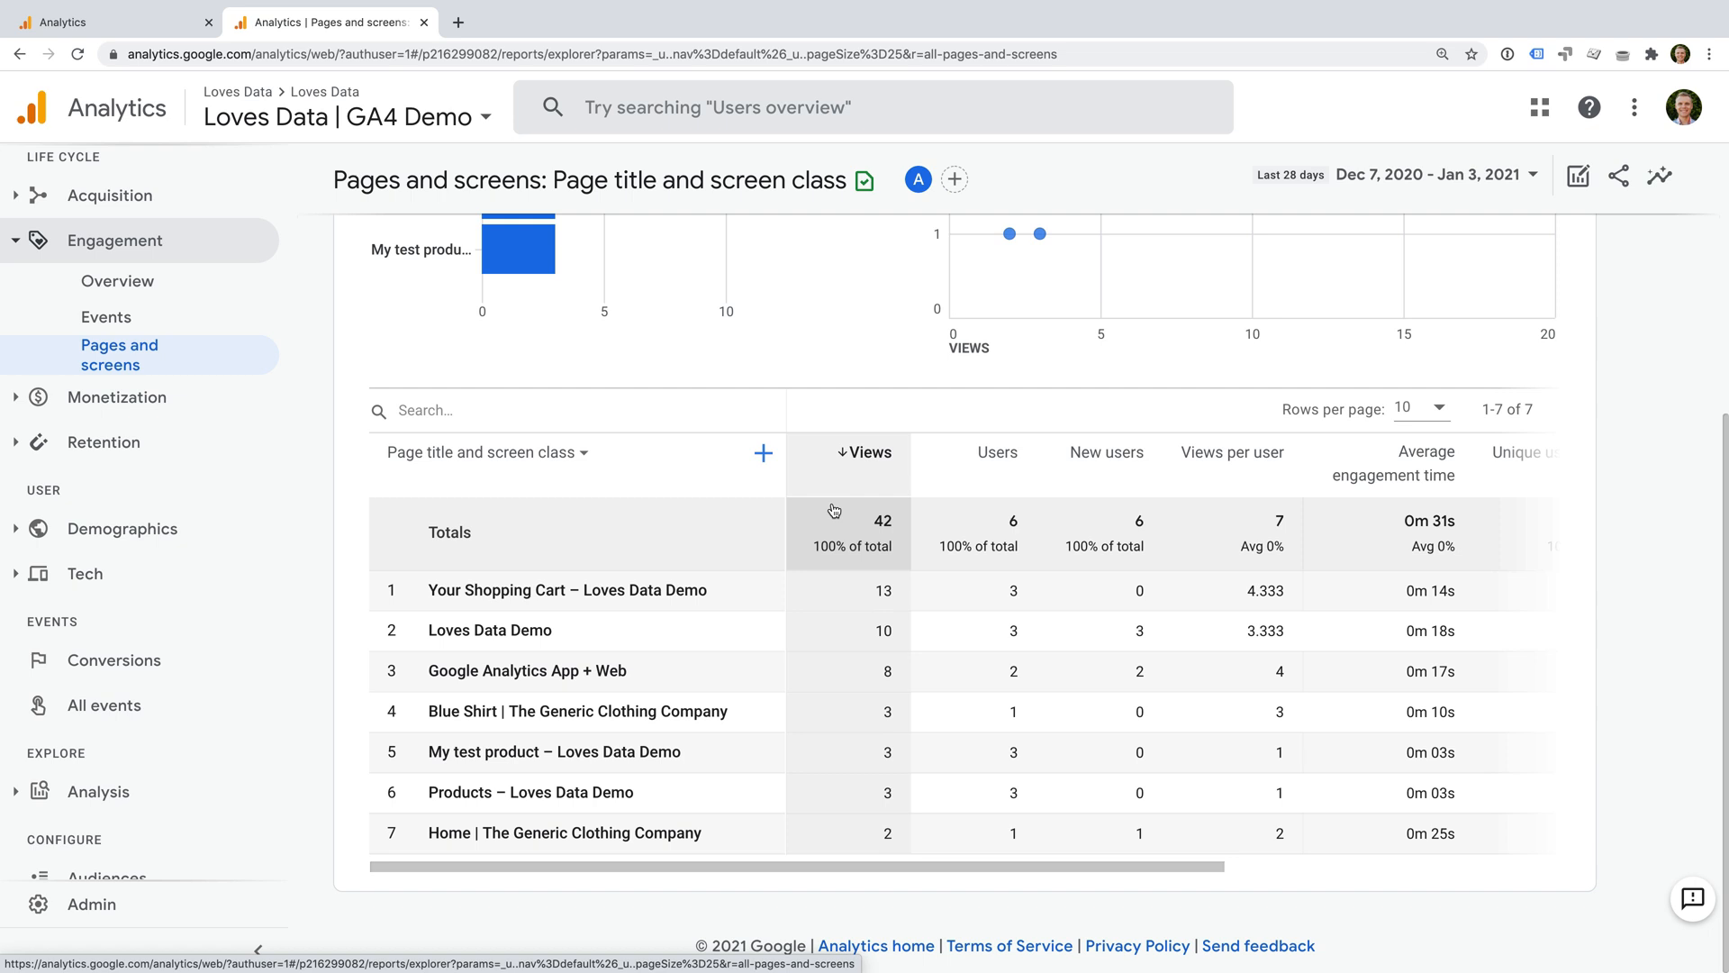
mouse_move(1032, 491)
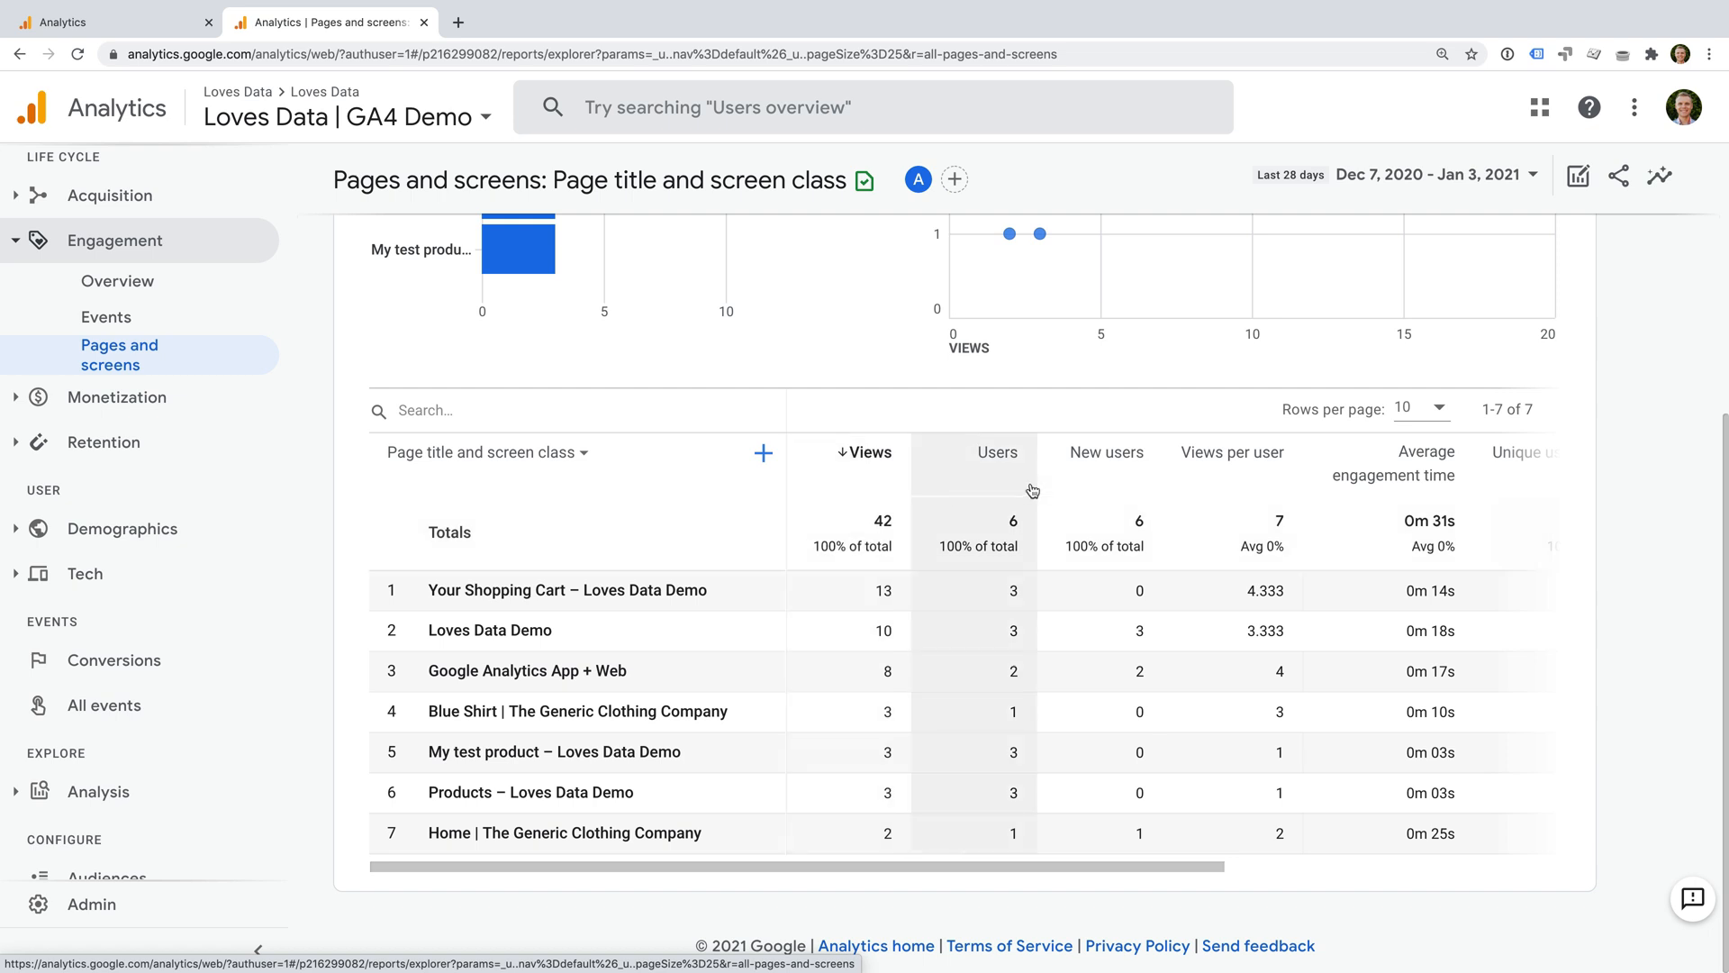
mouse_move(1212, 496)
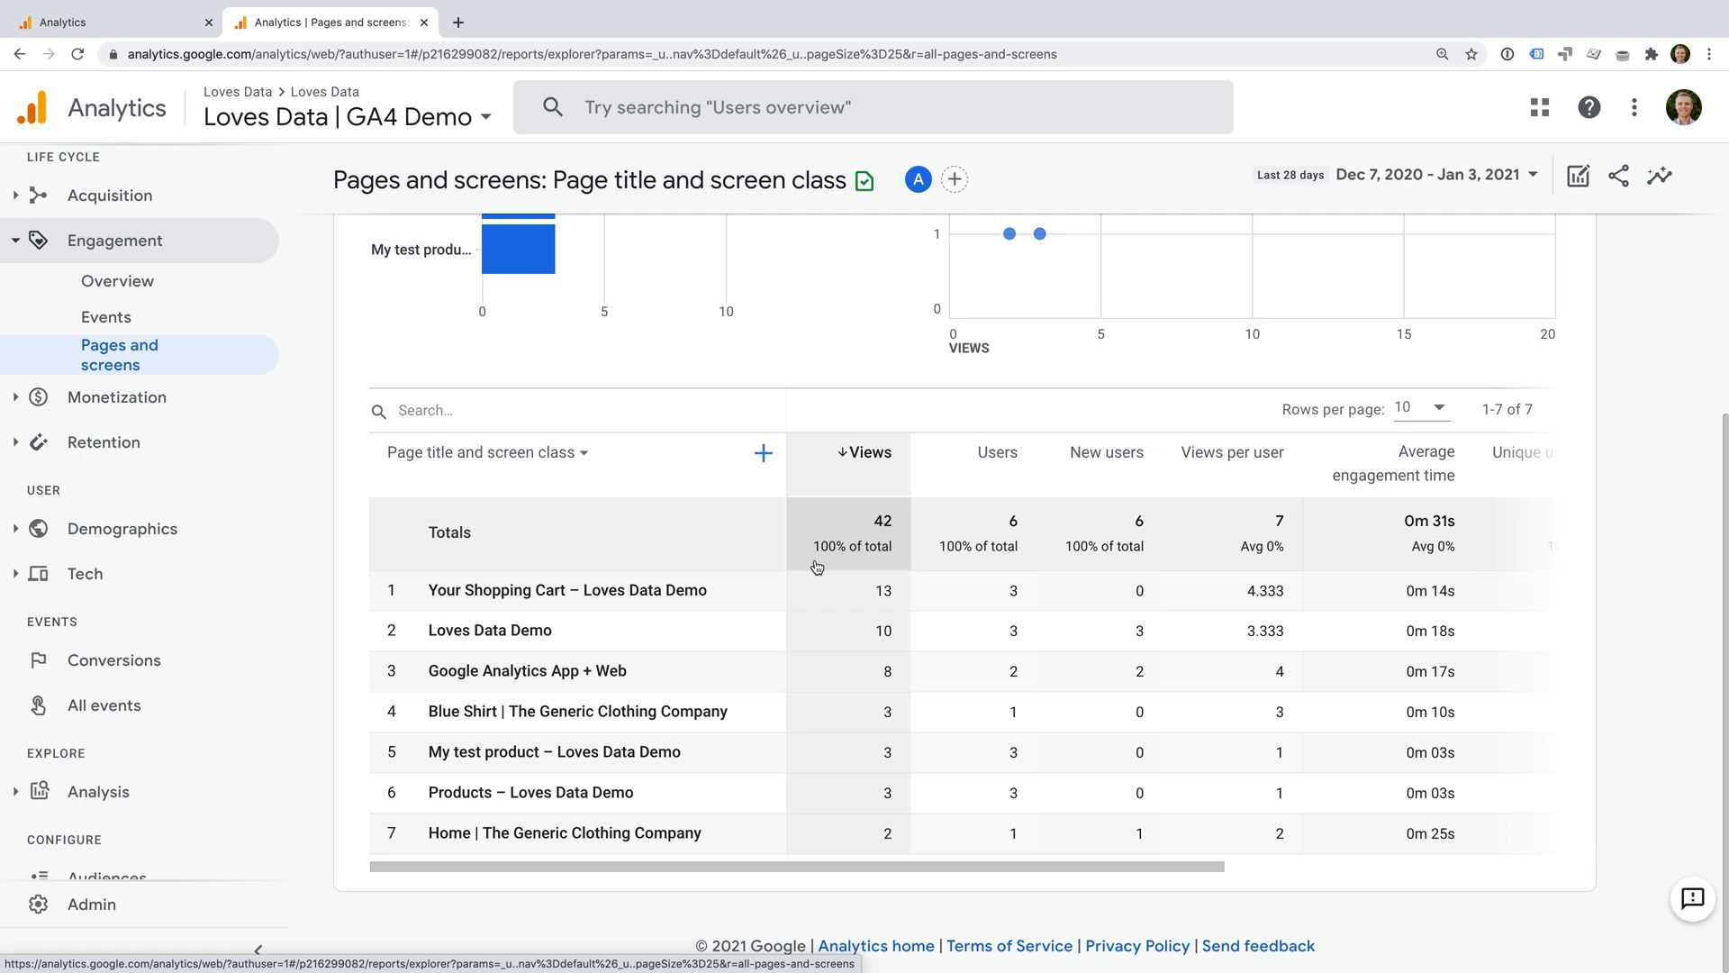
scroll("right", 3)
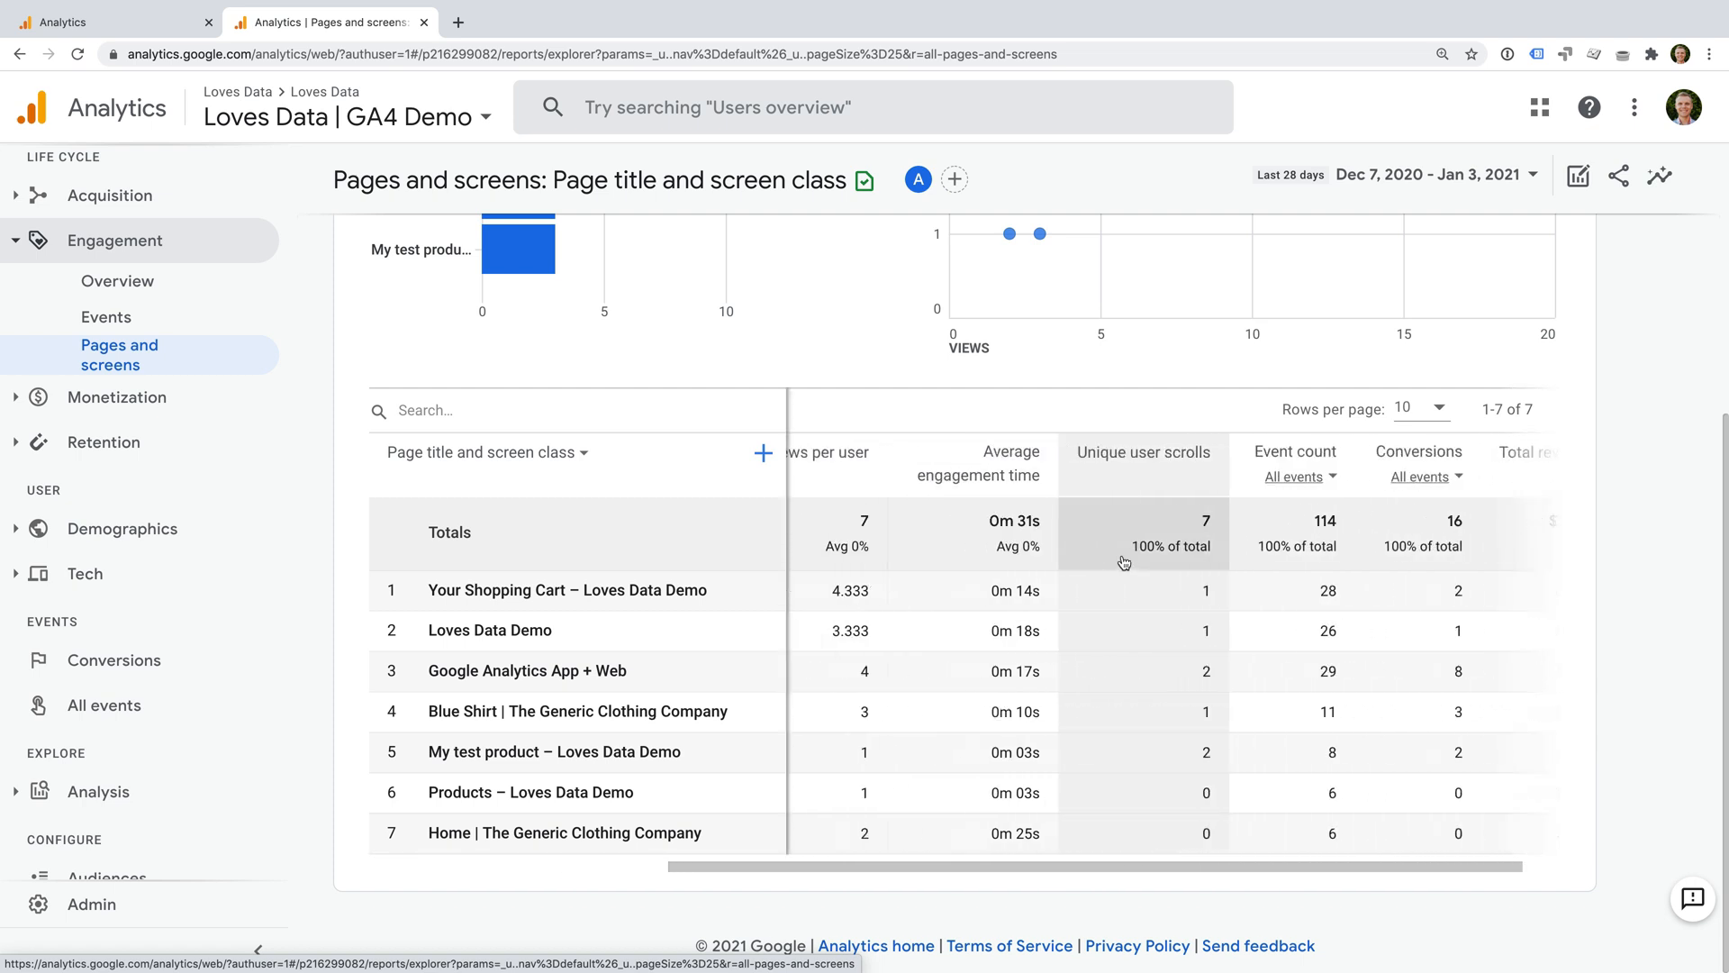
scroll("left", 3)
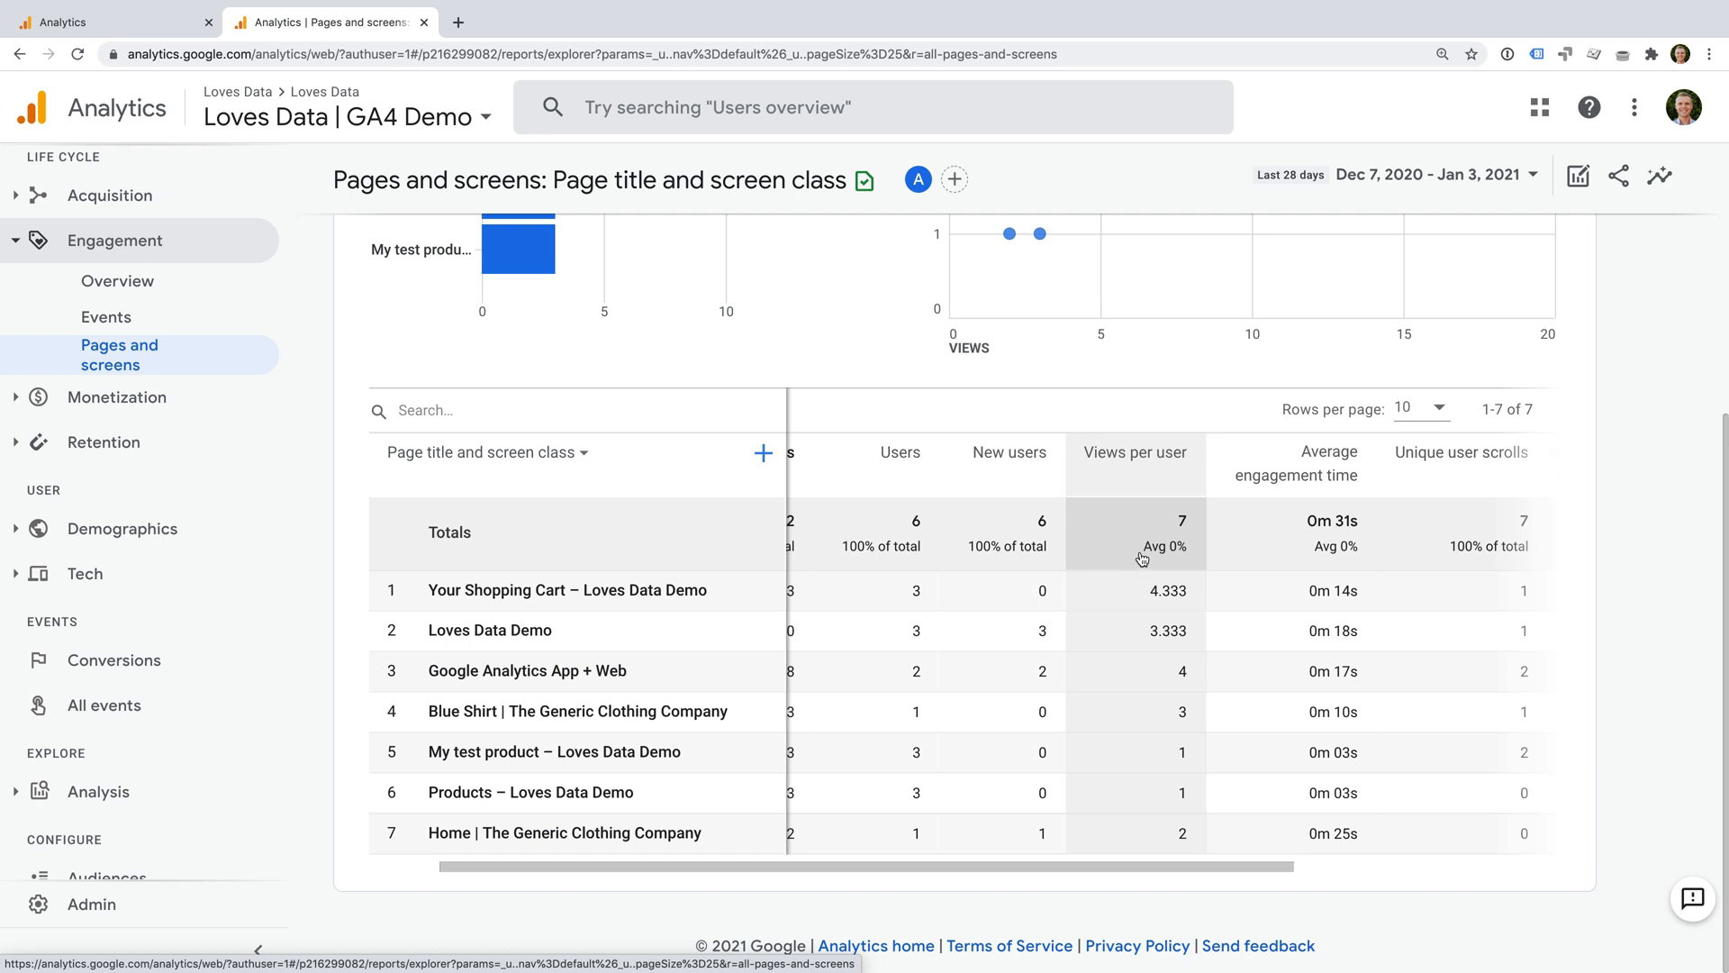
mouse_move(1296, 460)
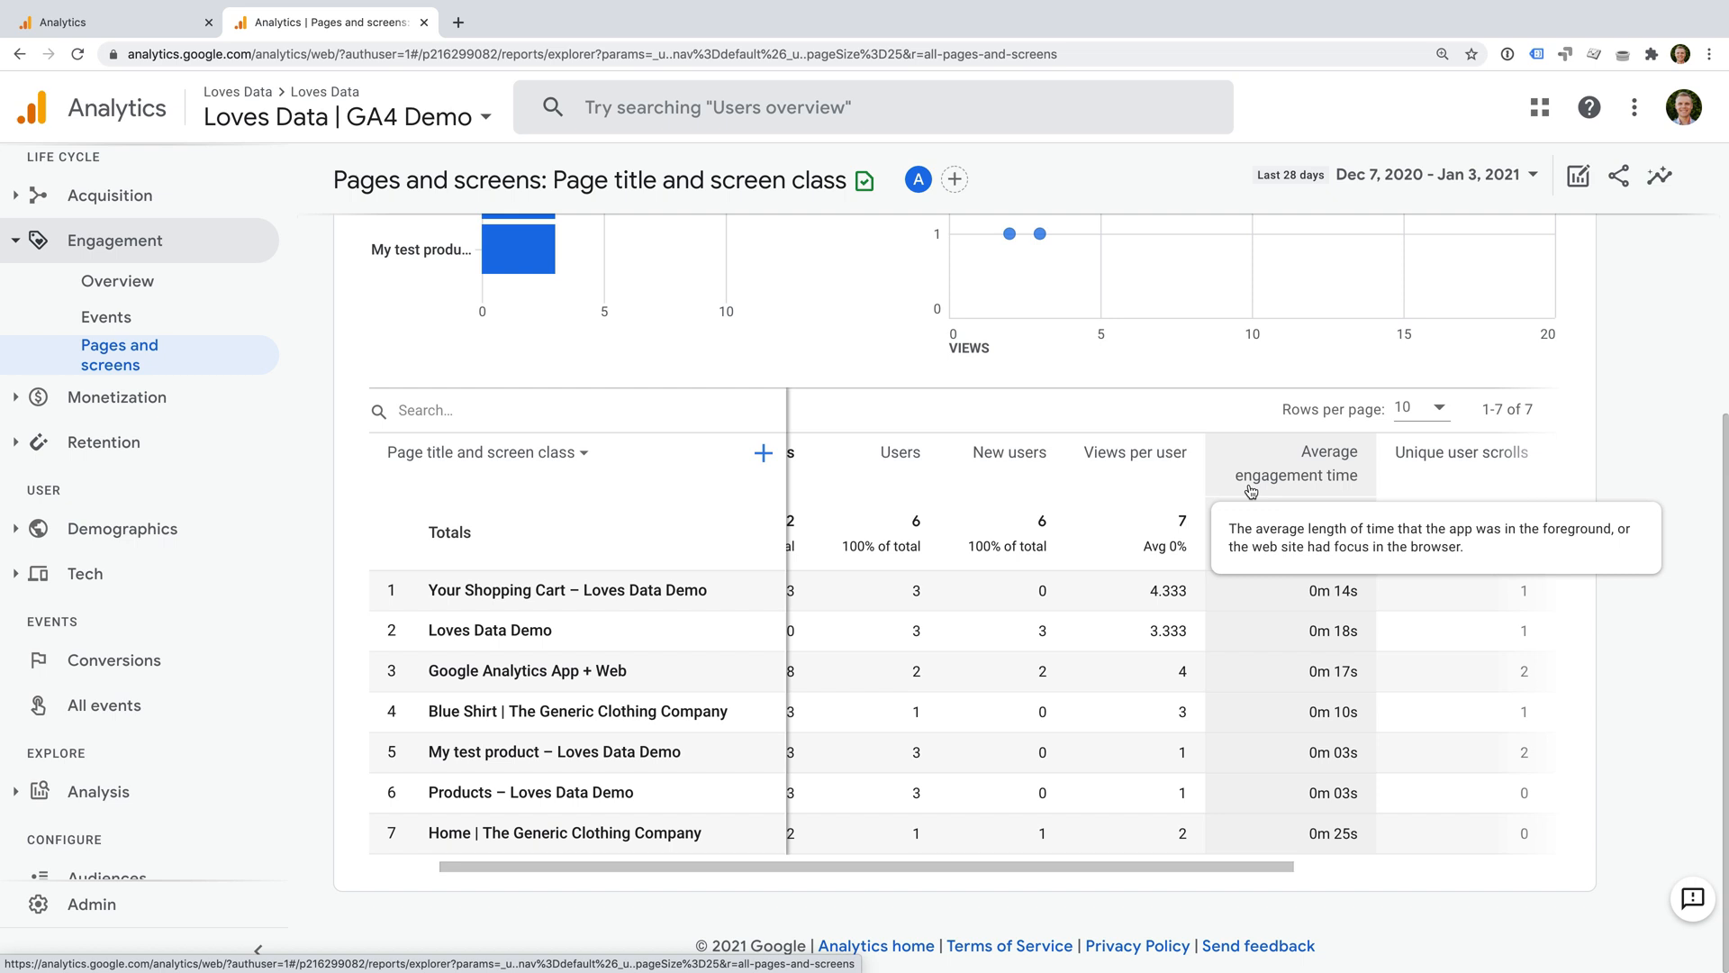
mouse_move(501, 609)
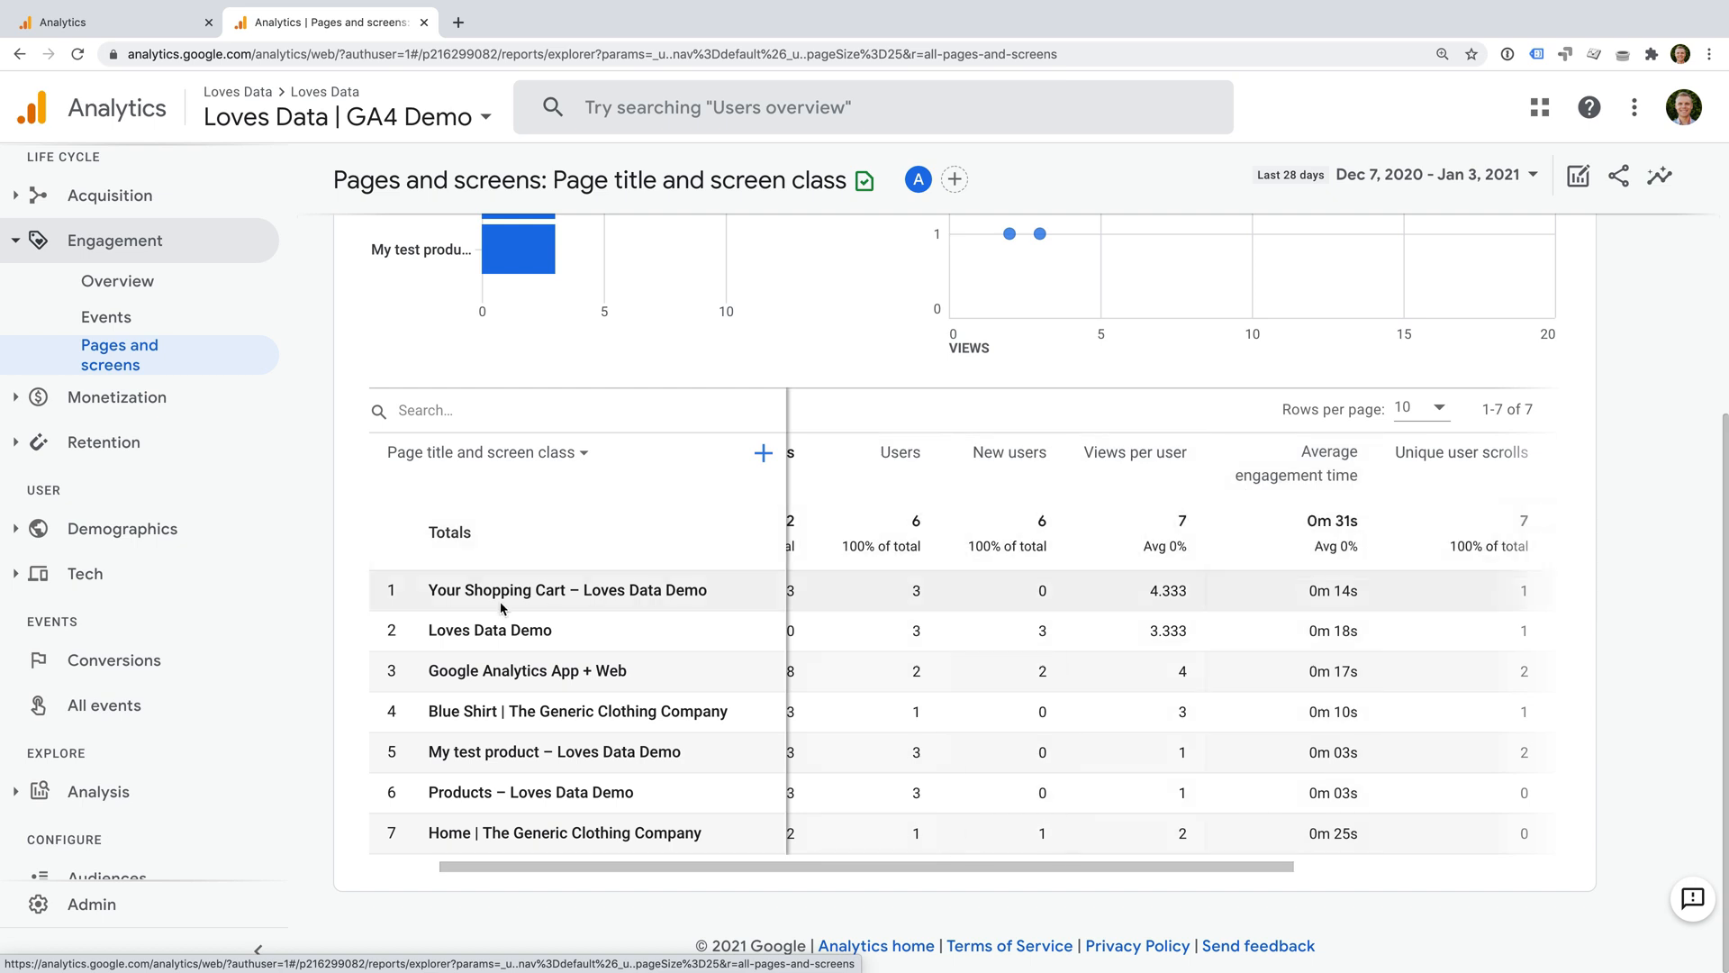
scroll("down", 3)
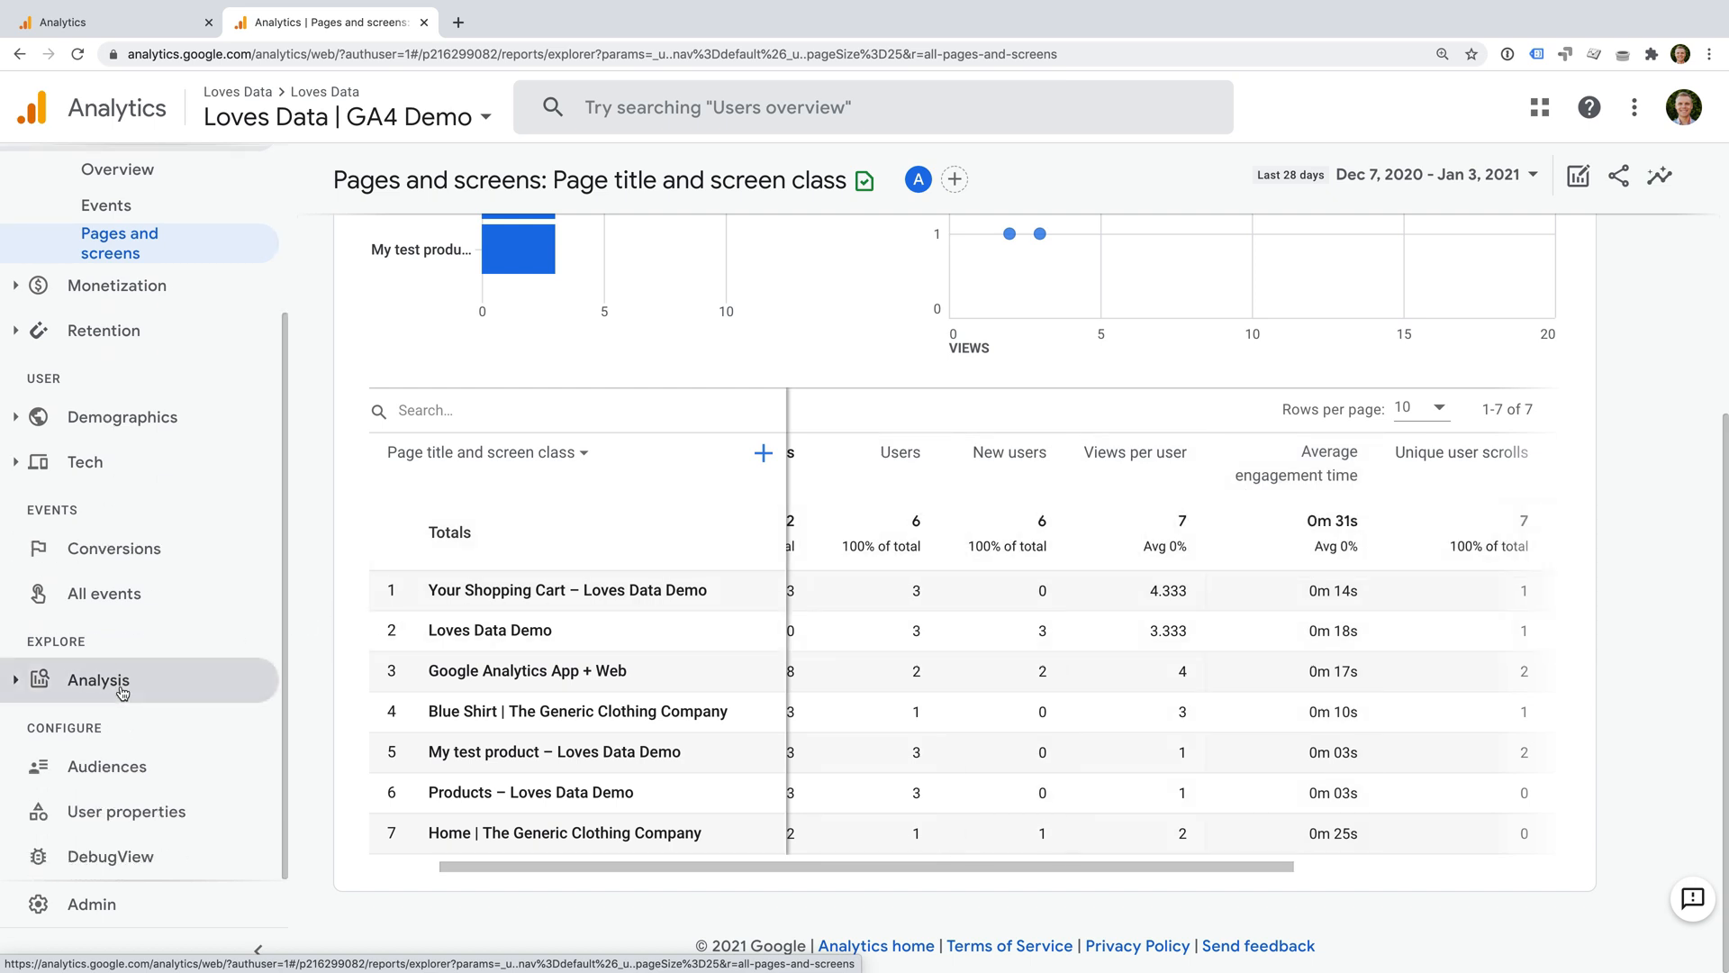
left_click(97, 678)
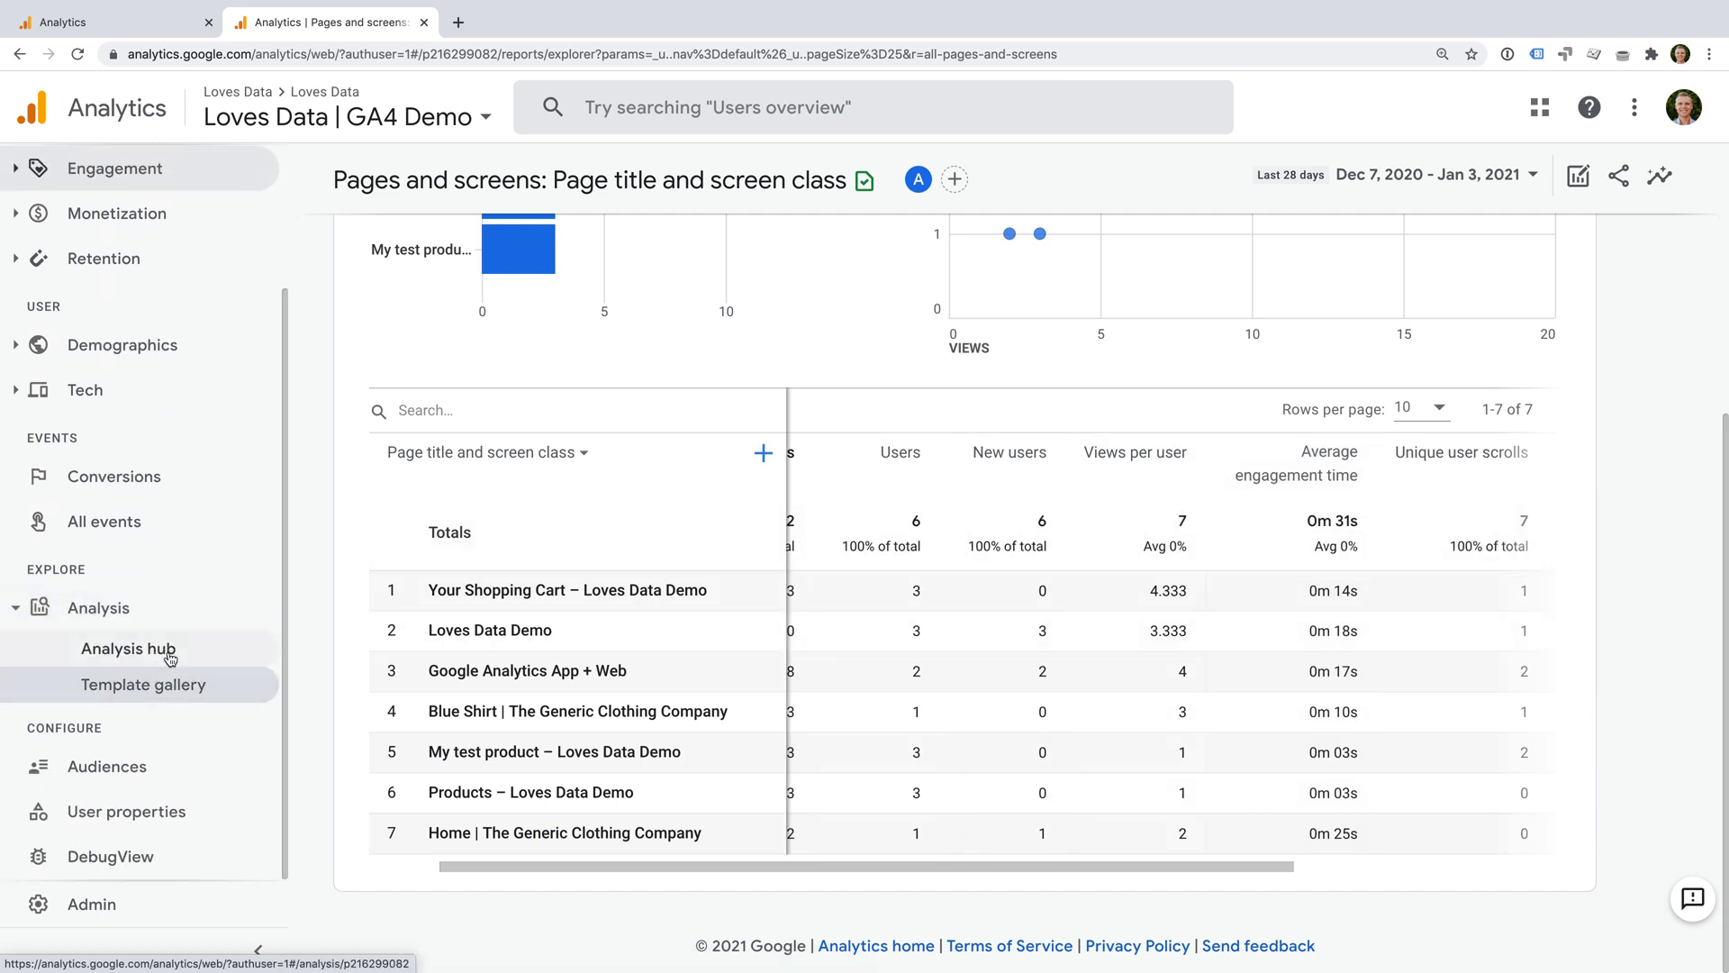
left_click(128, 649)
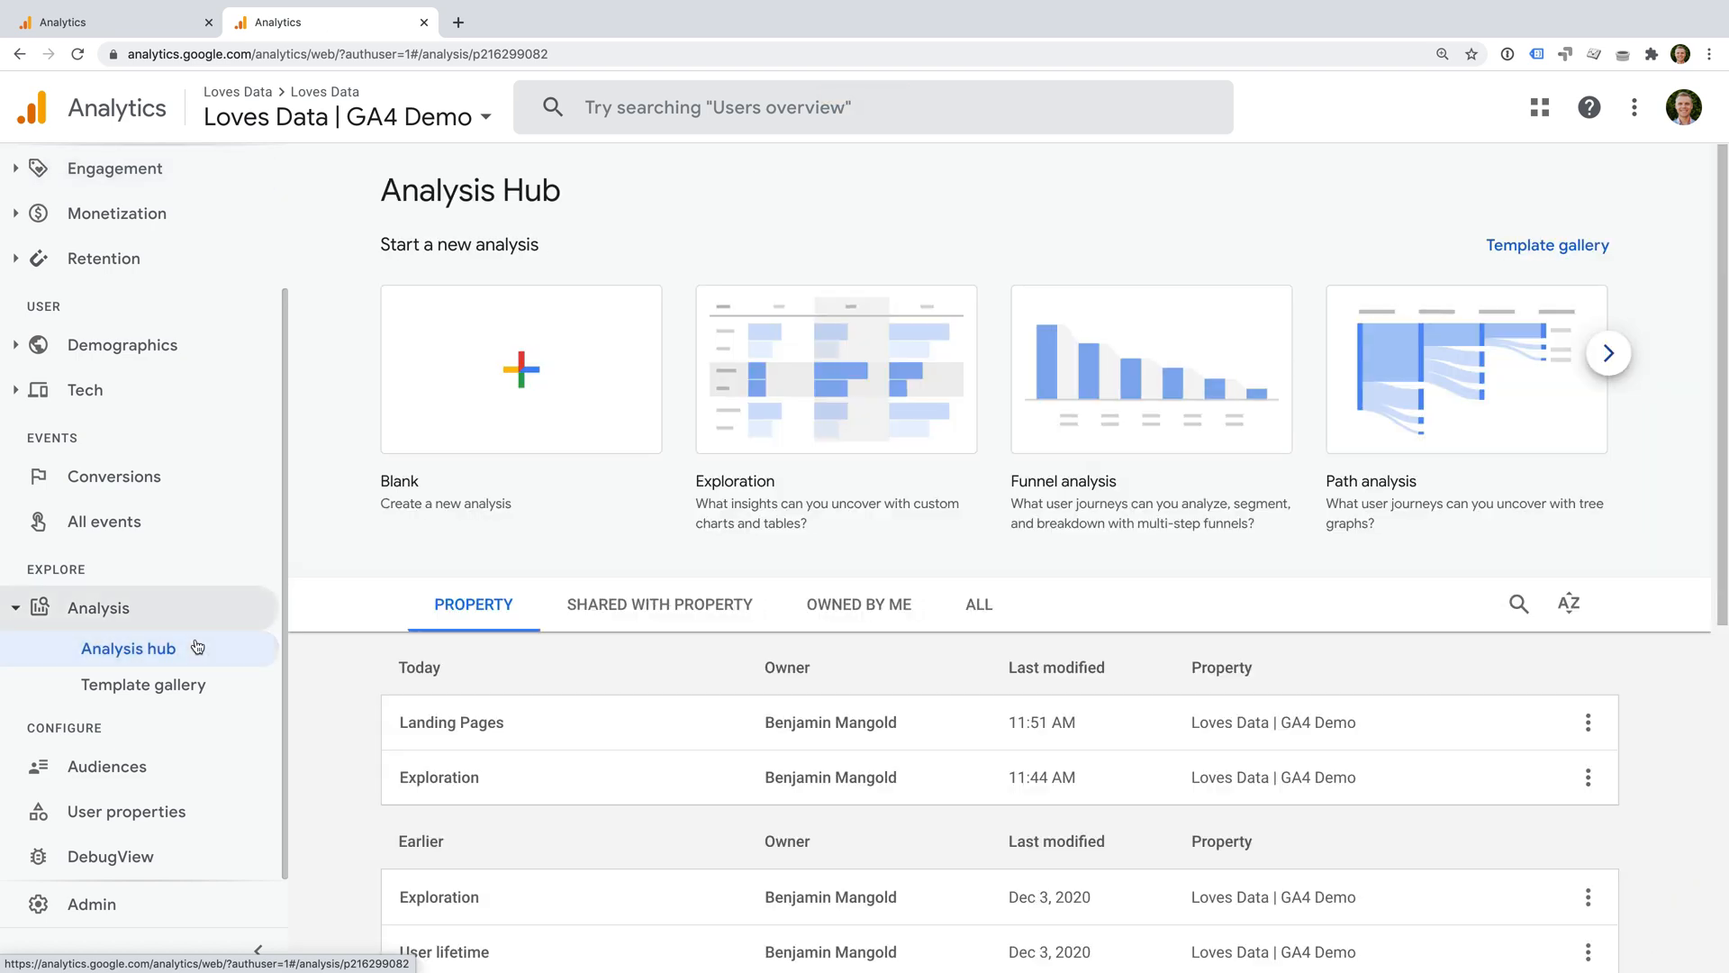
Step: Start a blank exploration from the Analysis hub
left_click(835, 369)
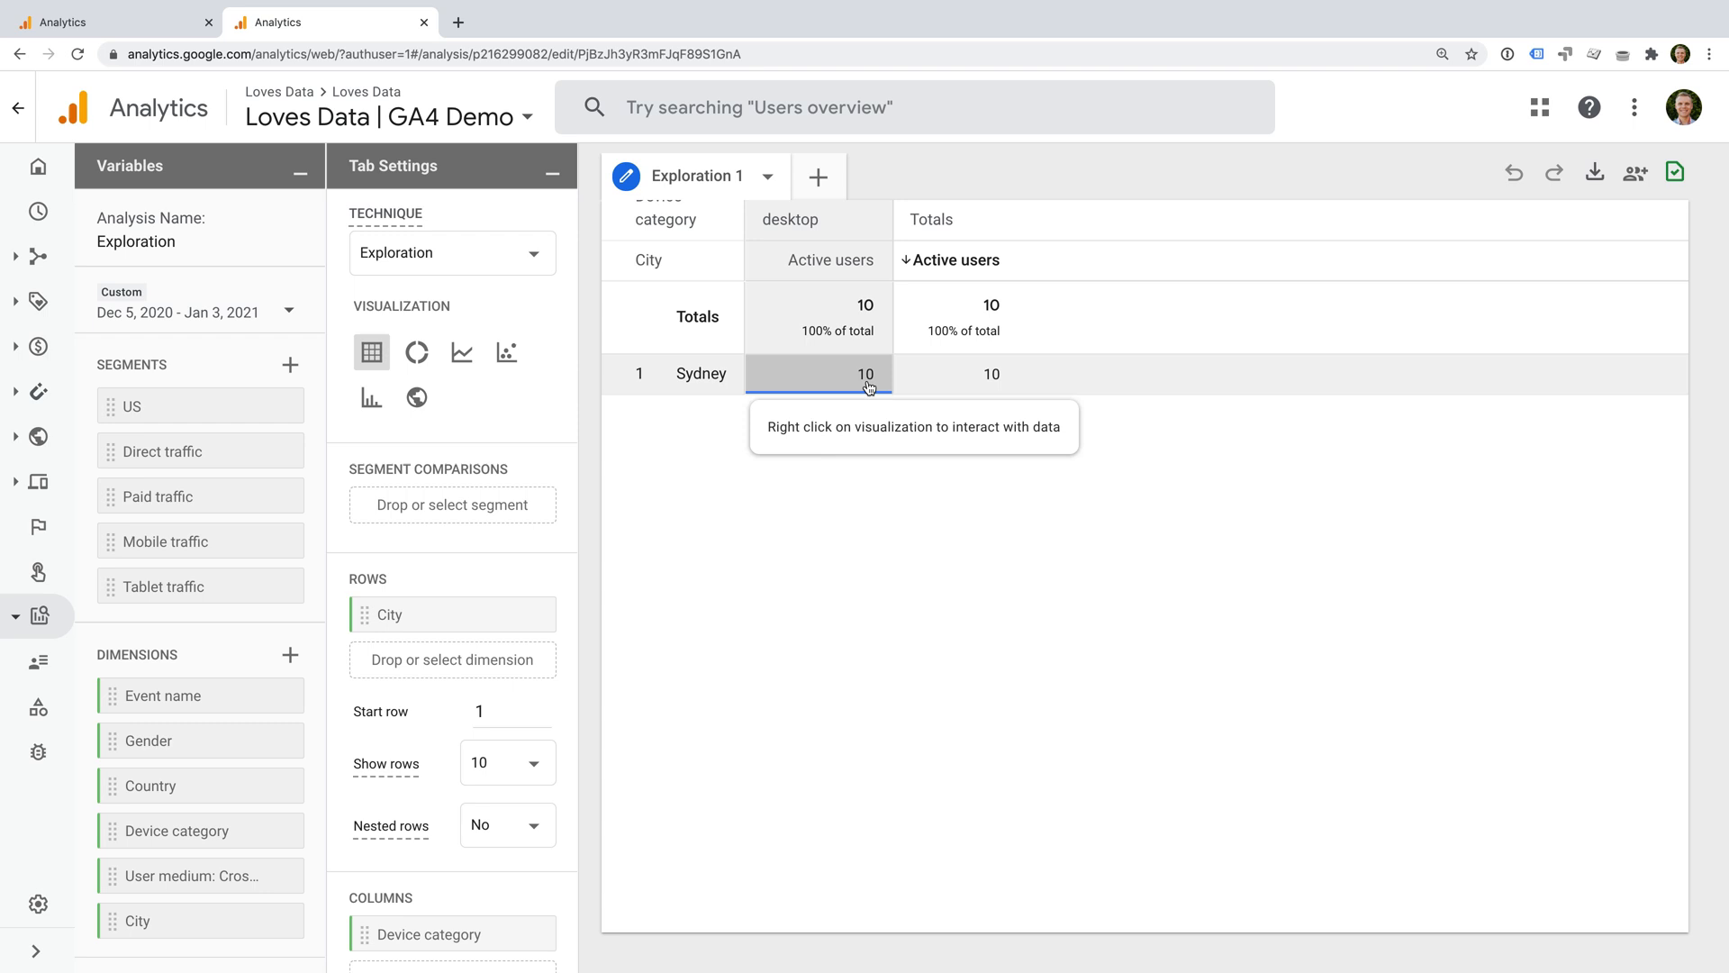
mouse_move(564, 352)
type("Engagement")
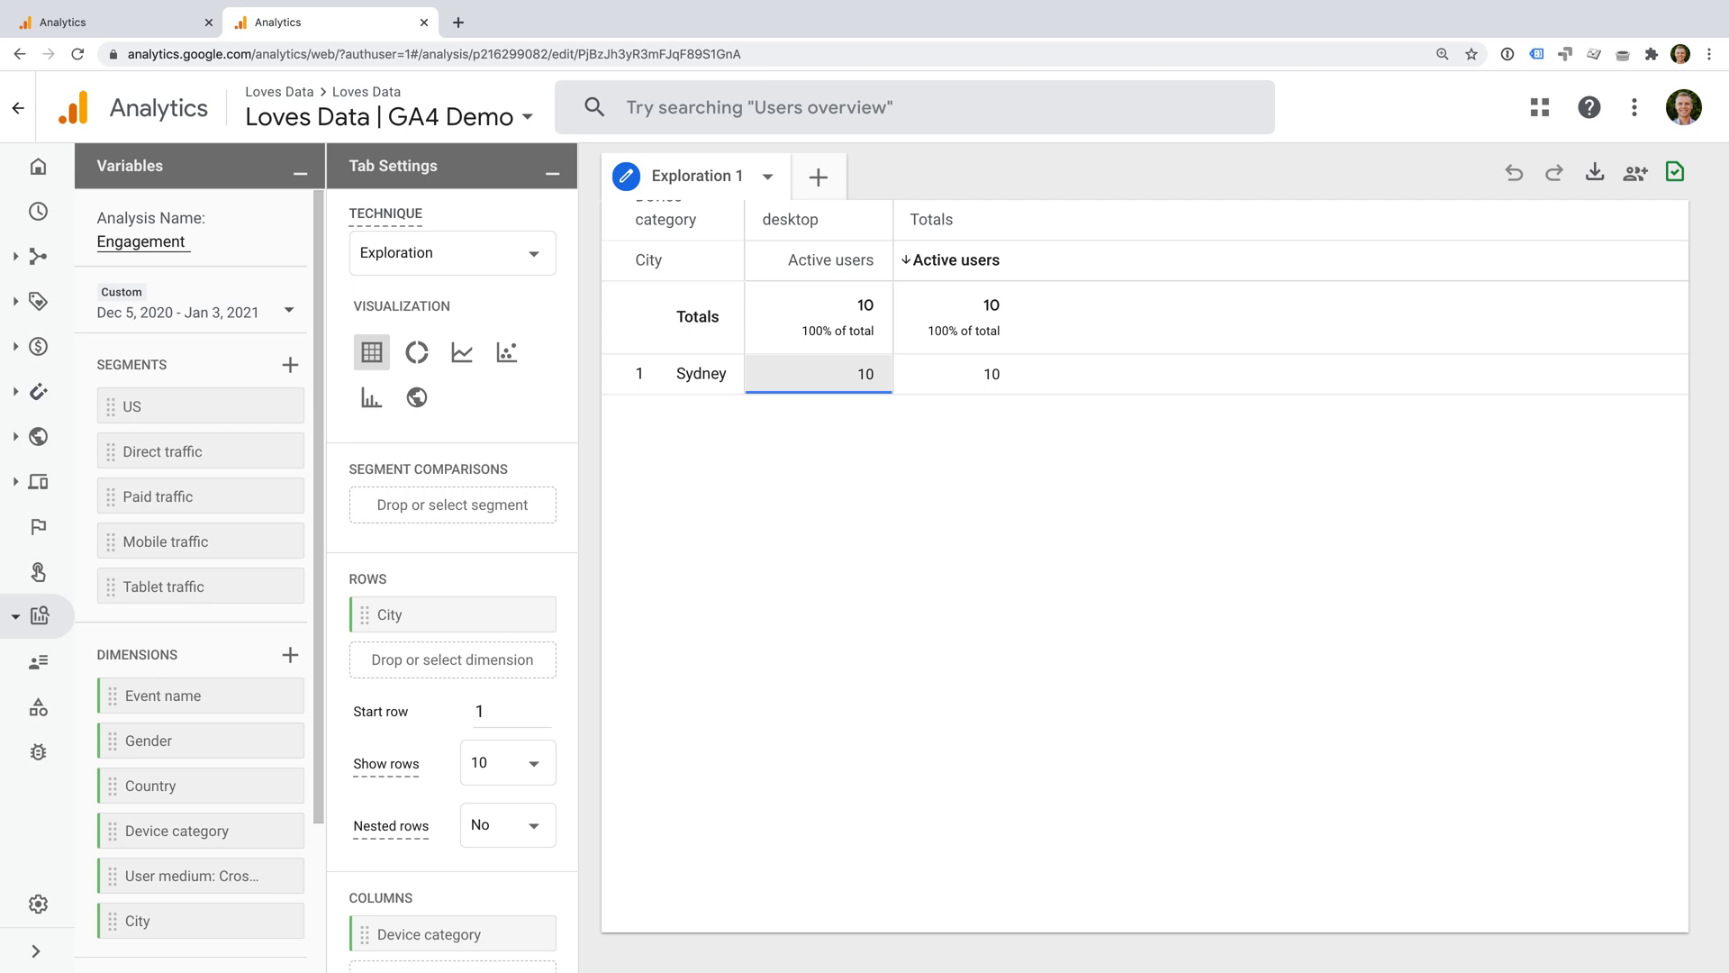
mouse_move(250, 653)
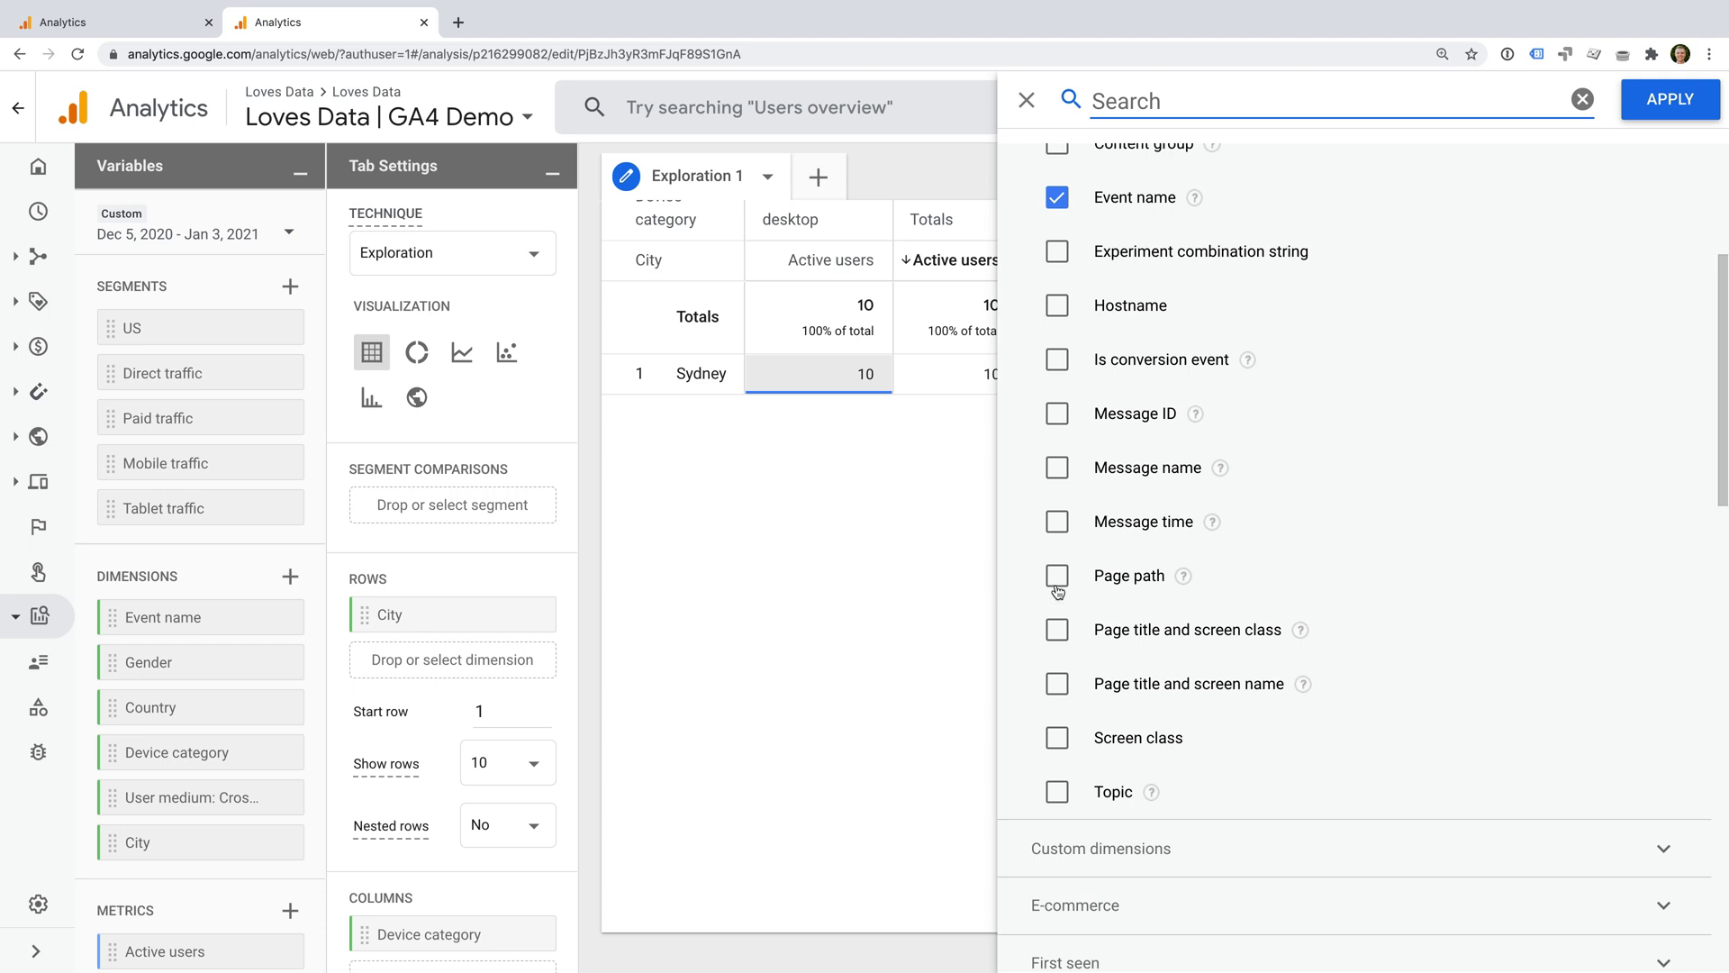
Step: Tick Page path in the dimension picker and import it
left_click(1057, 575)
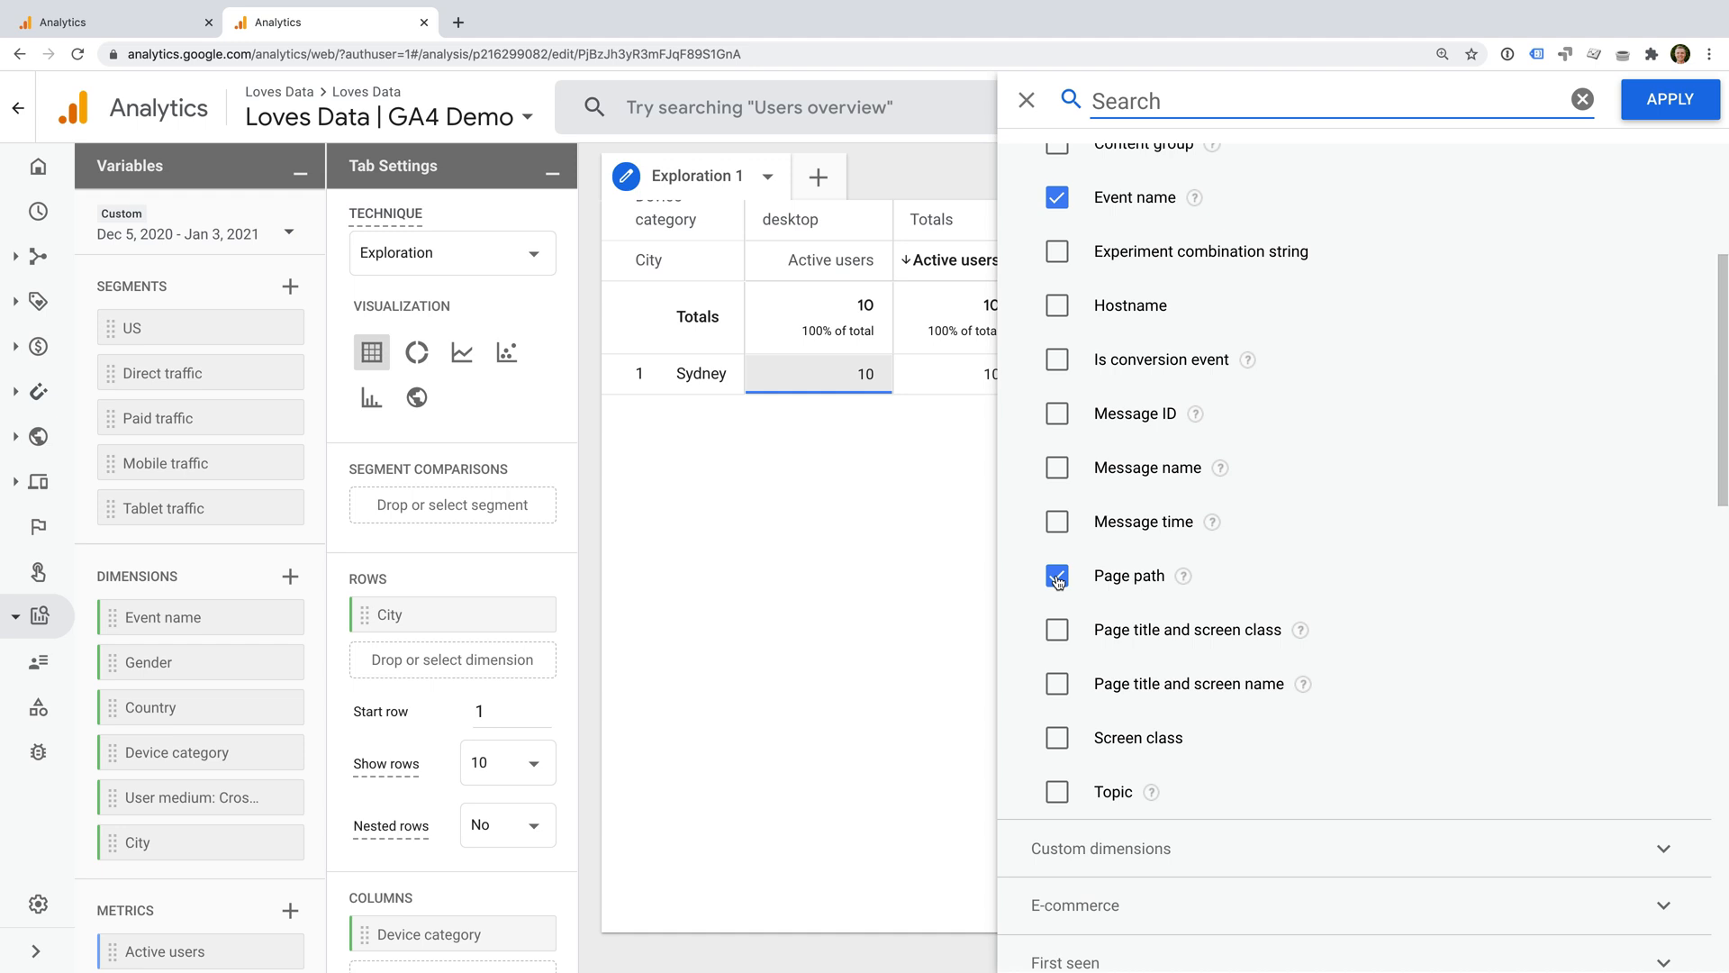
left_click(1056, 574)
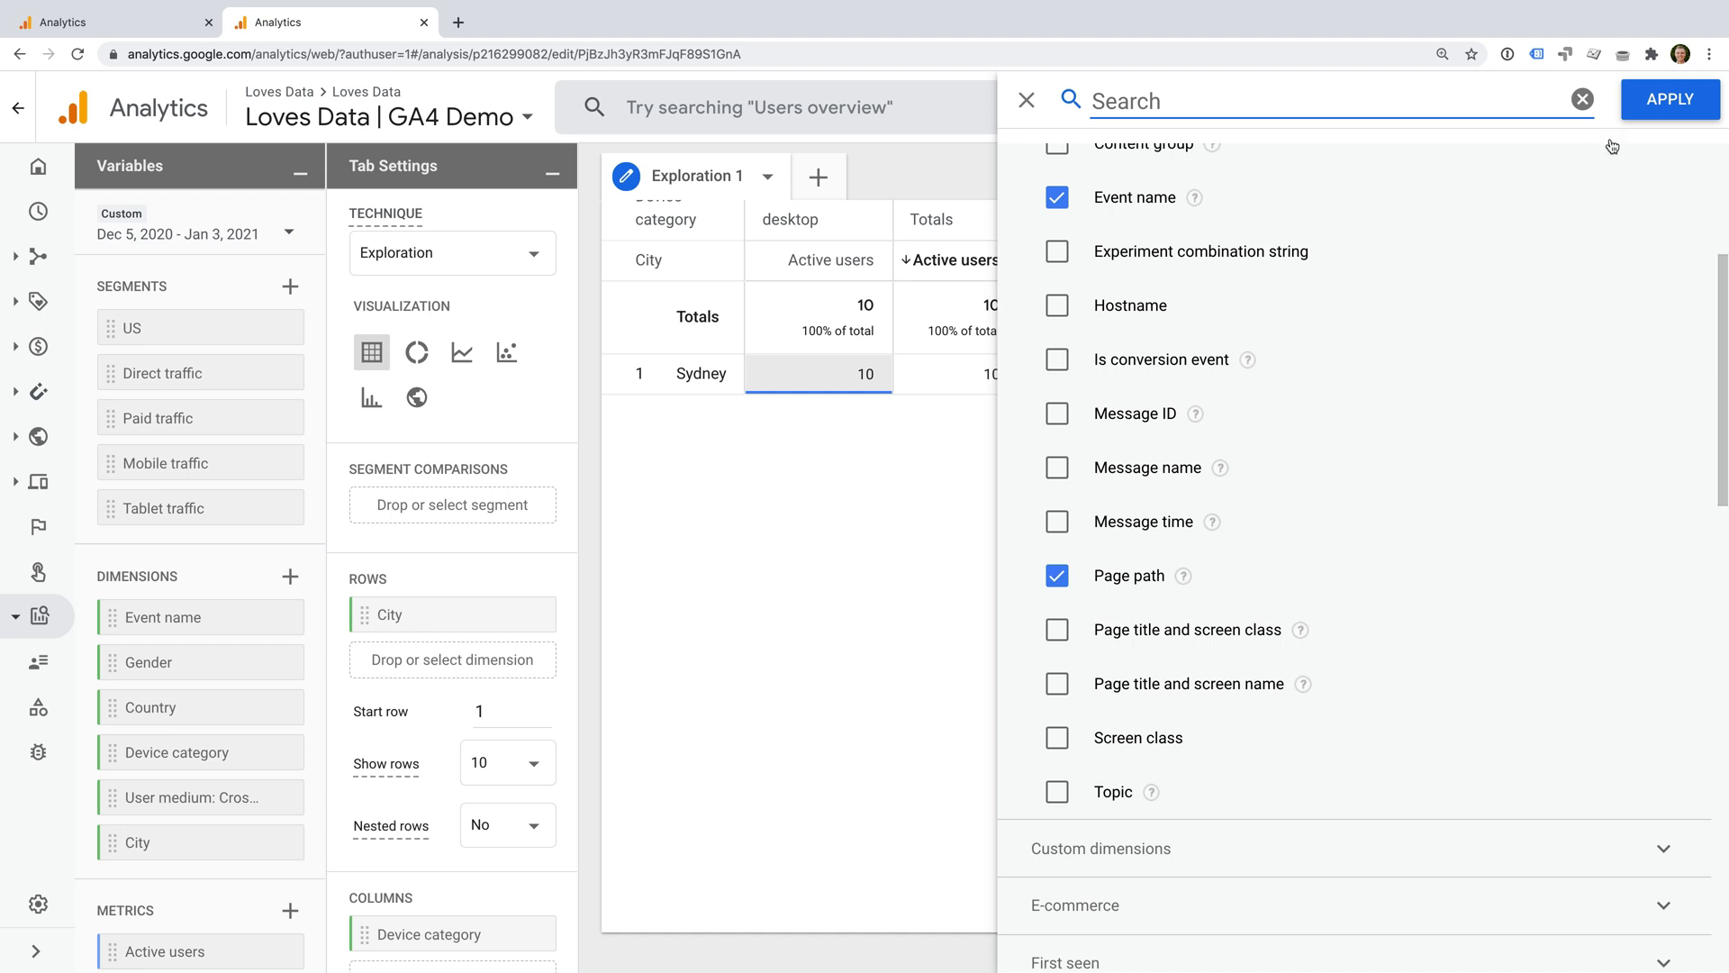
left_click(1668, 99)
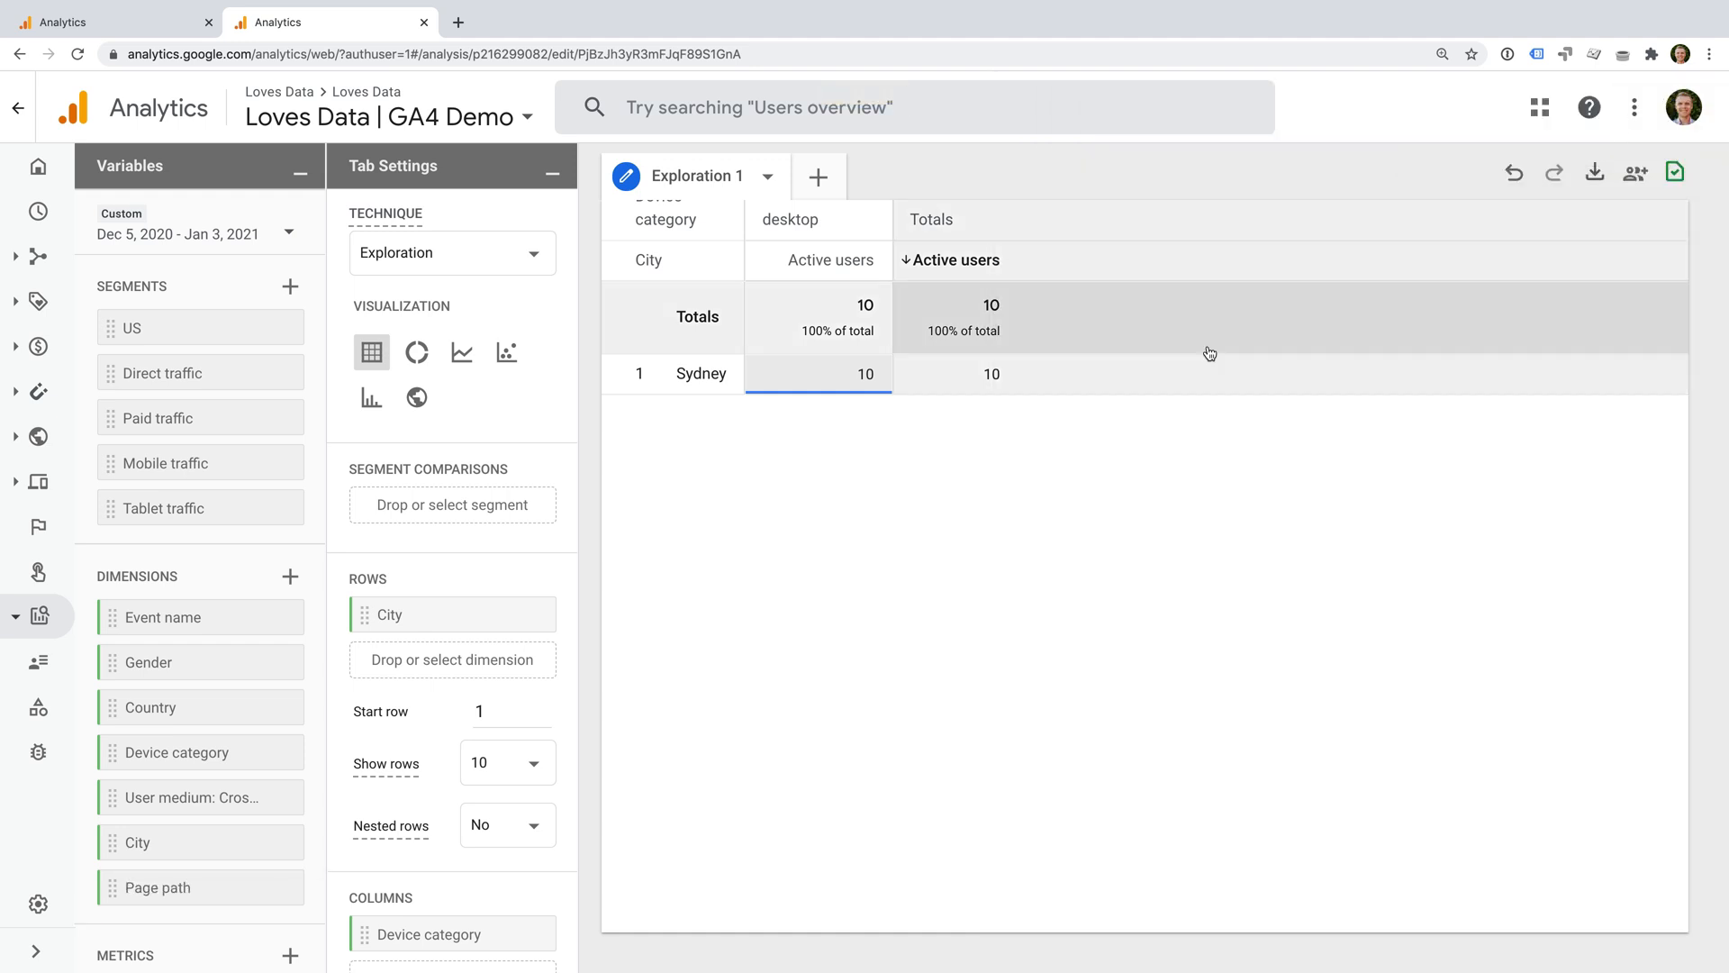
Step: Remove Device category from the table columns so rows list page paths
scroll("down", 3)
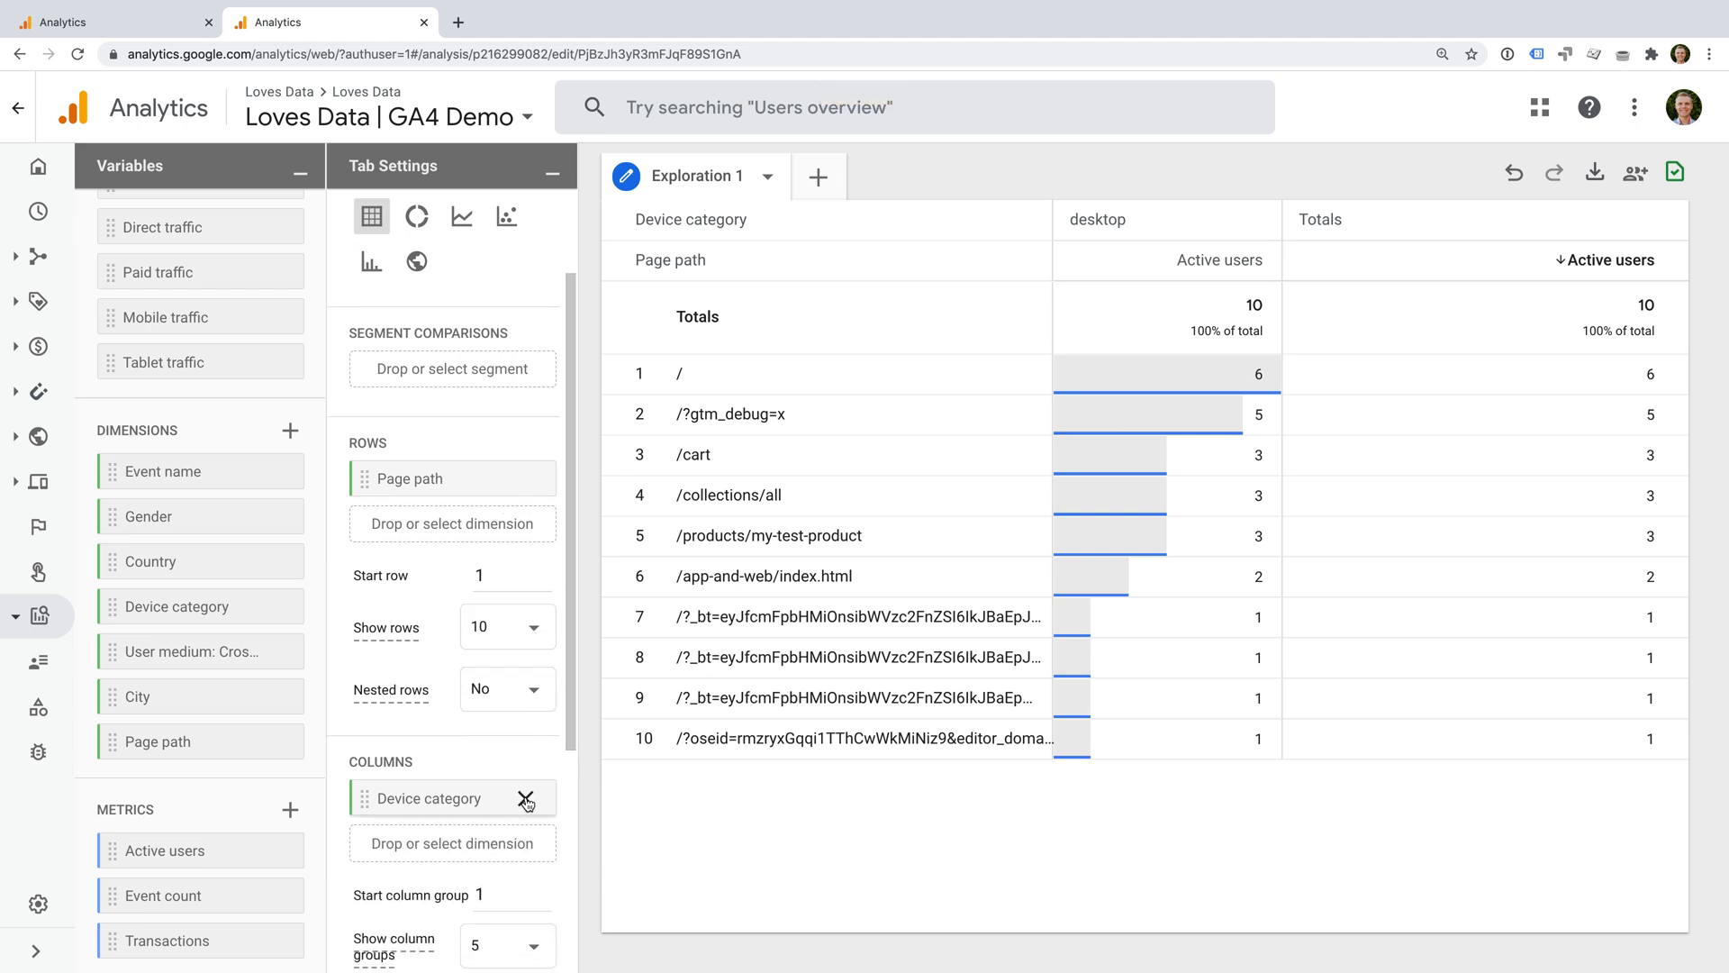
left_click(526, 799)
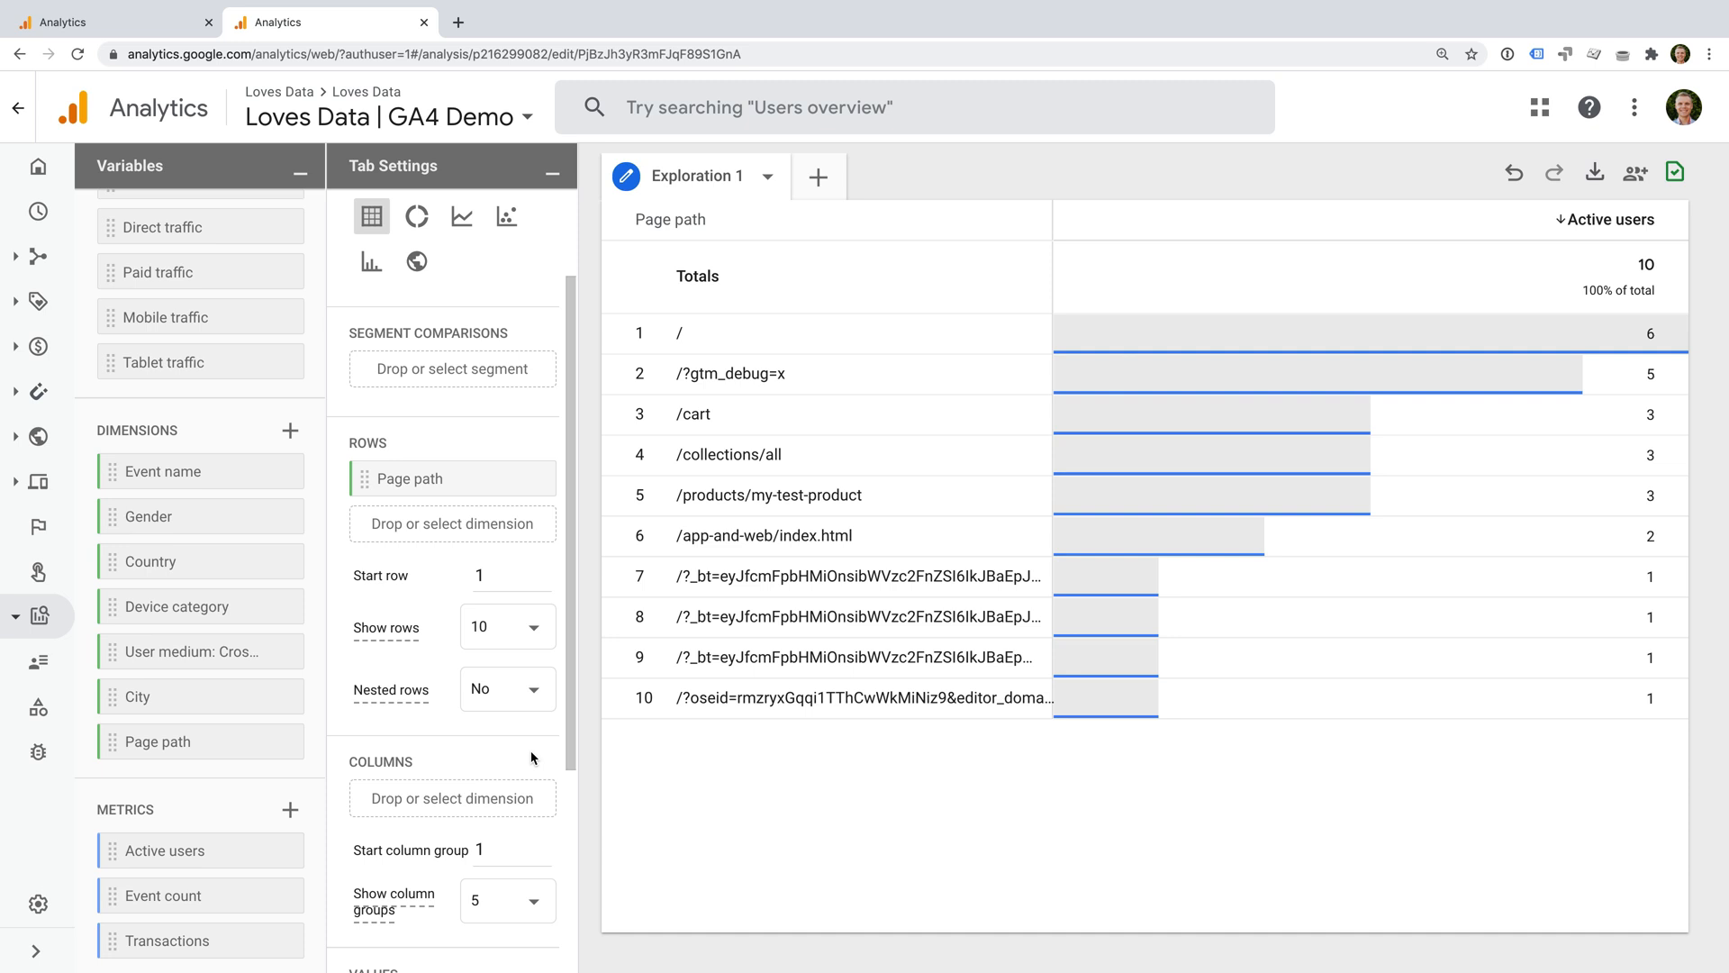
scroll("down", 3)
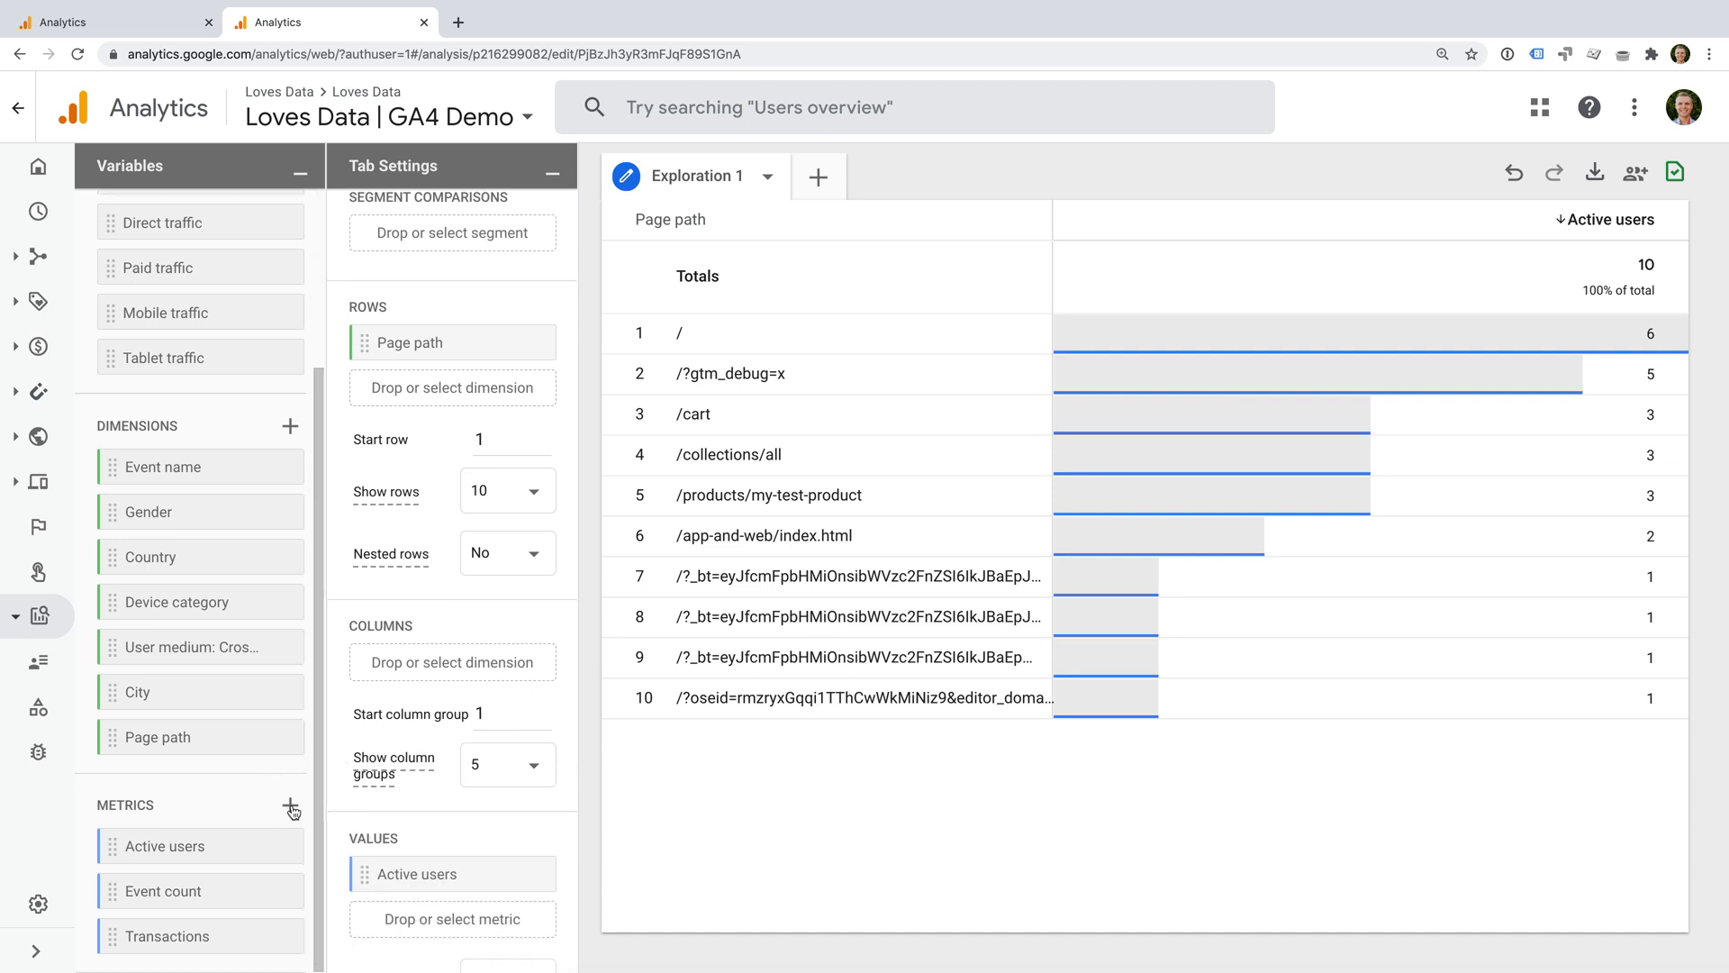
left_click(291, 804)
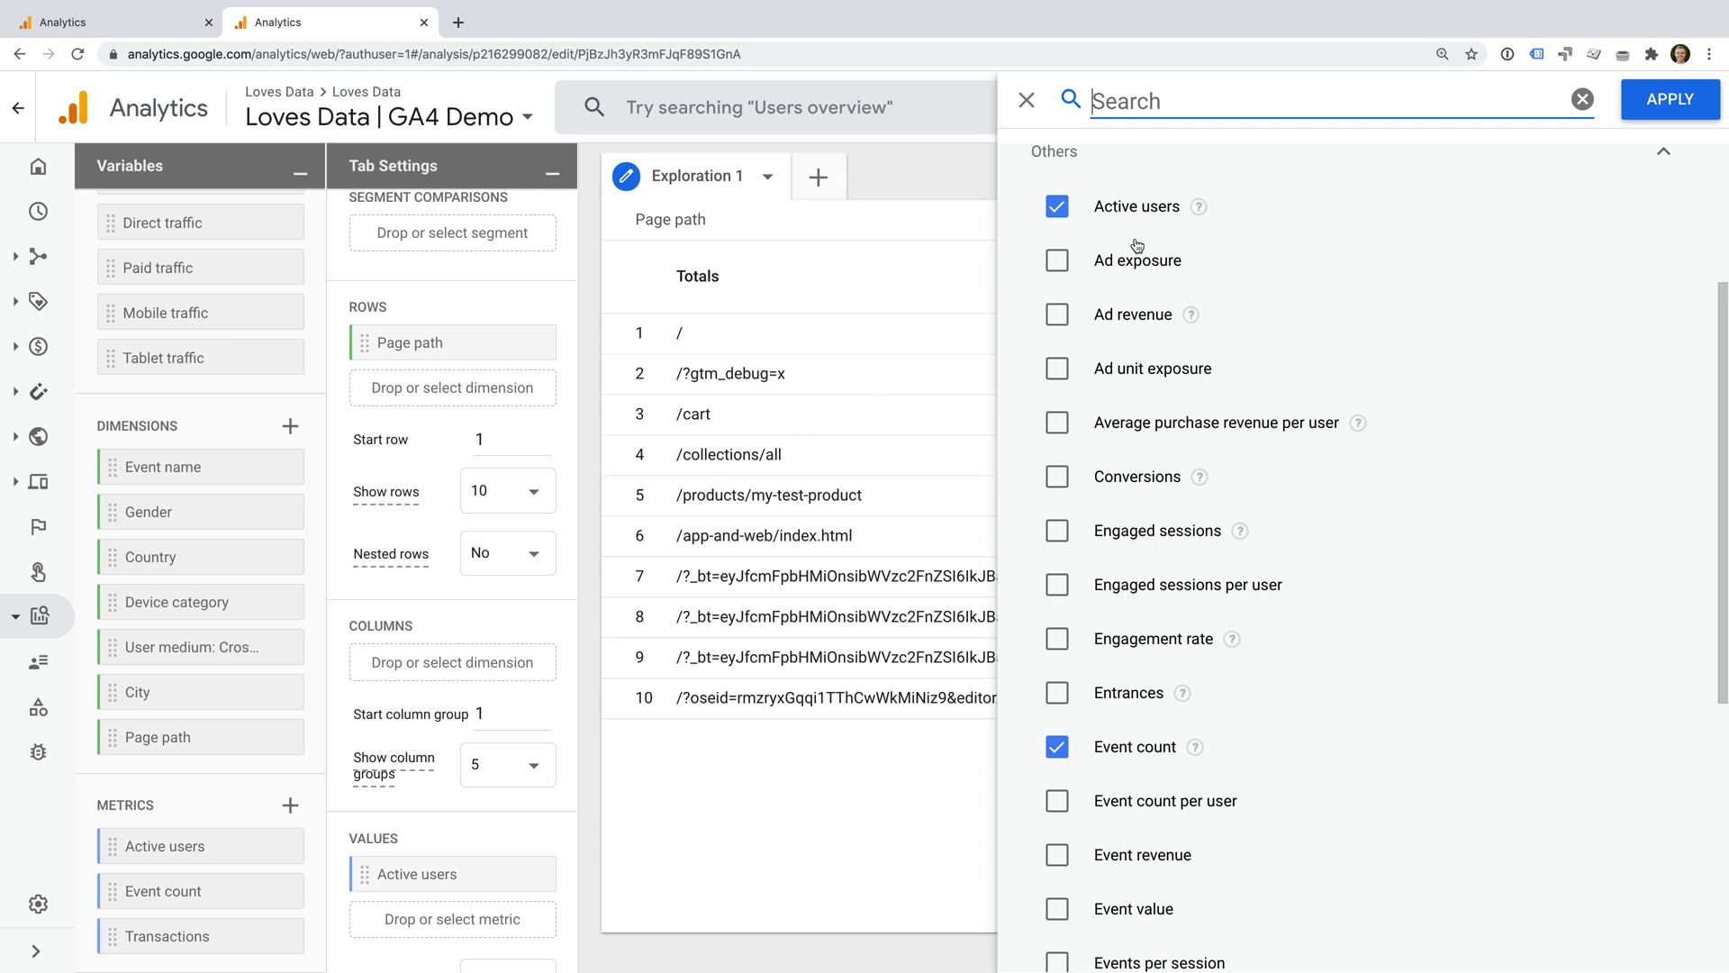
Step: Import Sessions, Engaged sessions, Engaged sessions per user and Engagement rate metrics
type("enga")
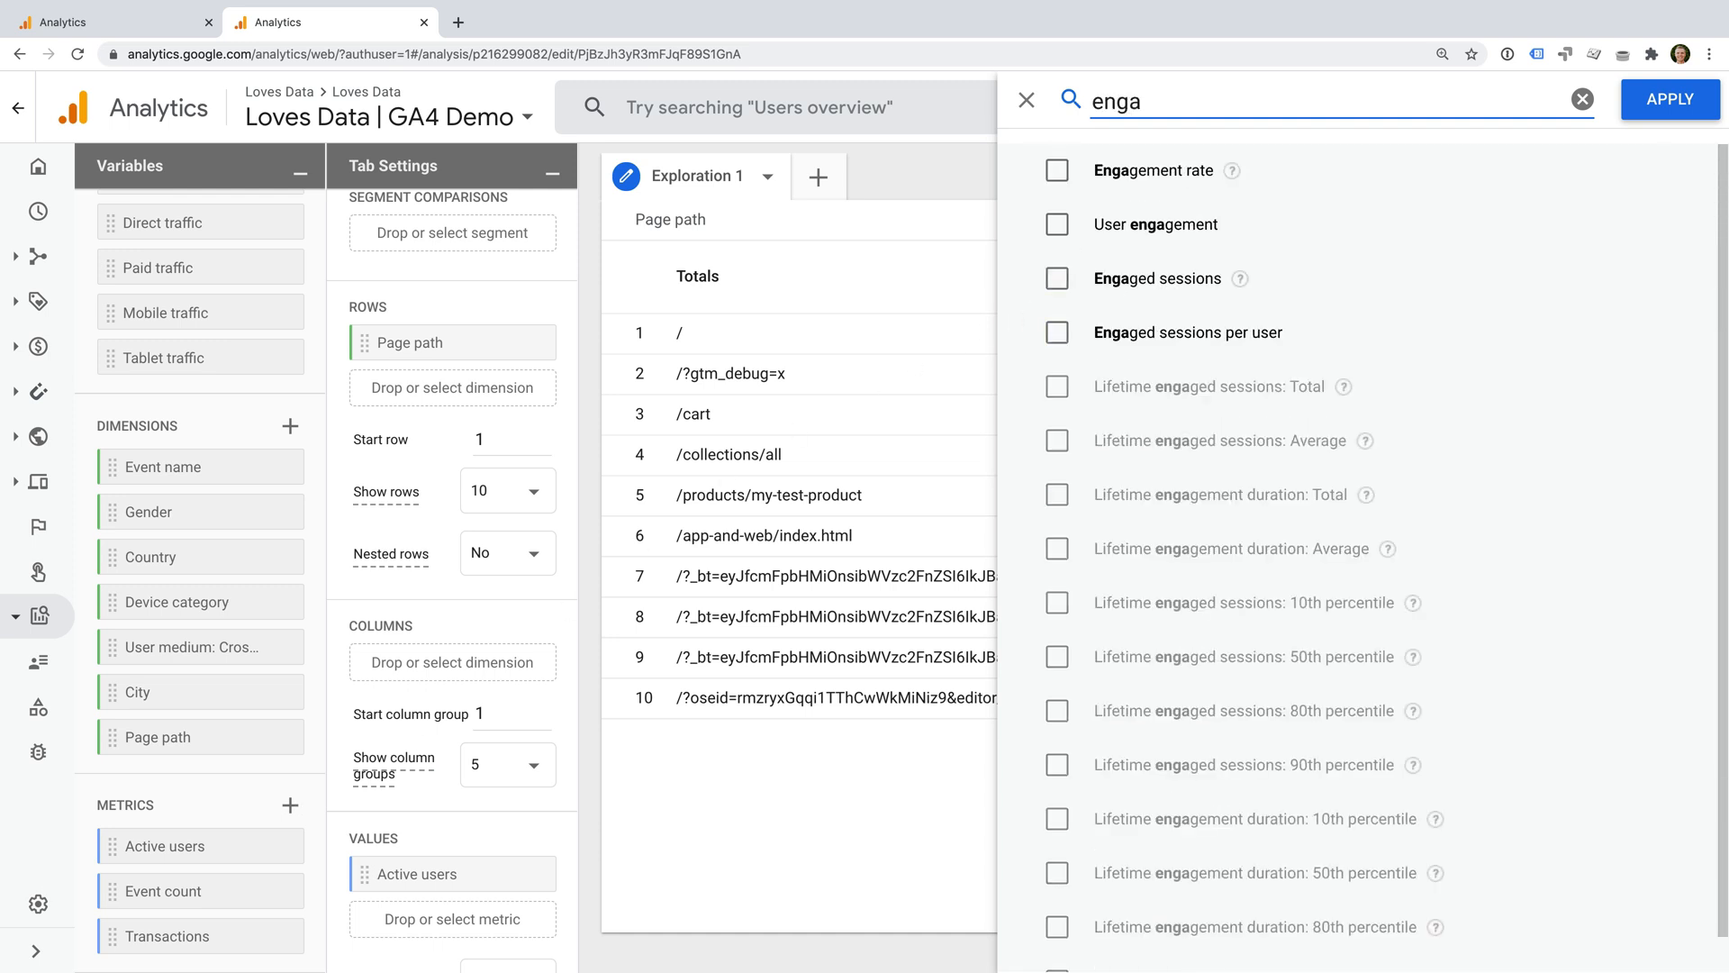
left_click(1055, 278)
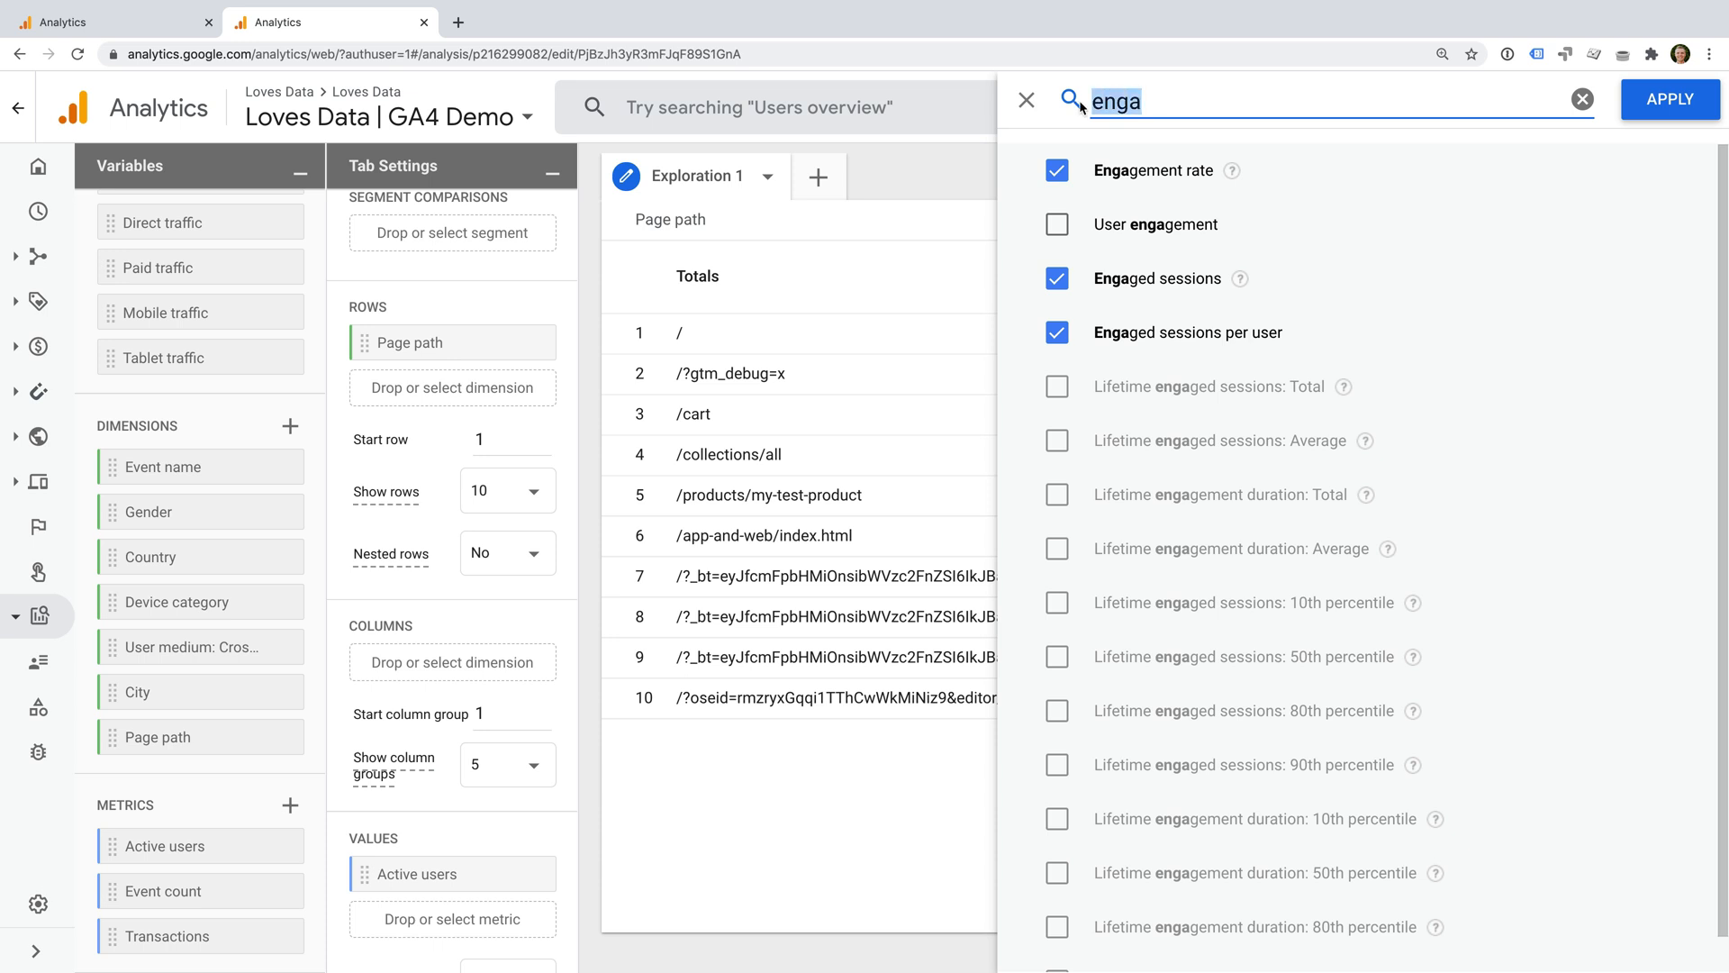
type("session")
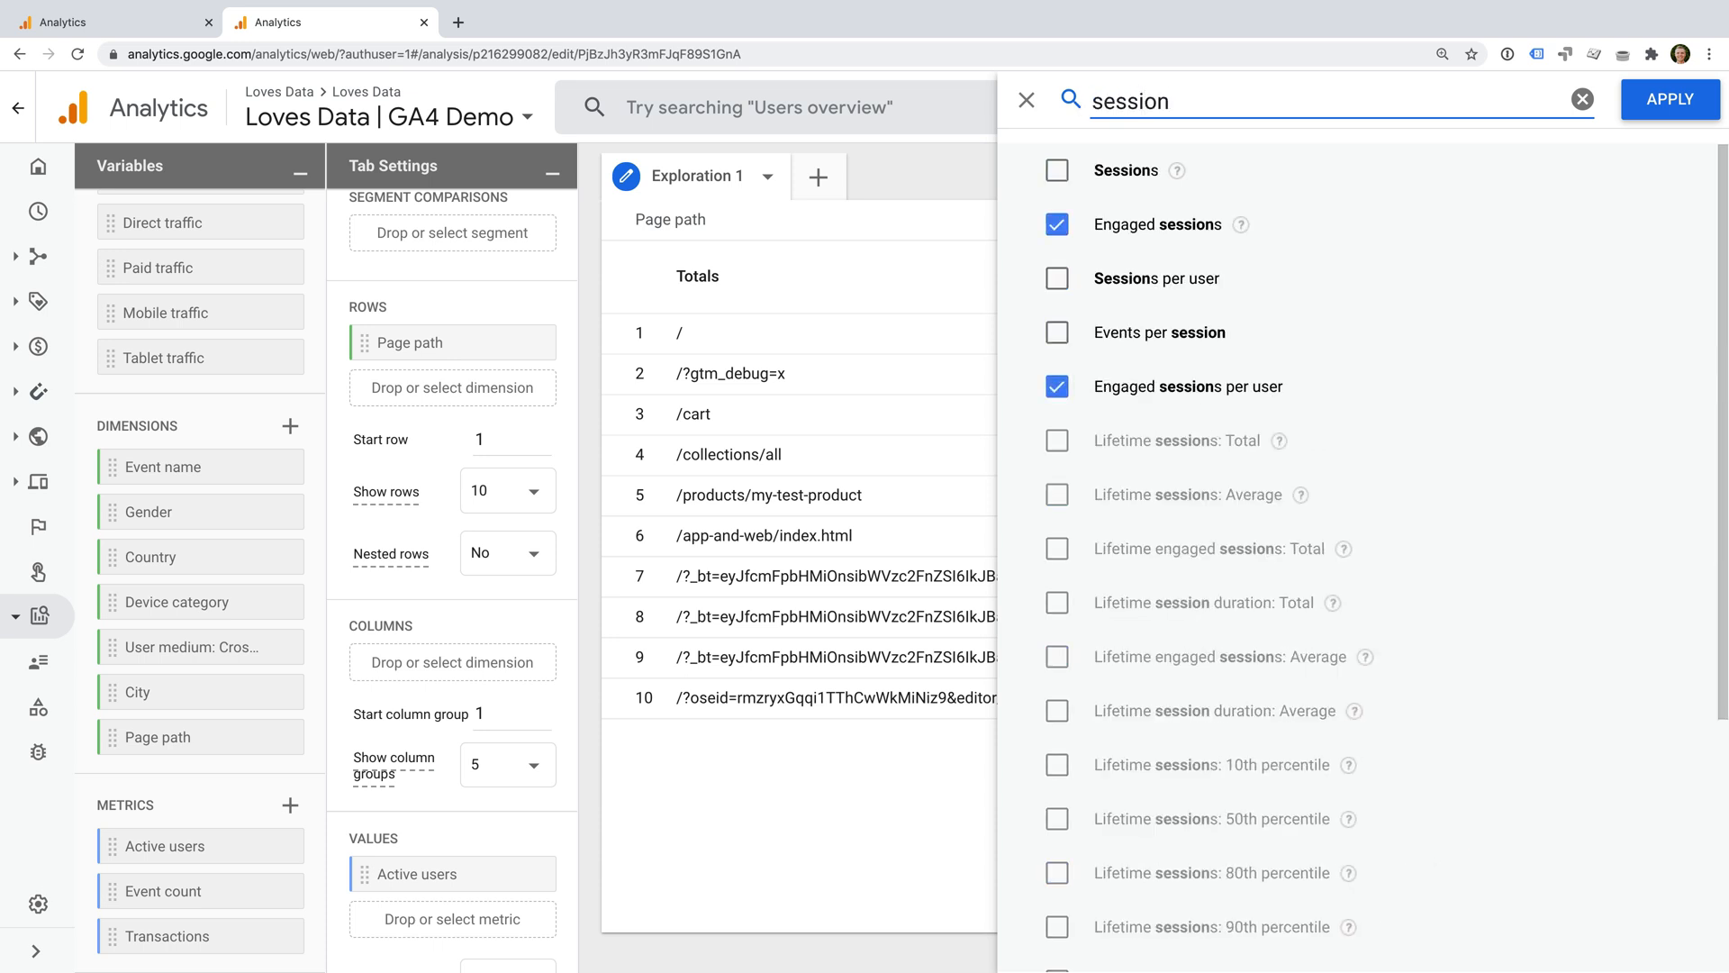
left_click(1057, 171)
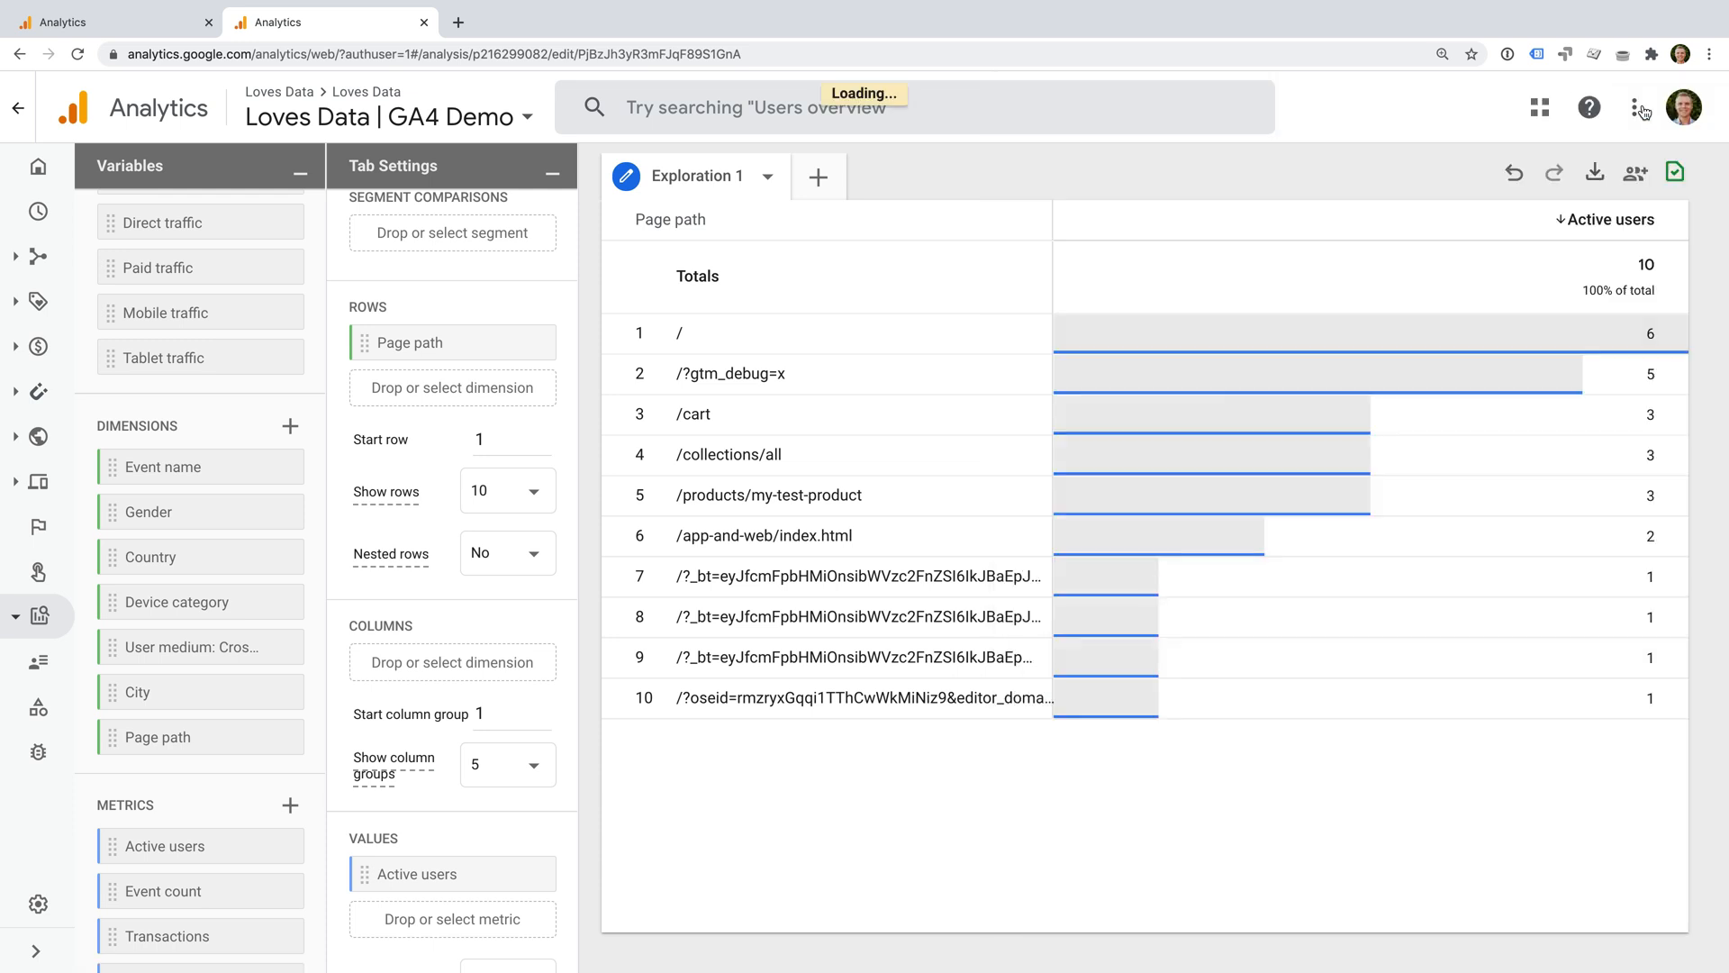
scroll("down", 3)
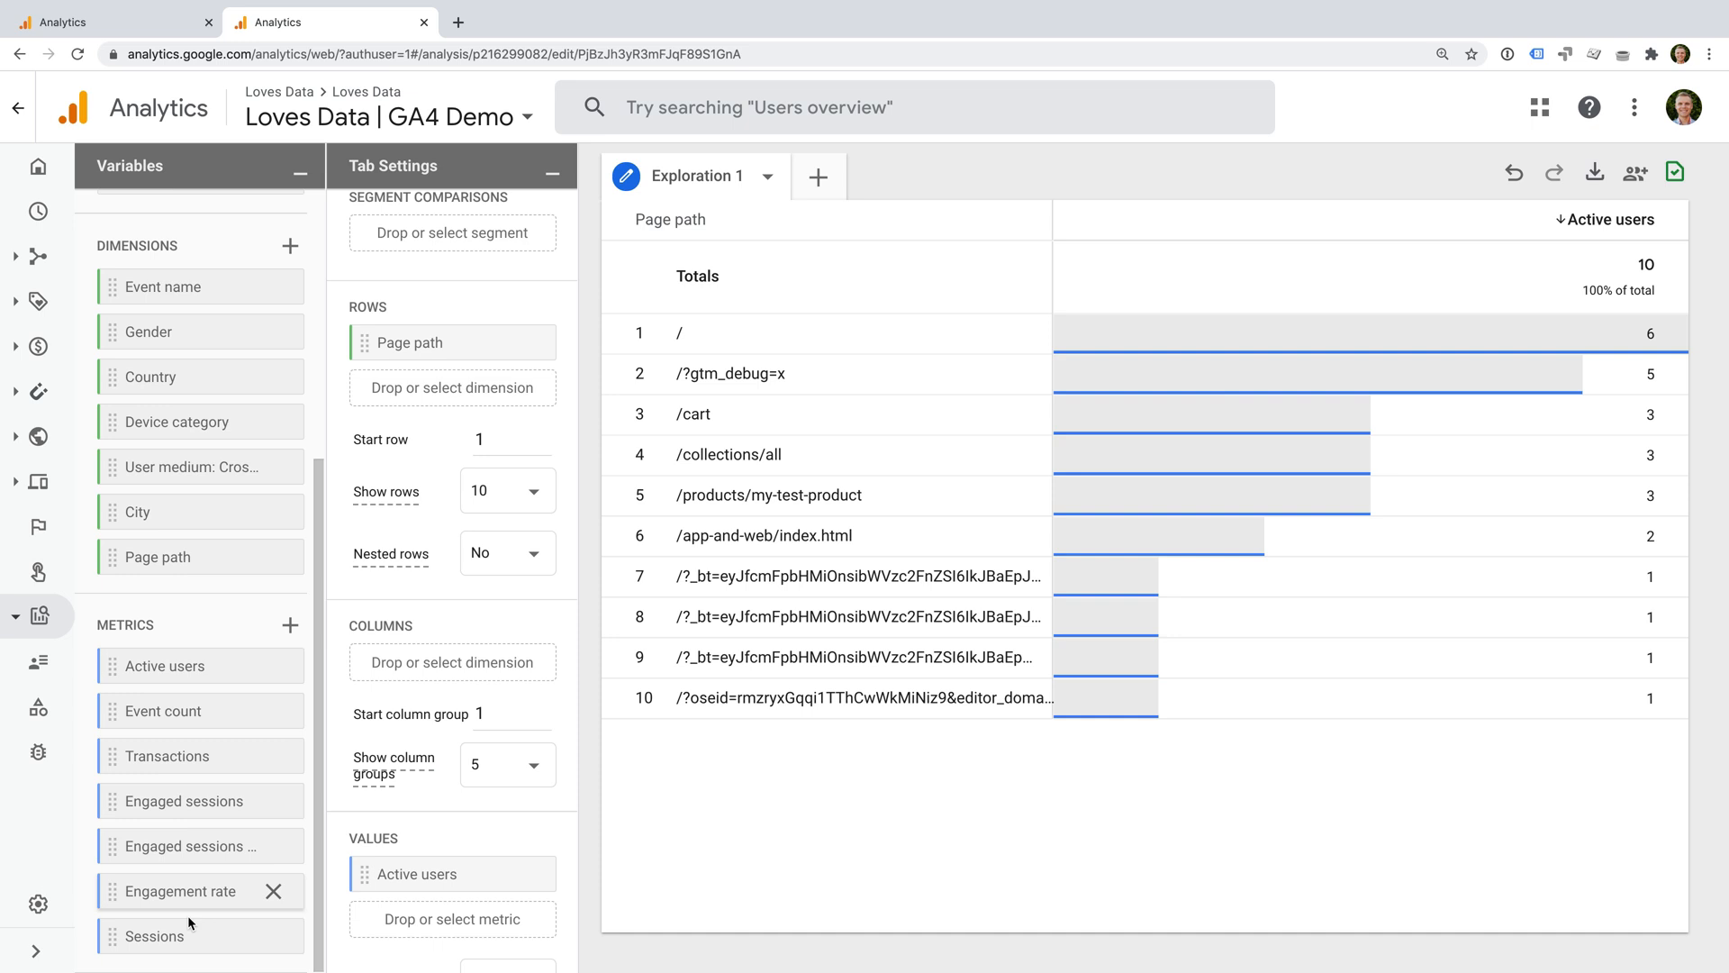
mouse_move(151, 937)
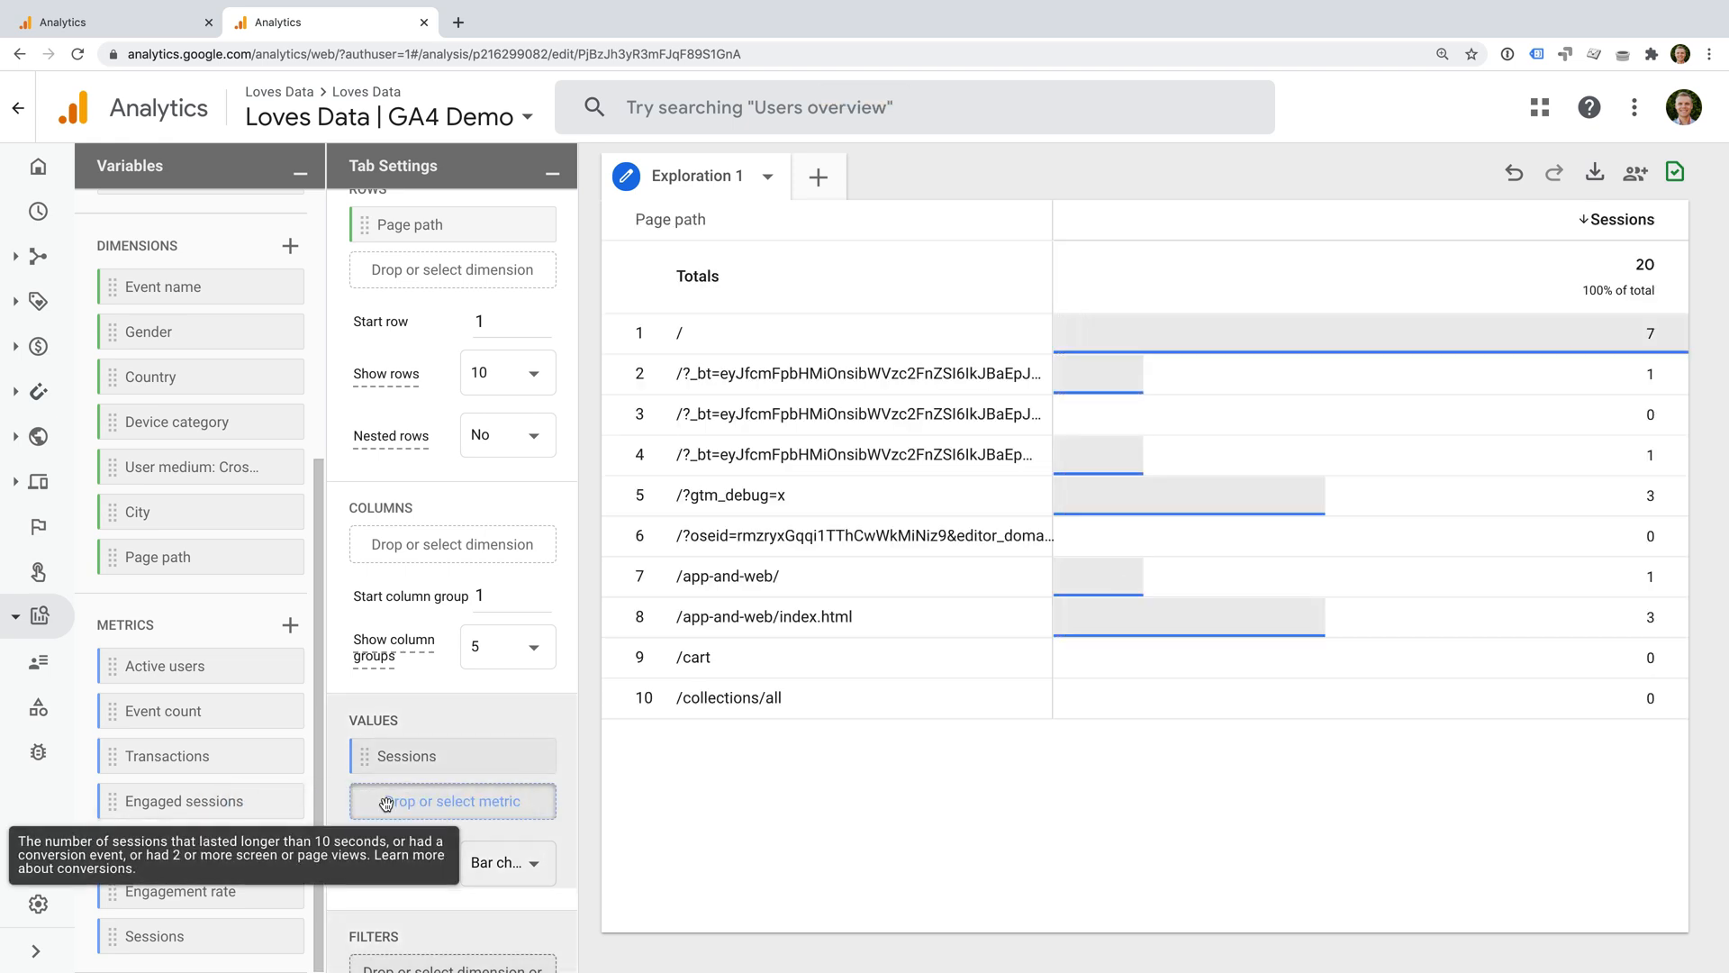
Step: Add Engaged sessions and Engaged sessions per user as table value columns
left_click(183, 801)
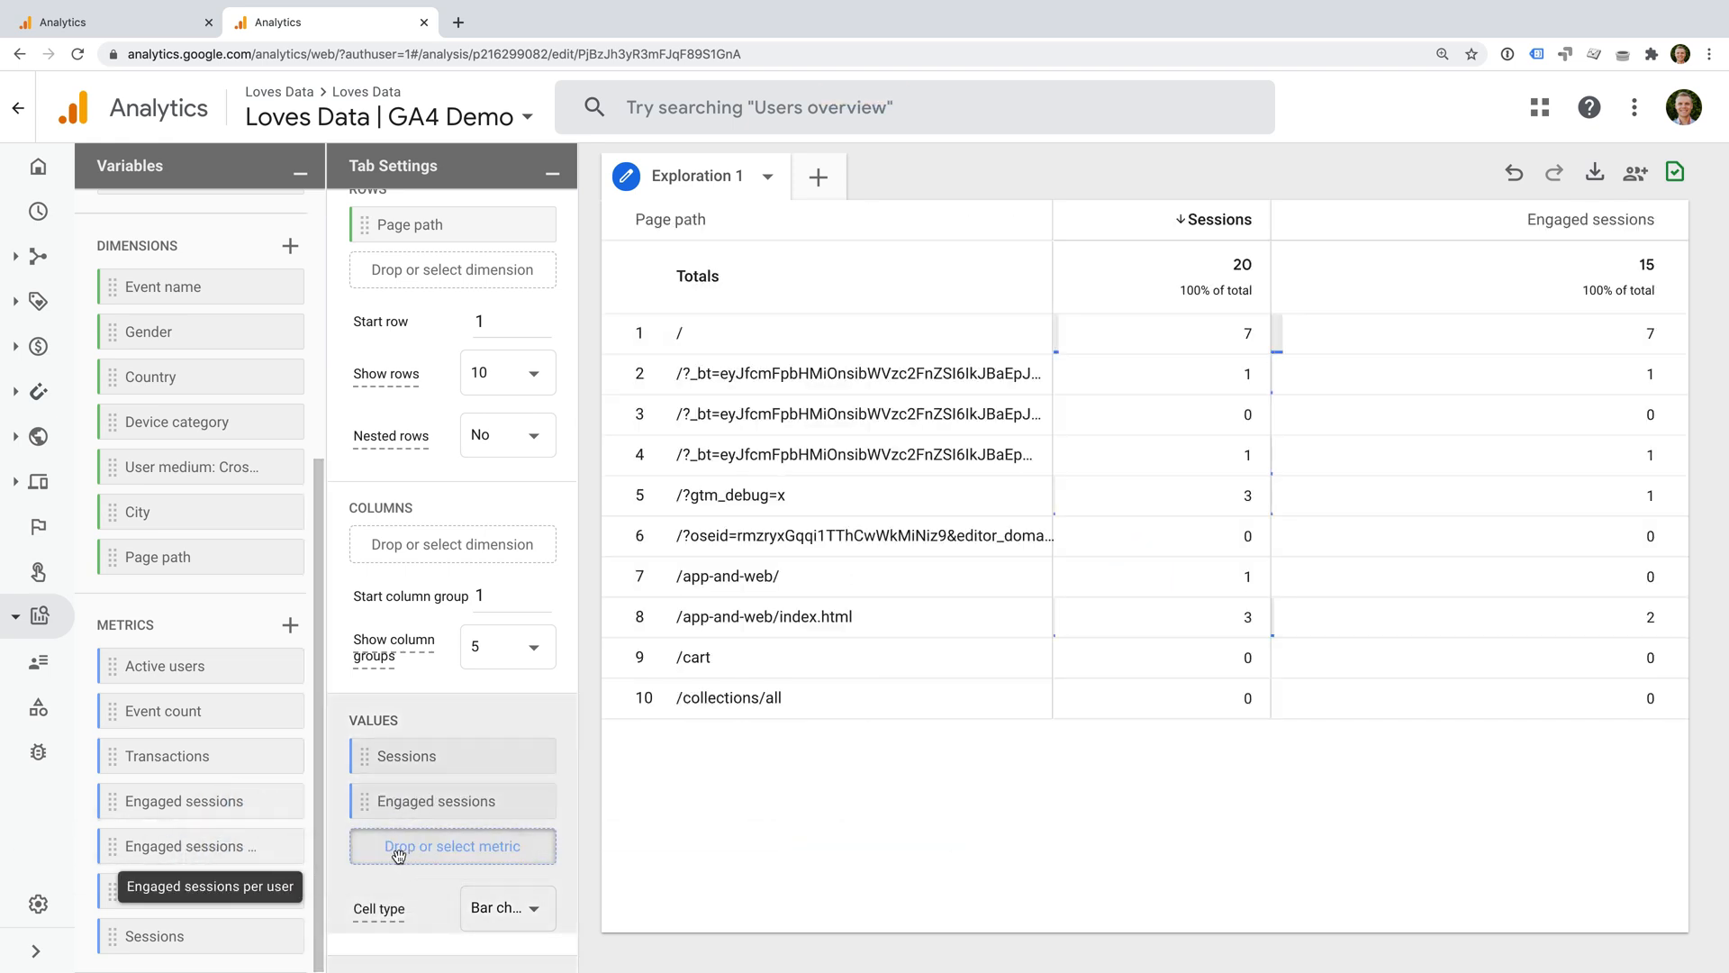
left_click(200, 890)
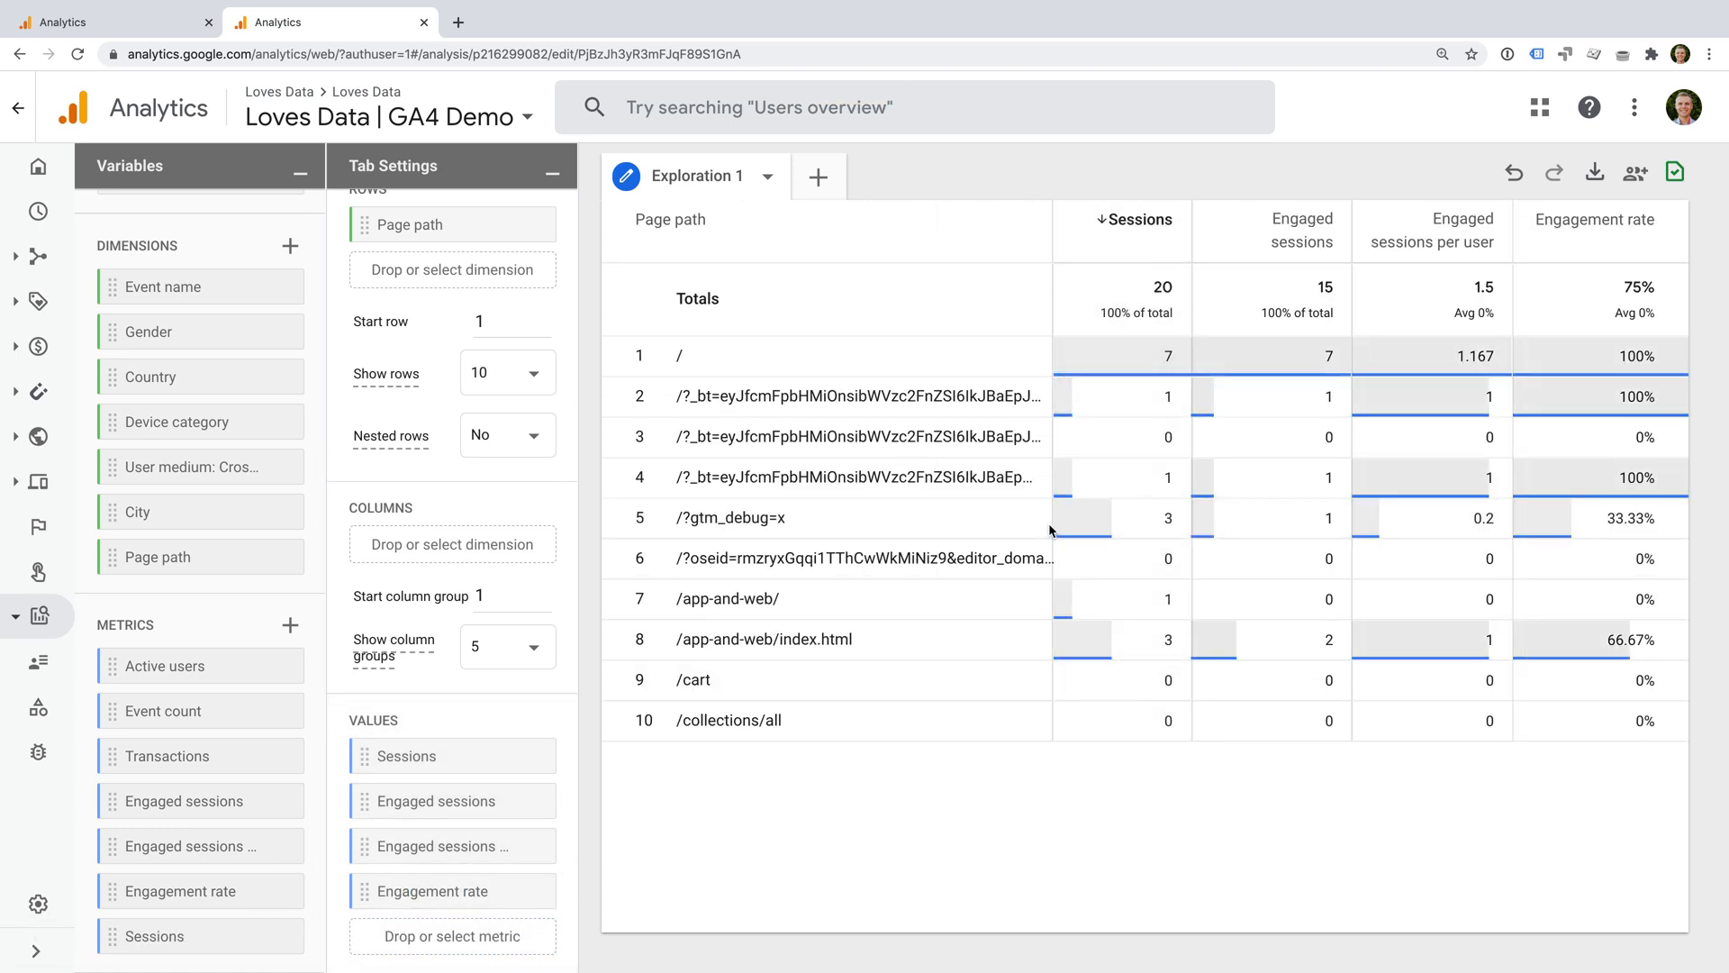
mouse_move(1465, 423)
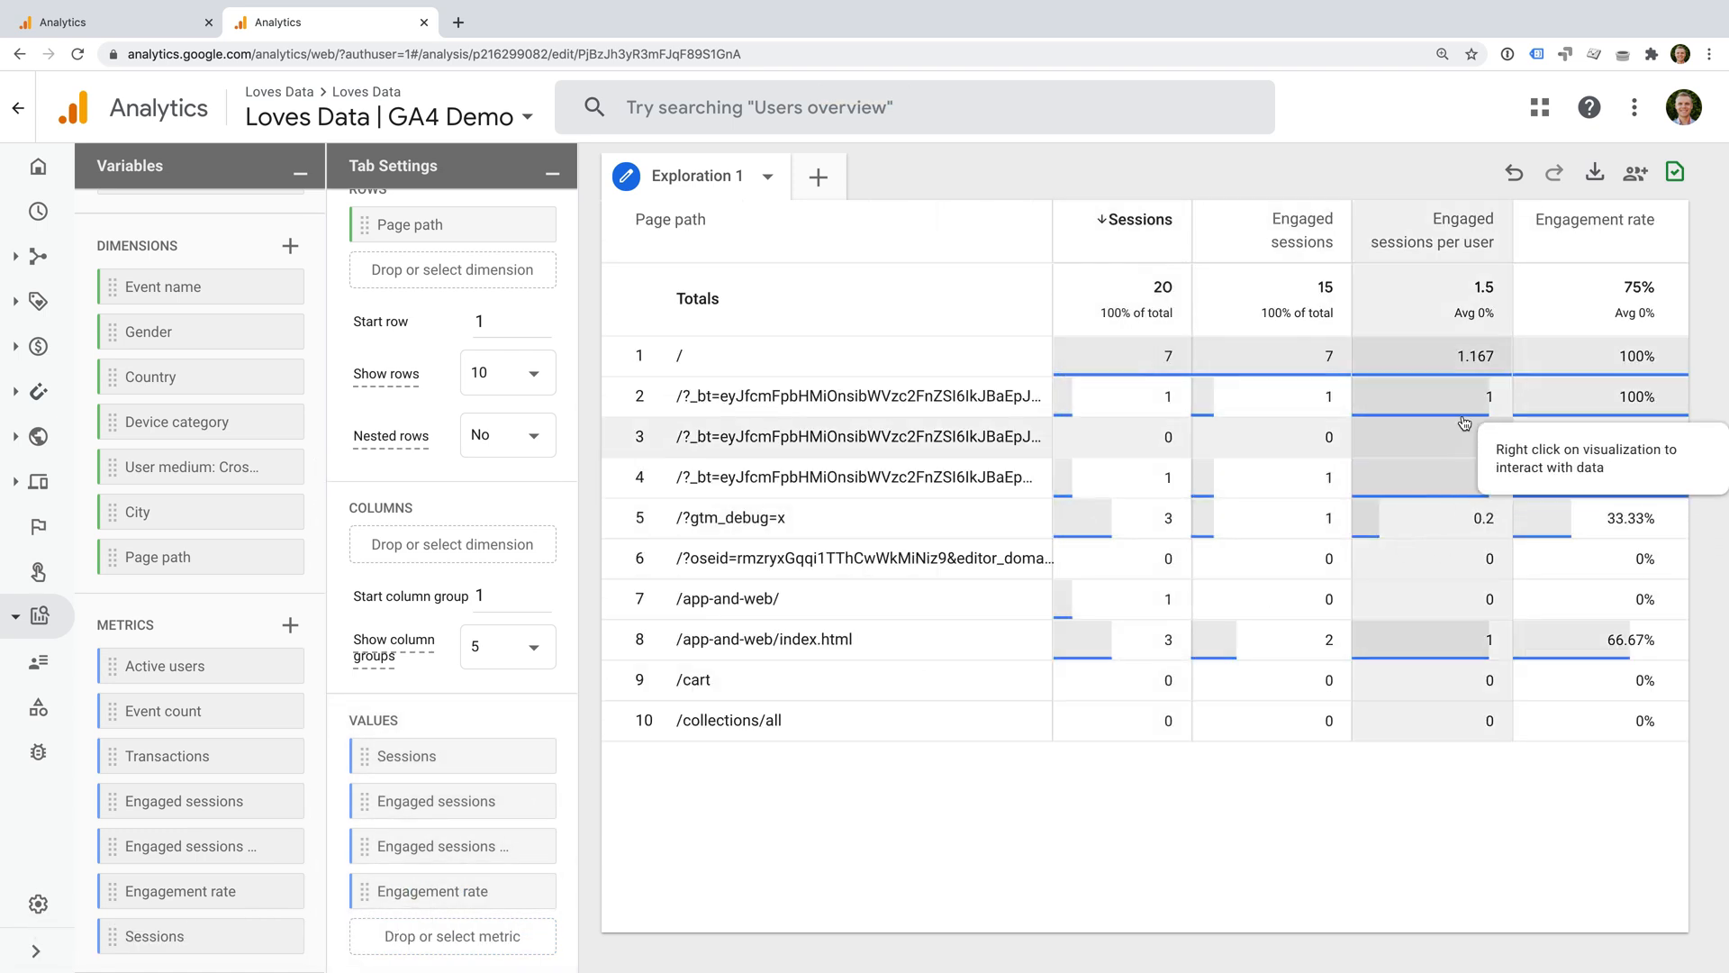
mouse_move(1611, 220)
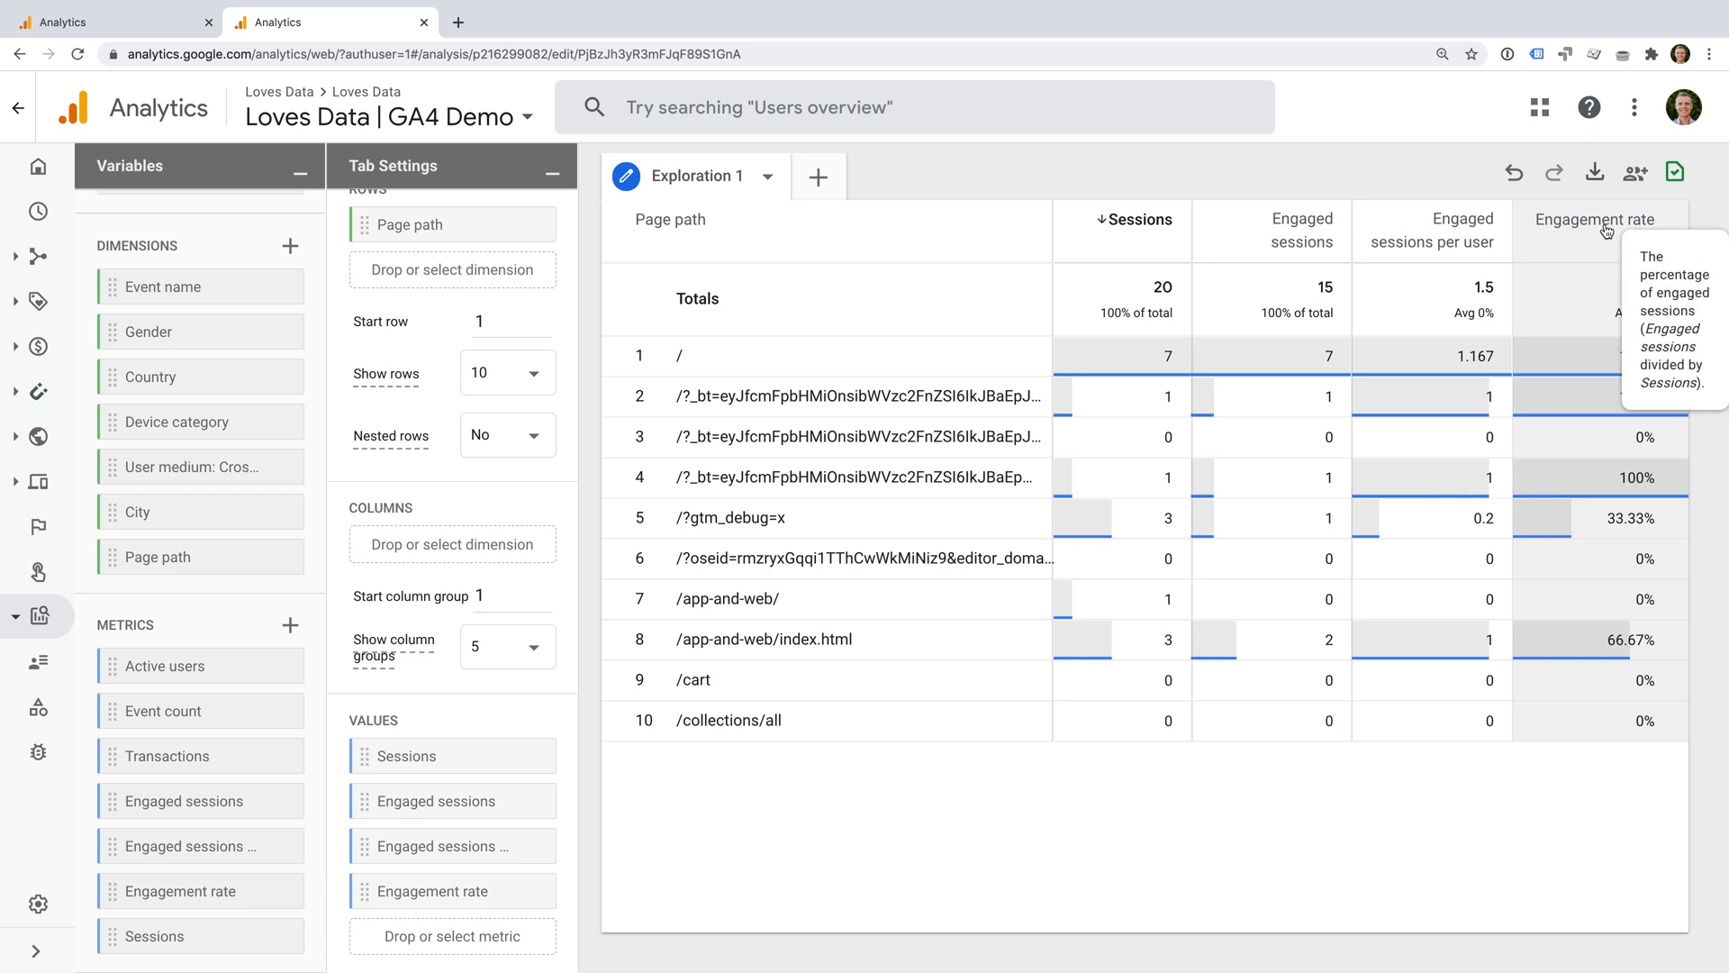
mouse_move(1597, 240)
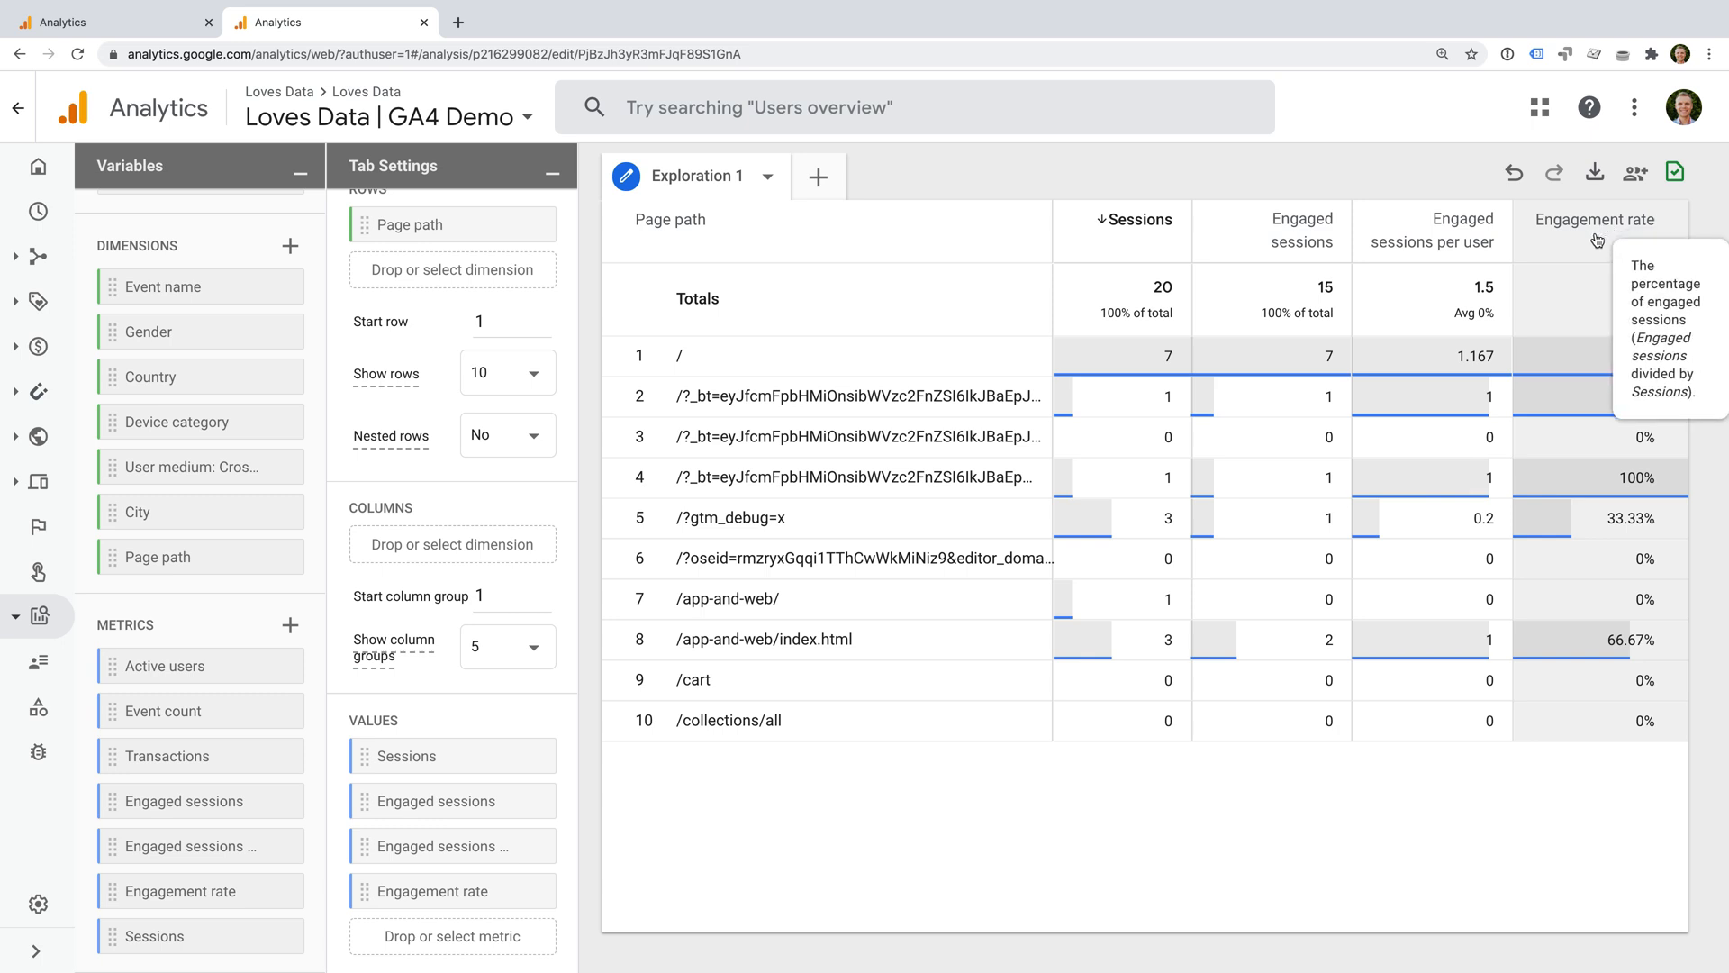
mouse_move(1558, 239)
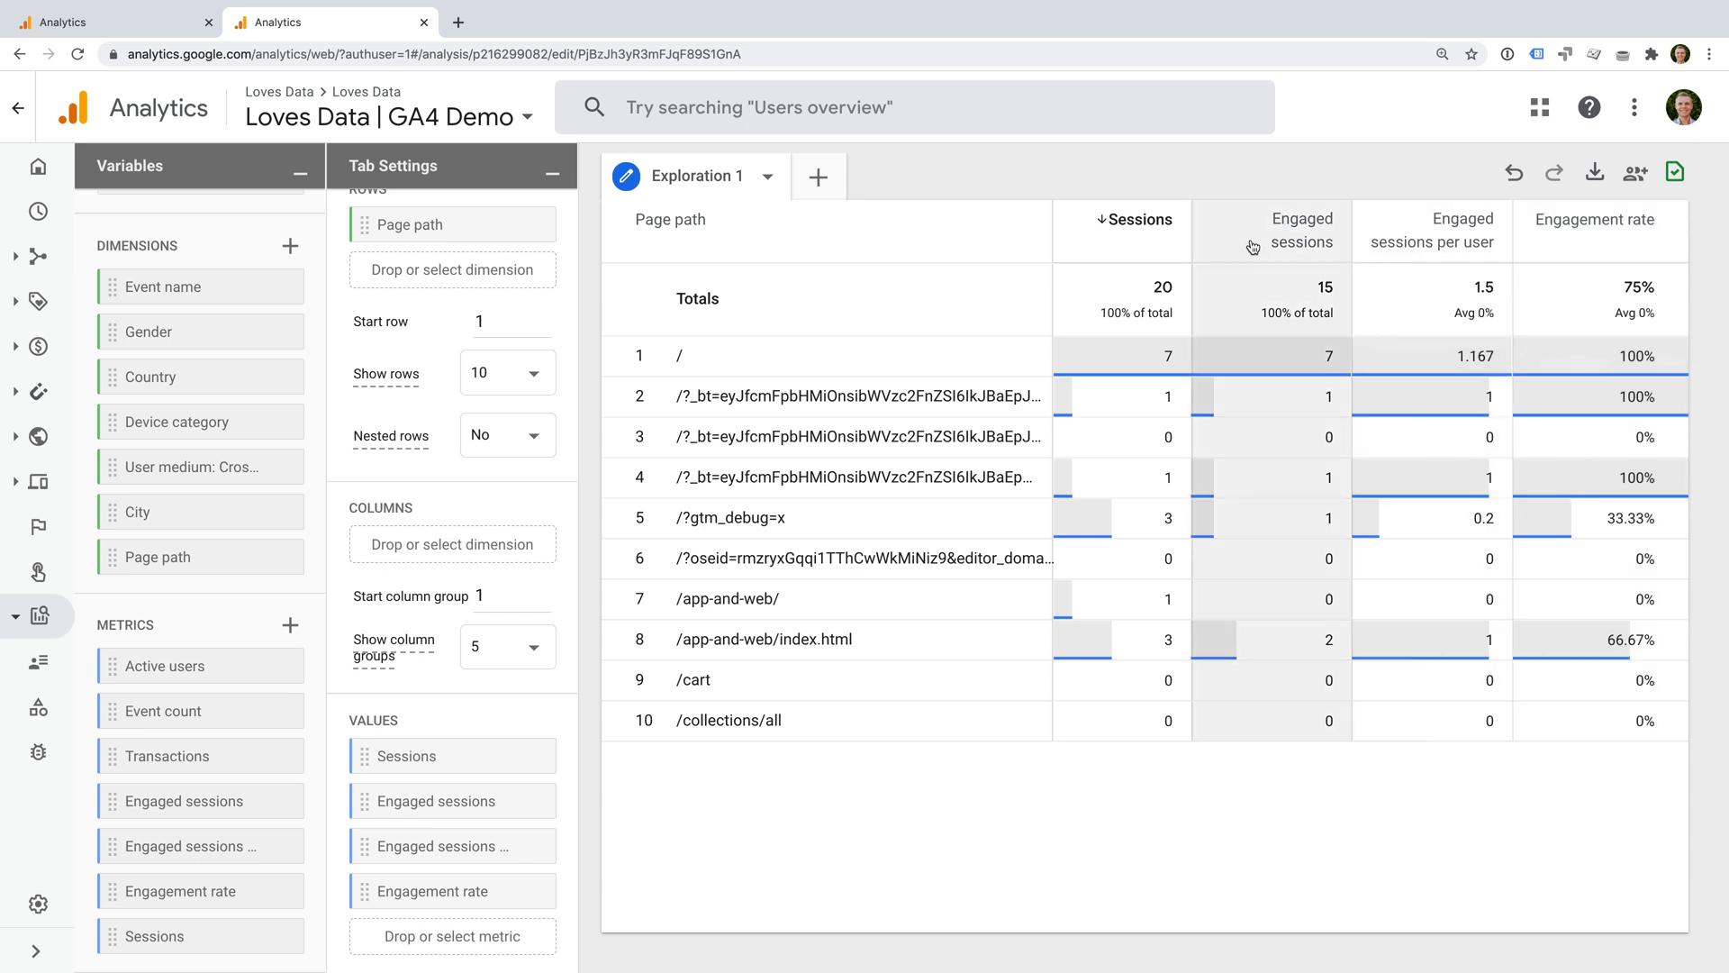
mouse_move(1301, 232)
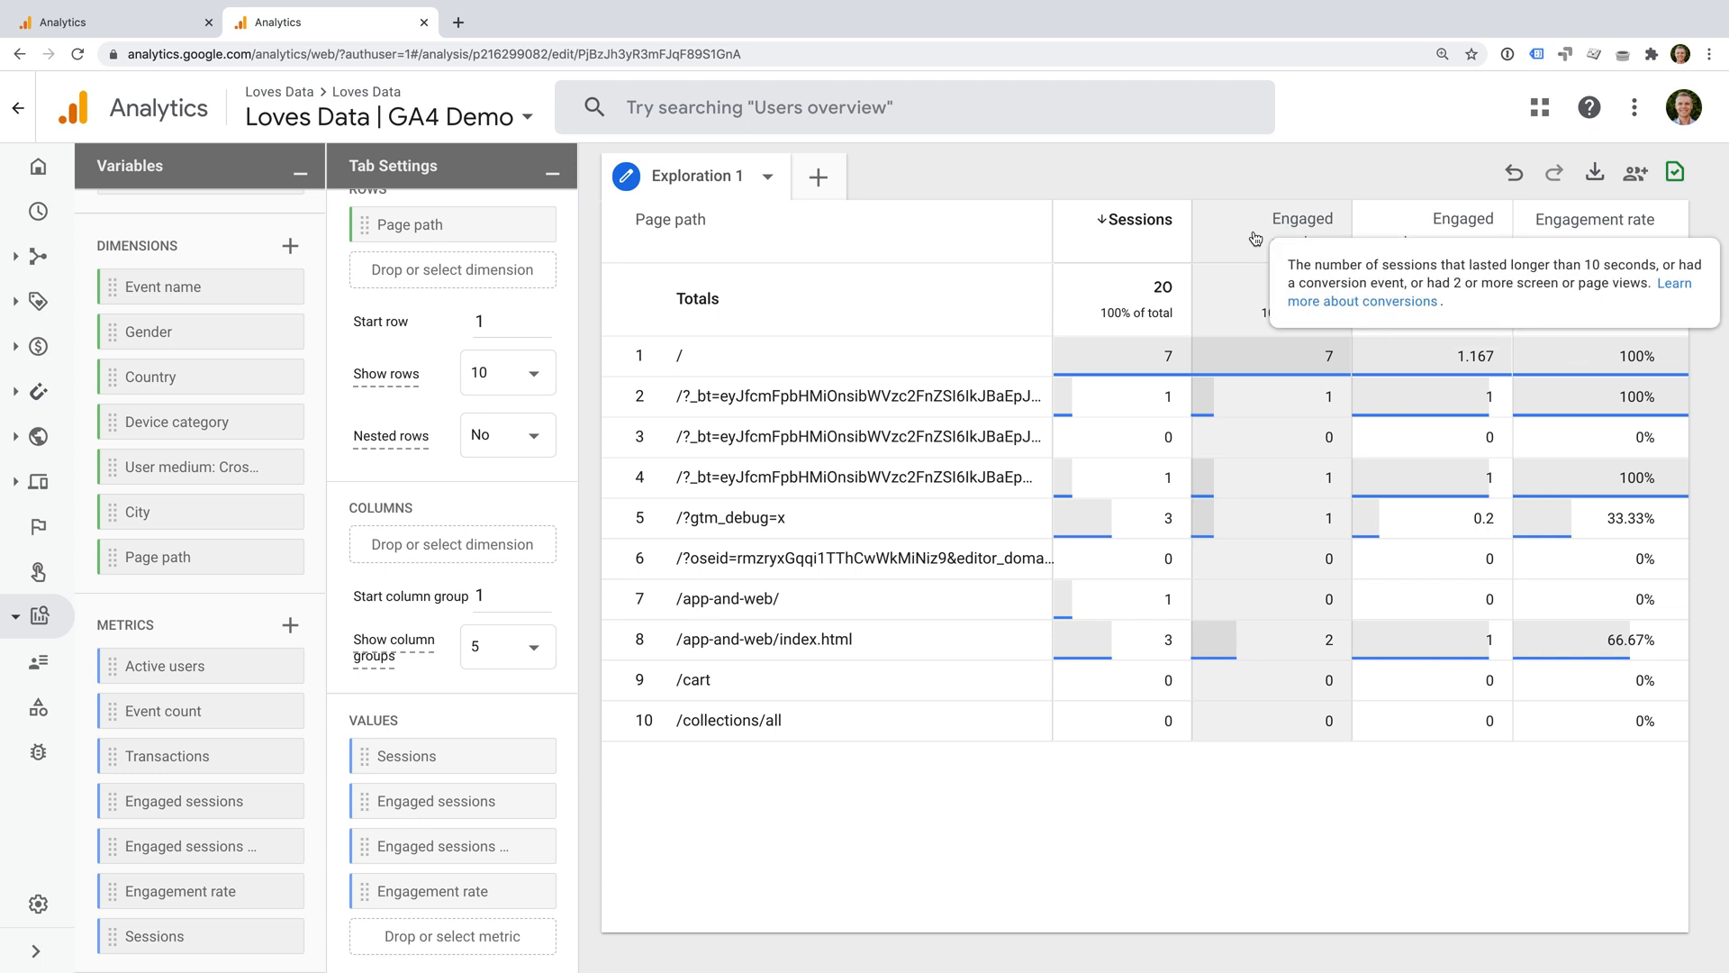